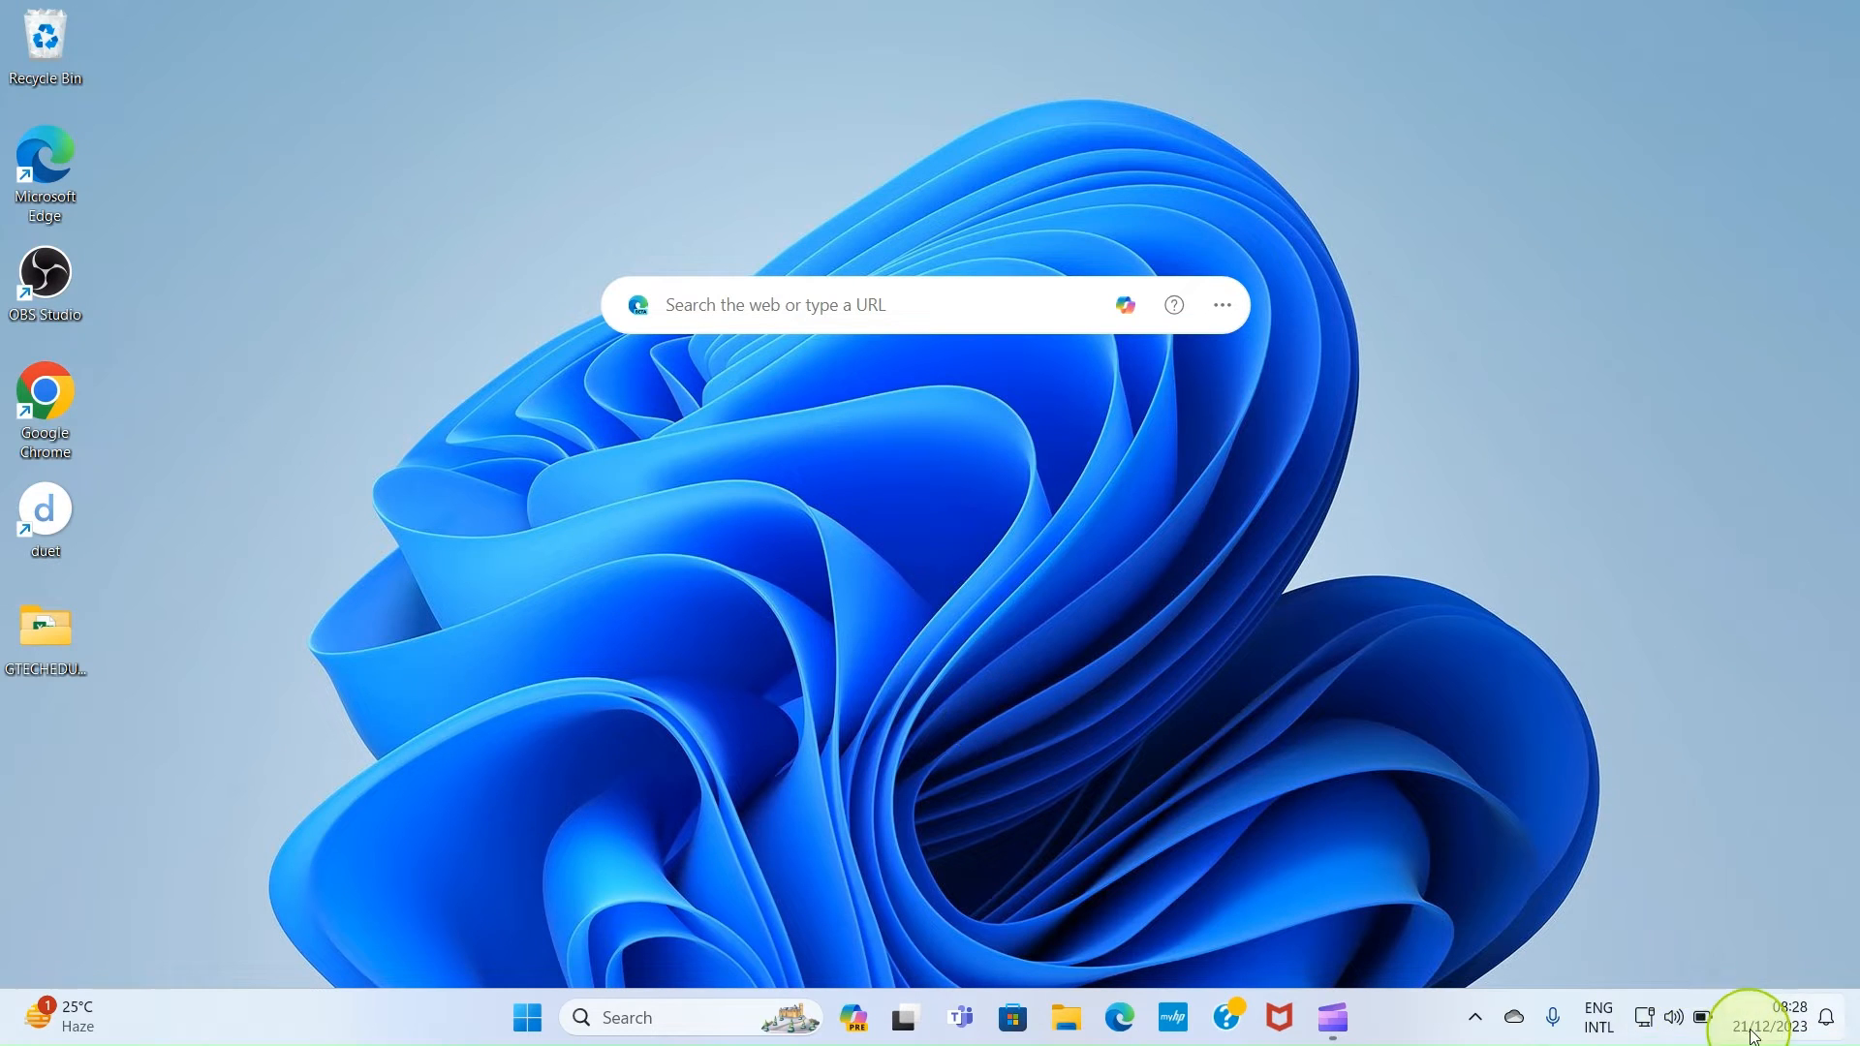
Confirm the PC's Bluetooth is on in Quick Settings, then switch on the Android phone's Bluetooth.
click(1672, 1018)
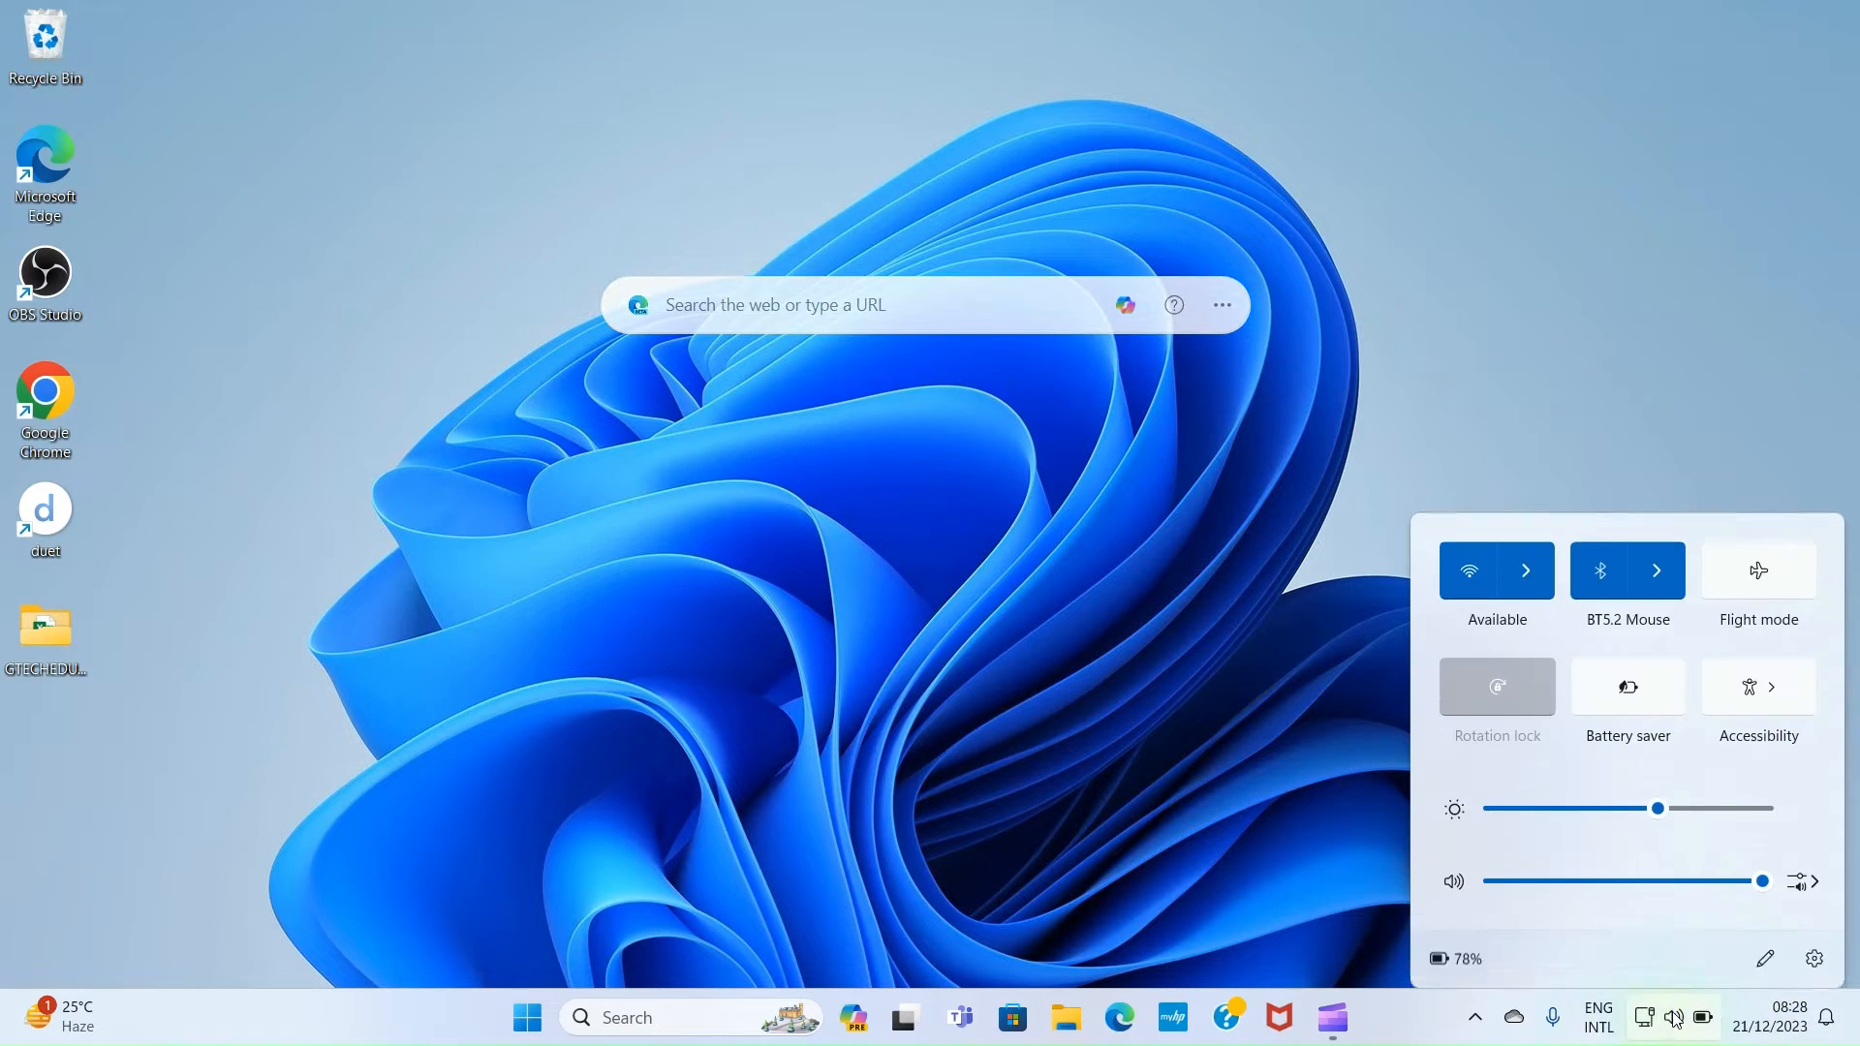
click(1467, 570)
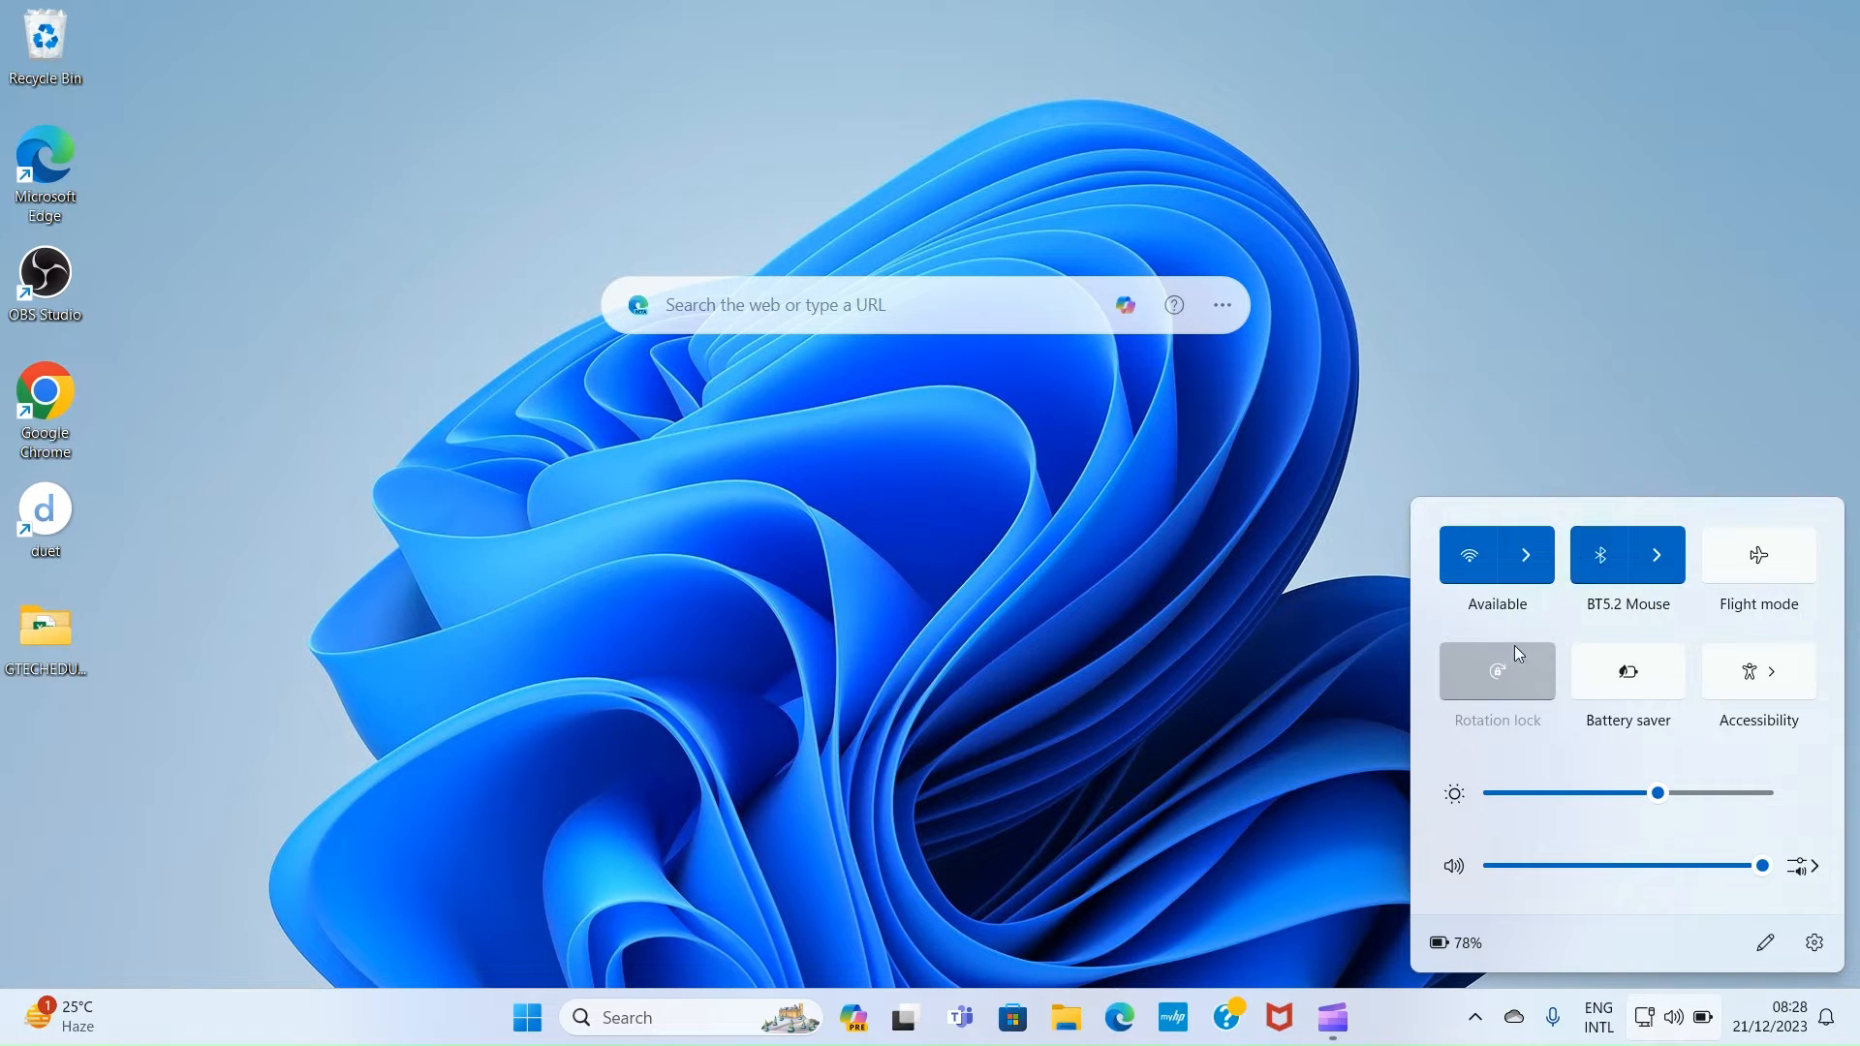
click(1600, 554)
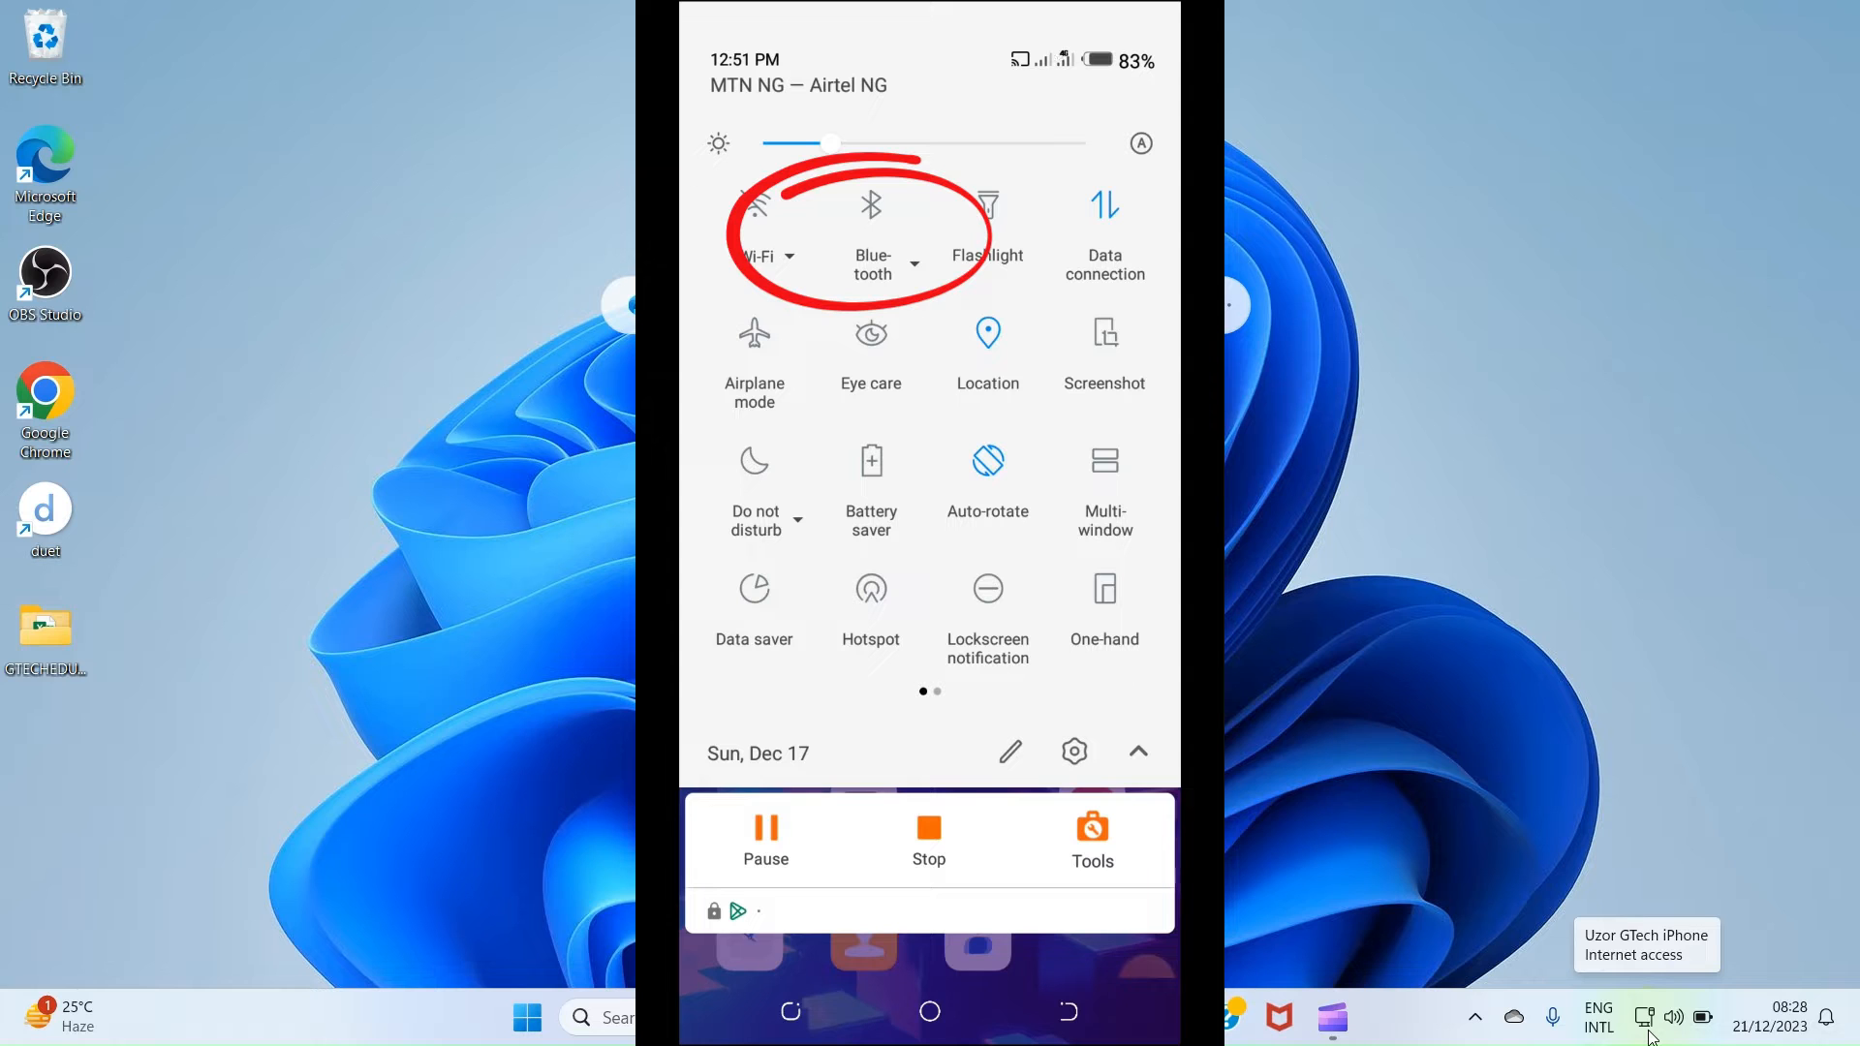
click(870, 206)
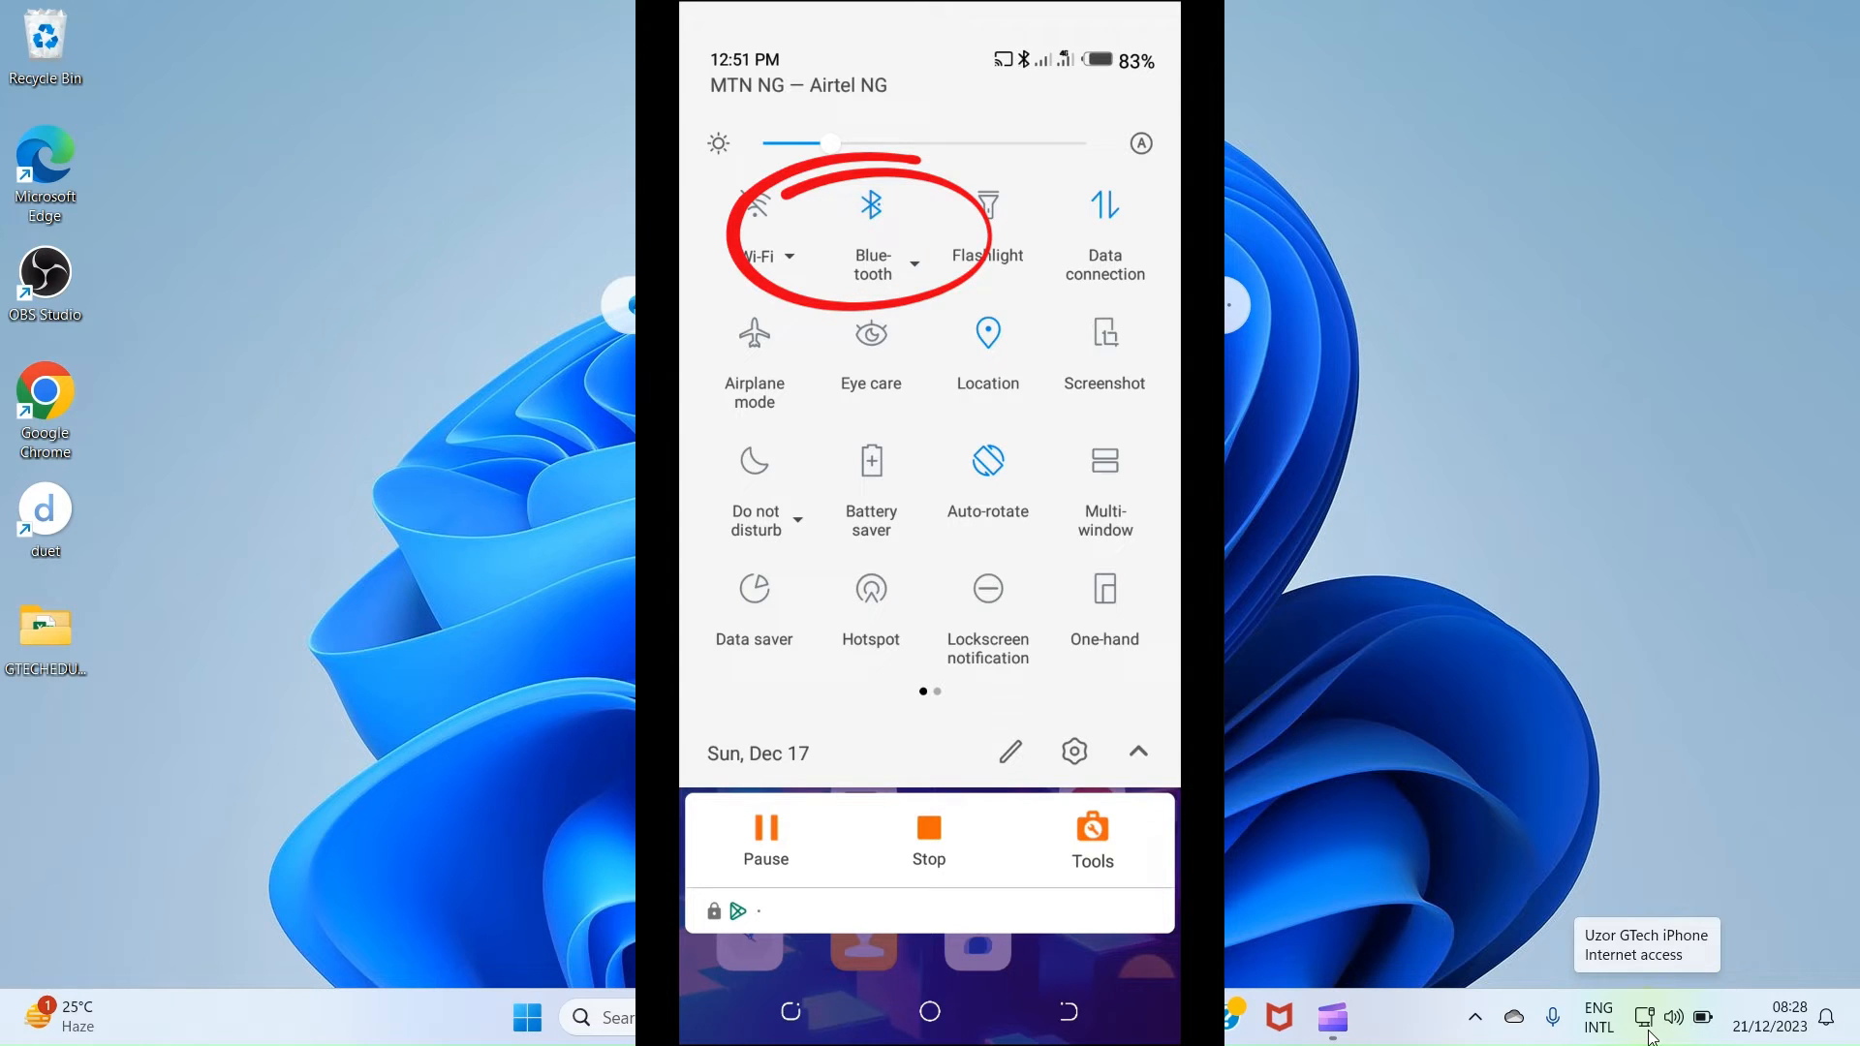
click(1061, 1016)
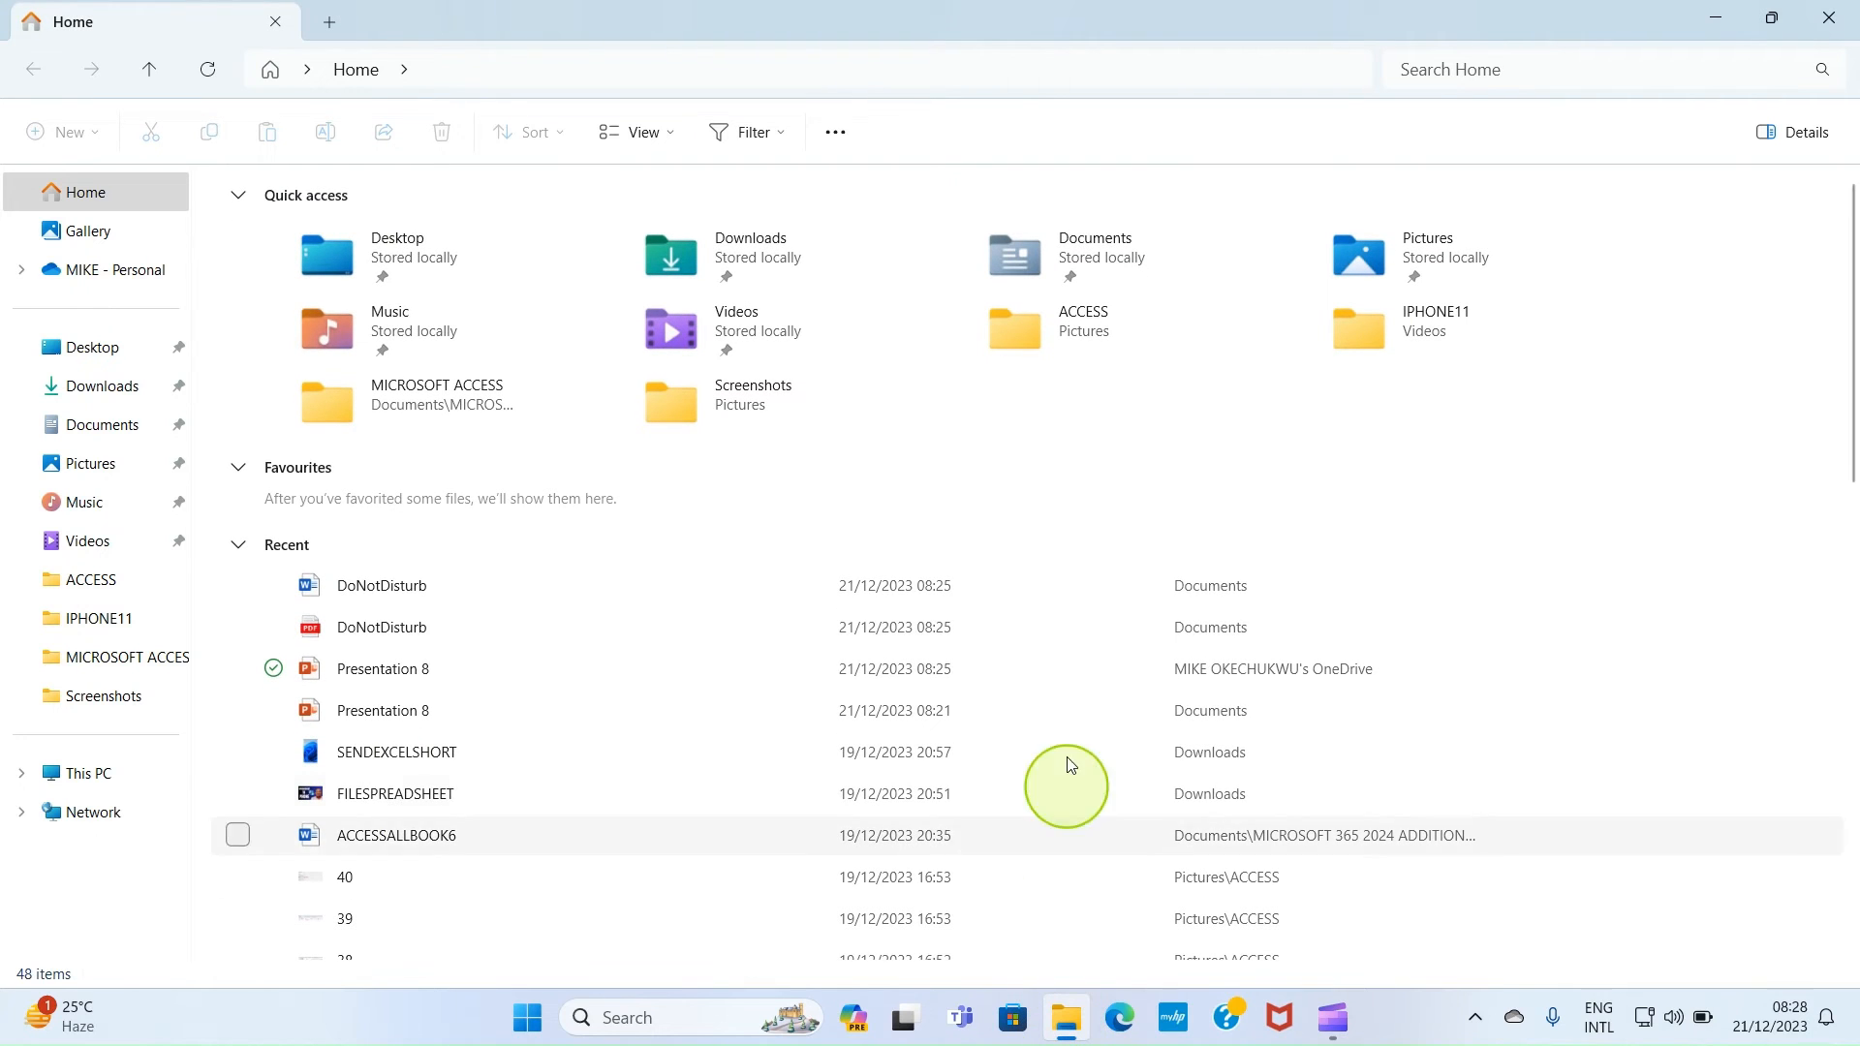
mouse_move(934, 476)
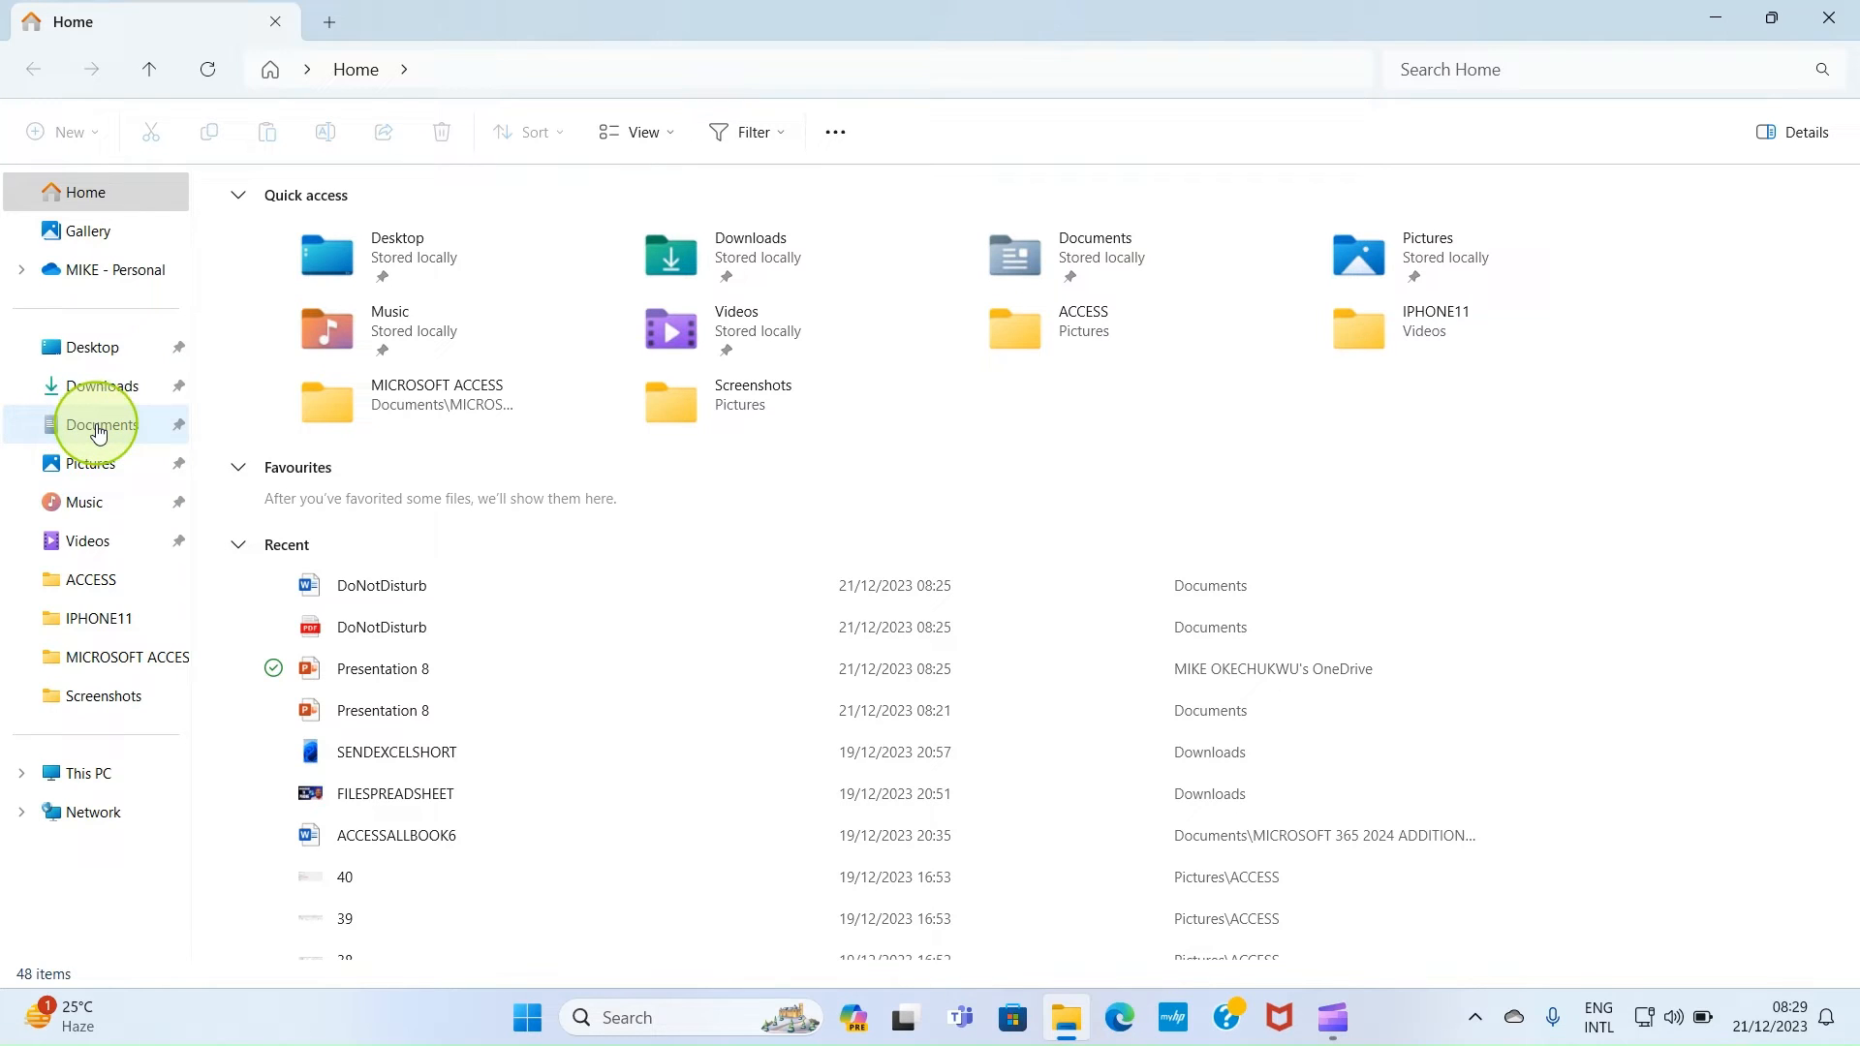
Go to the Documents folder and select the DoNotDisturb PDF.
click(101, 424)
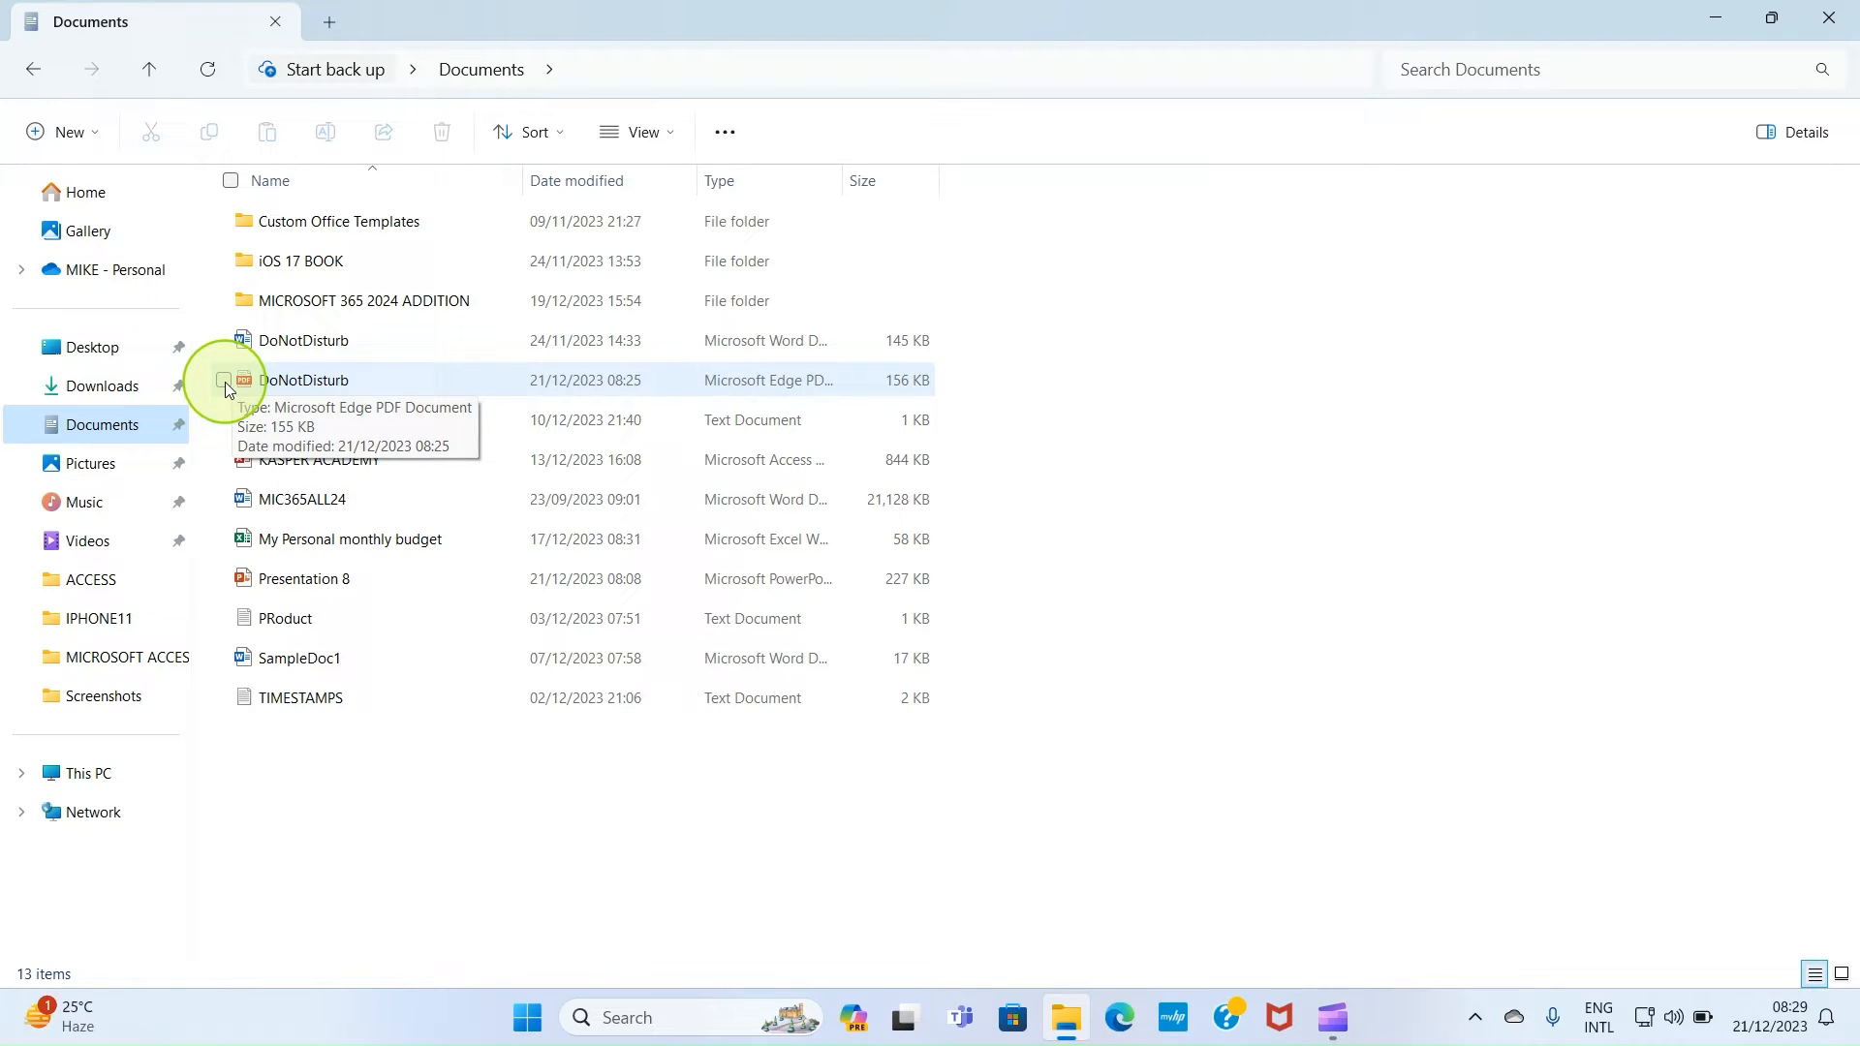
click(224, 379)
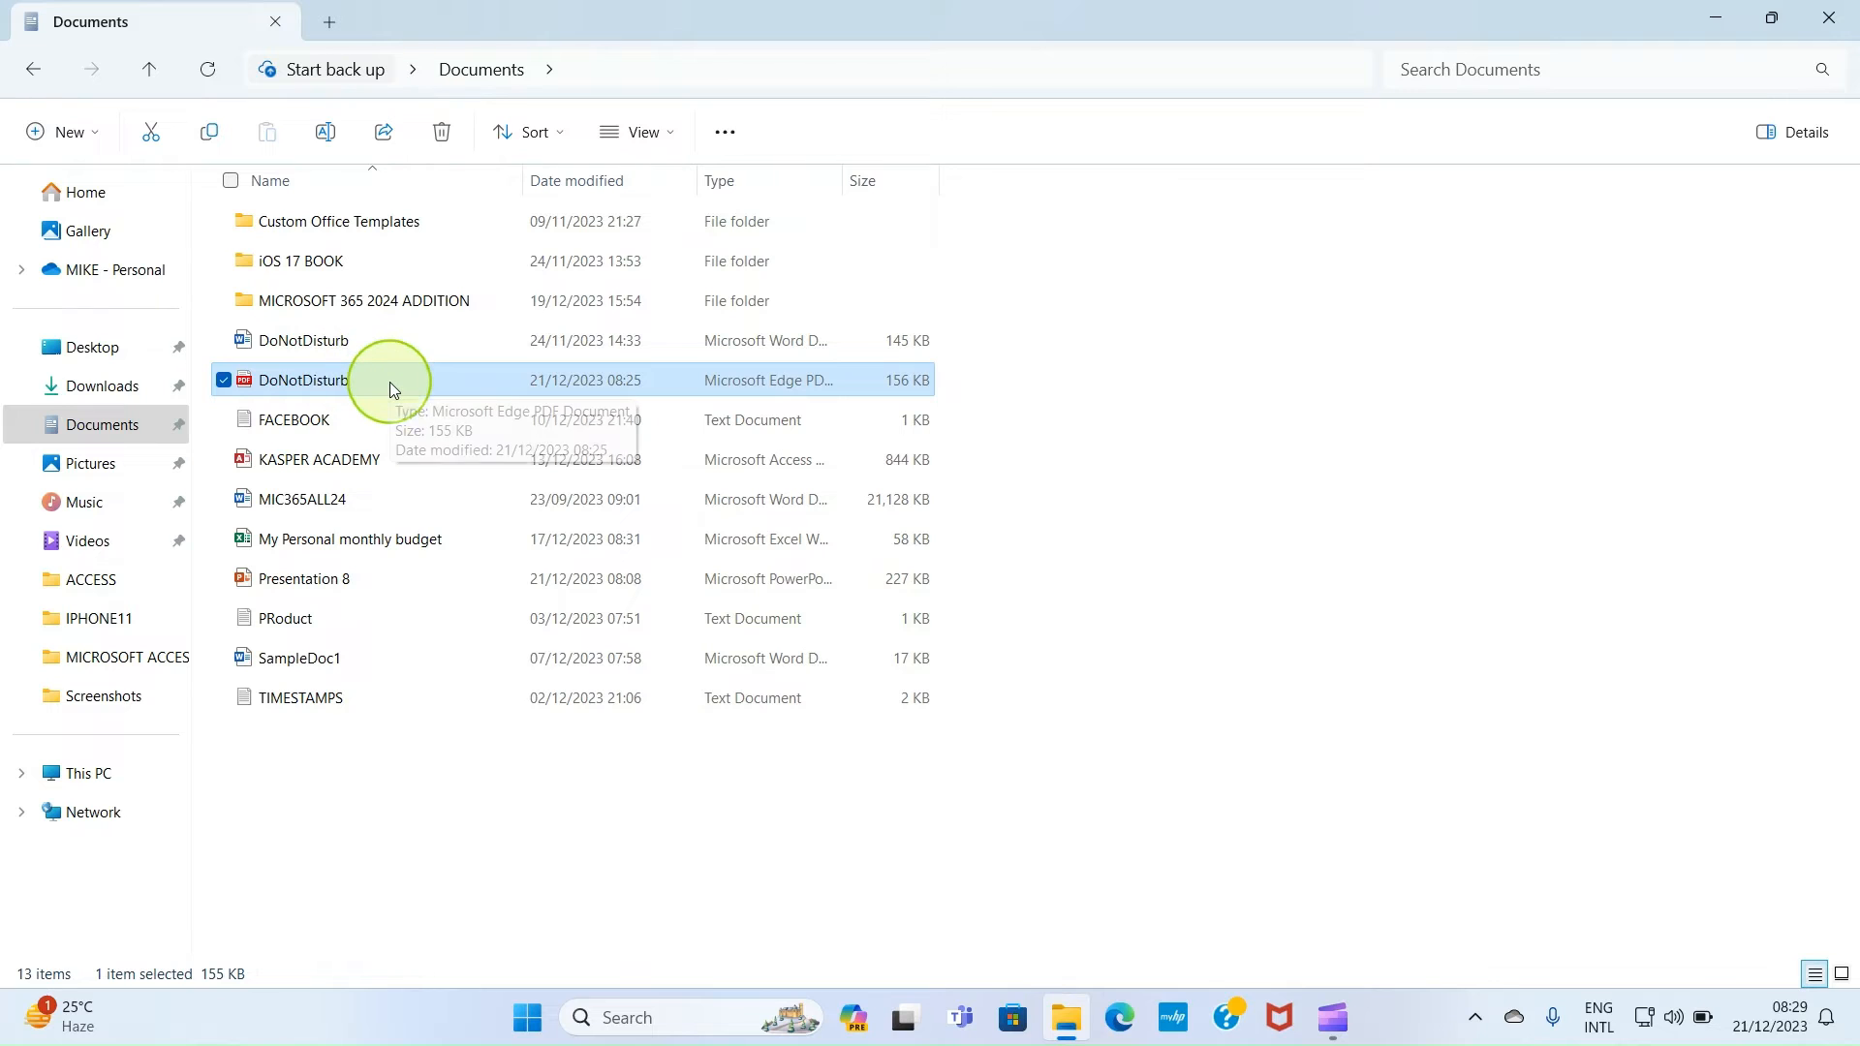
Send the DoNotDisturb PDF to a Bluetooth device from its context menu.
right_click(391, 380)
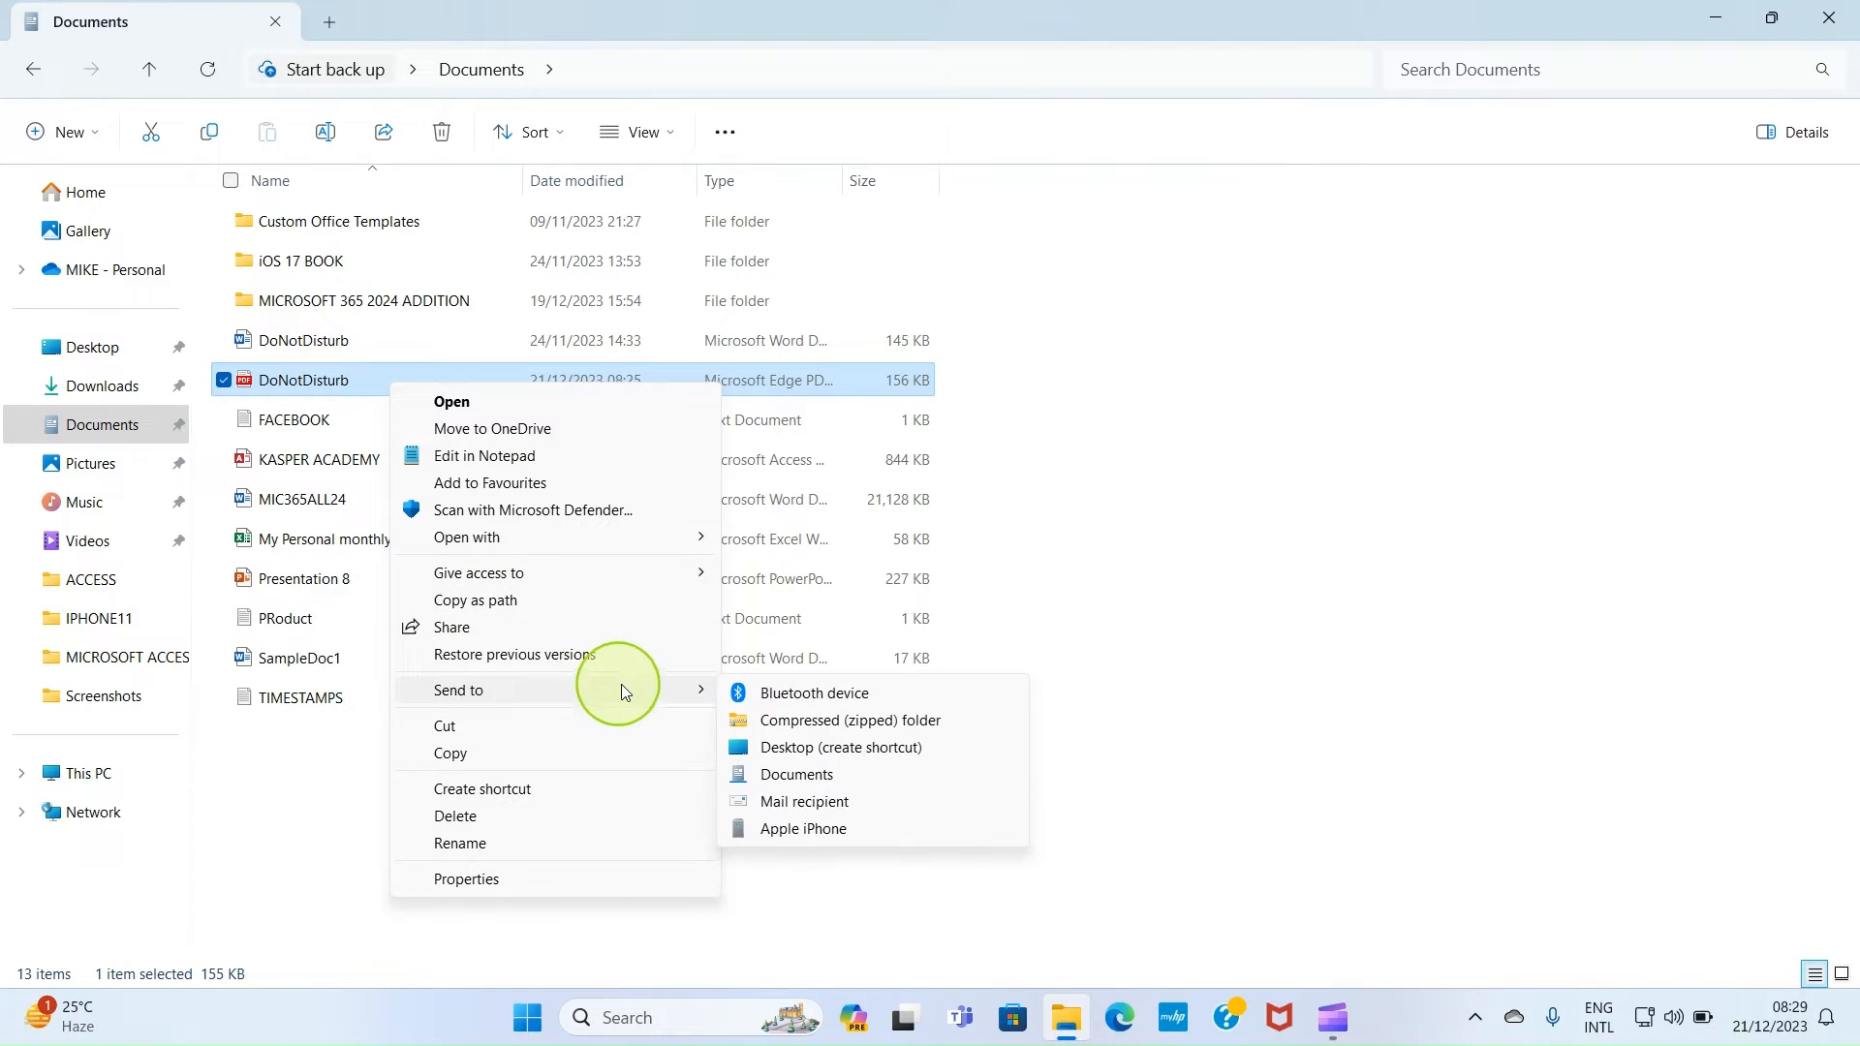
click(813, 692)
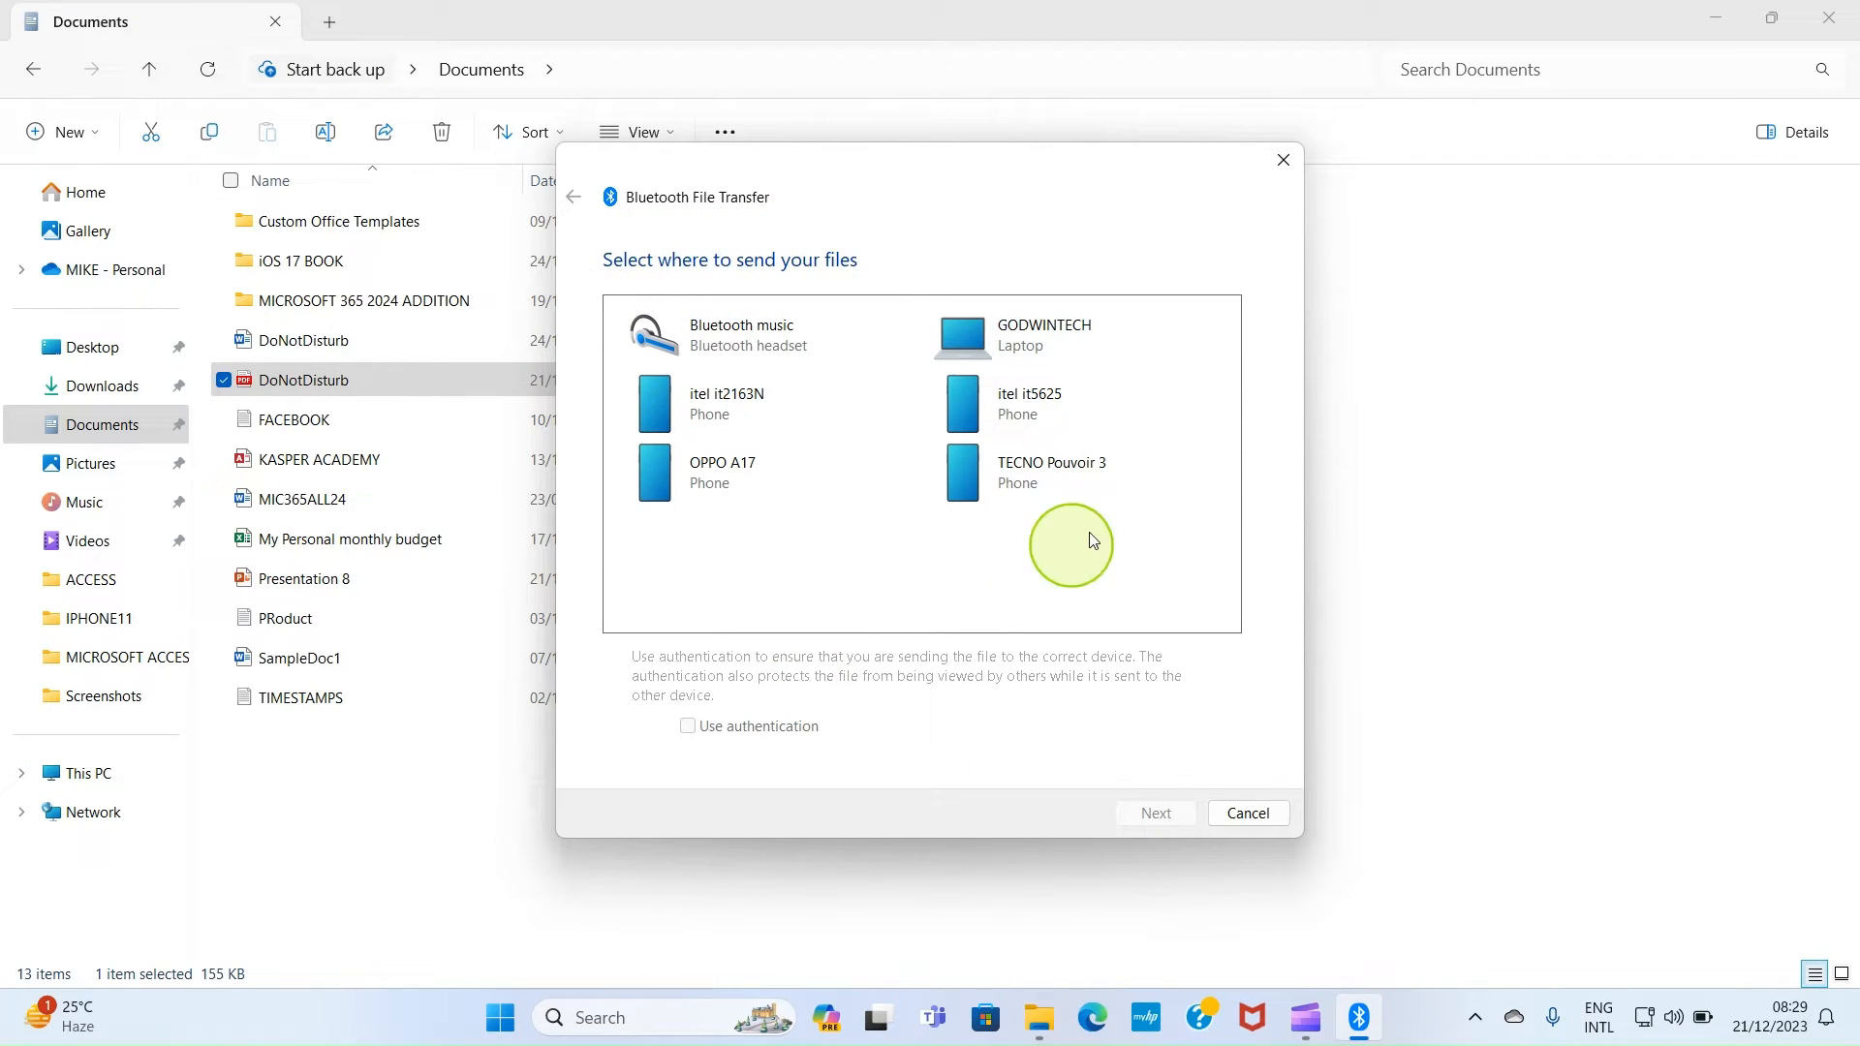
mouse_move(1097, 538)
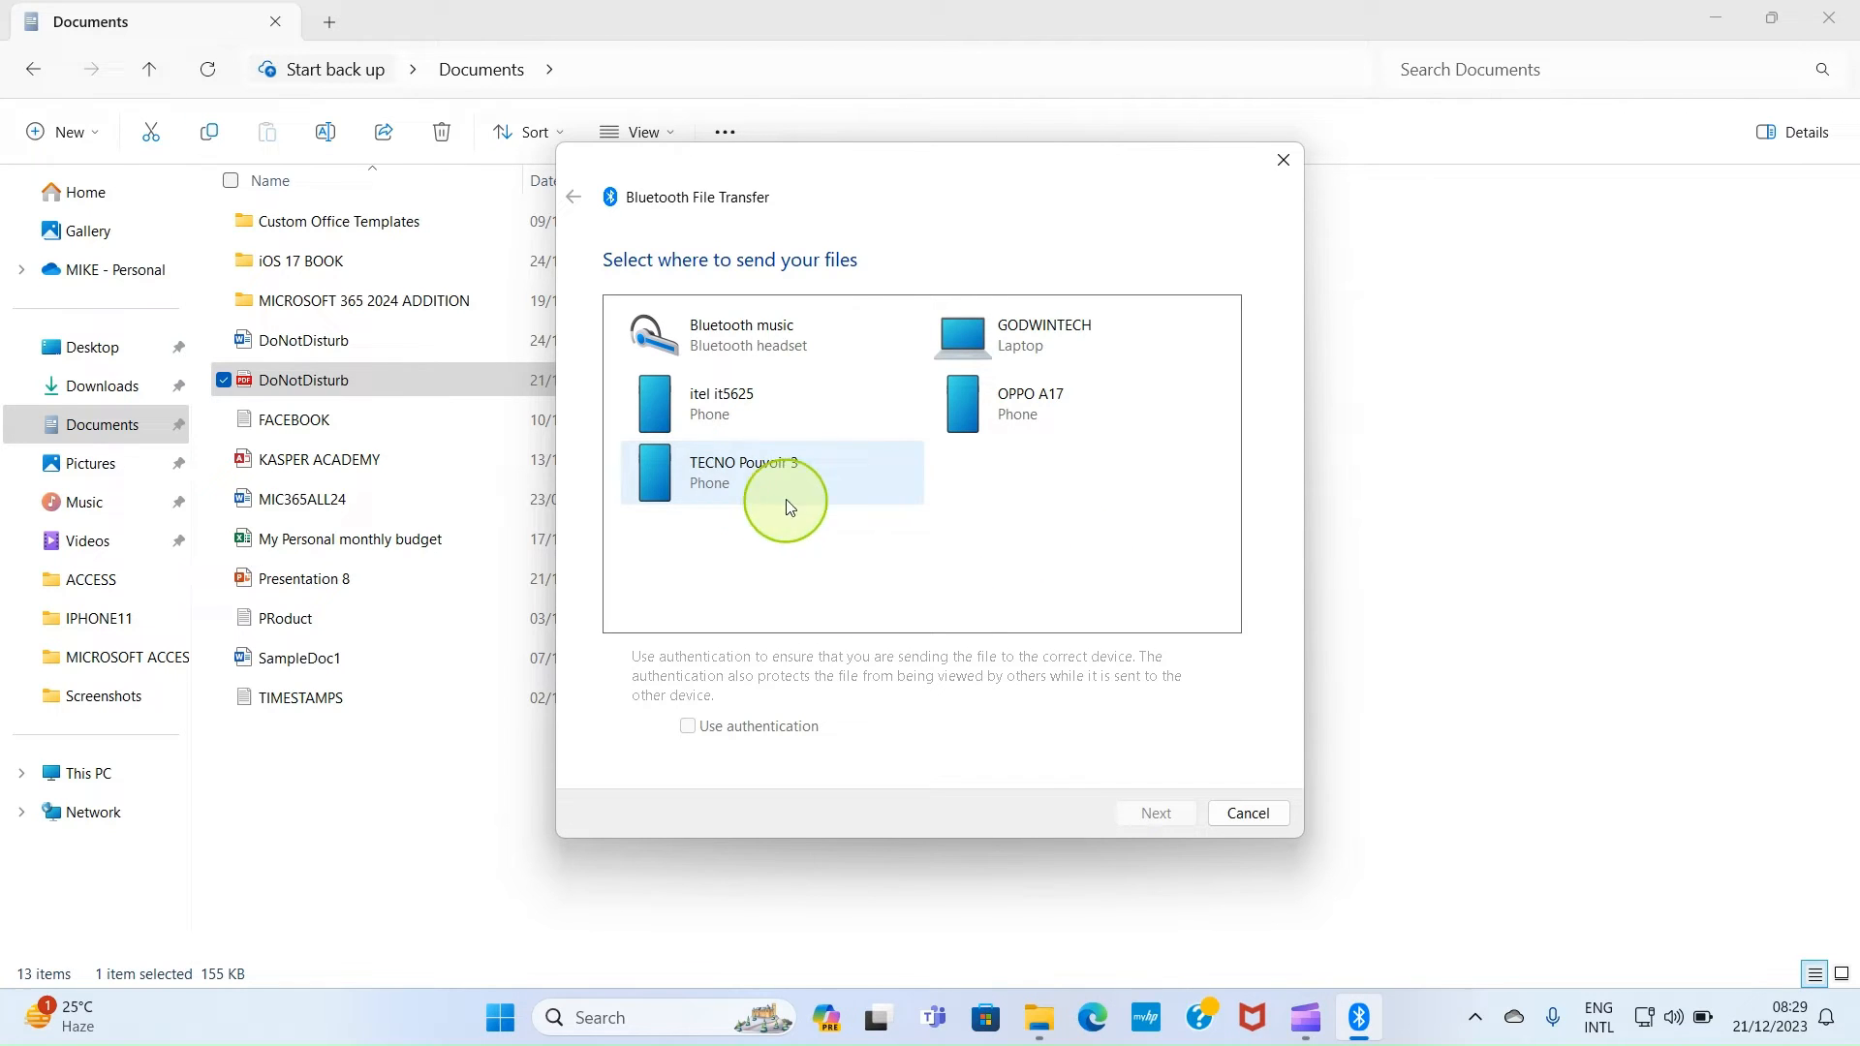
mouse_move(717, 464)
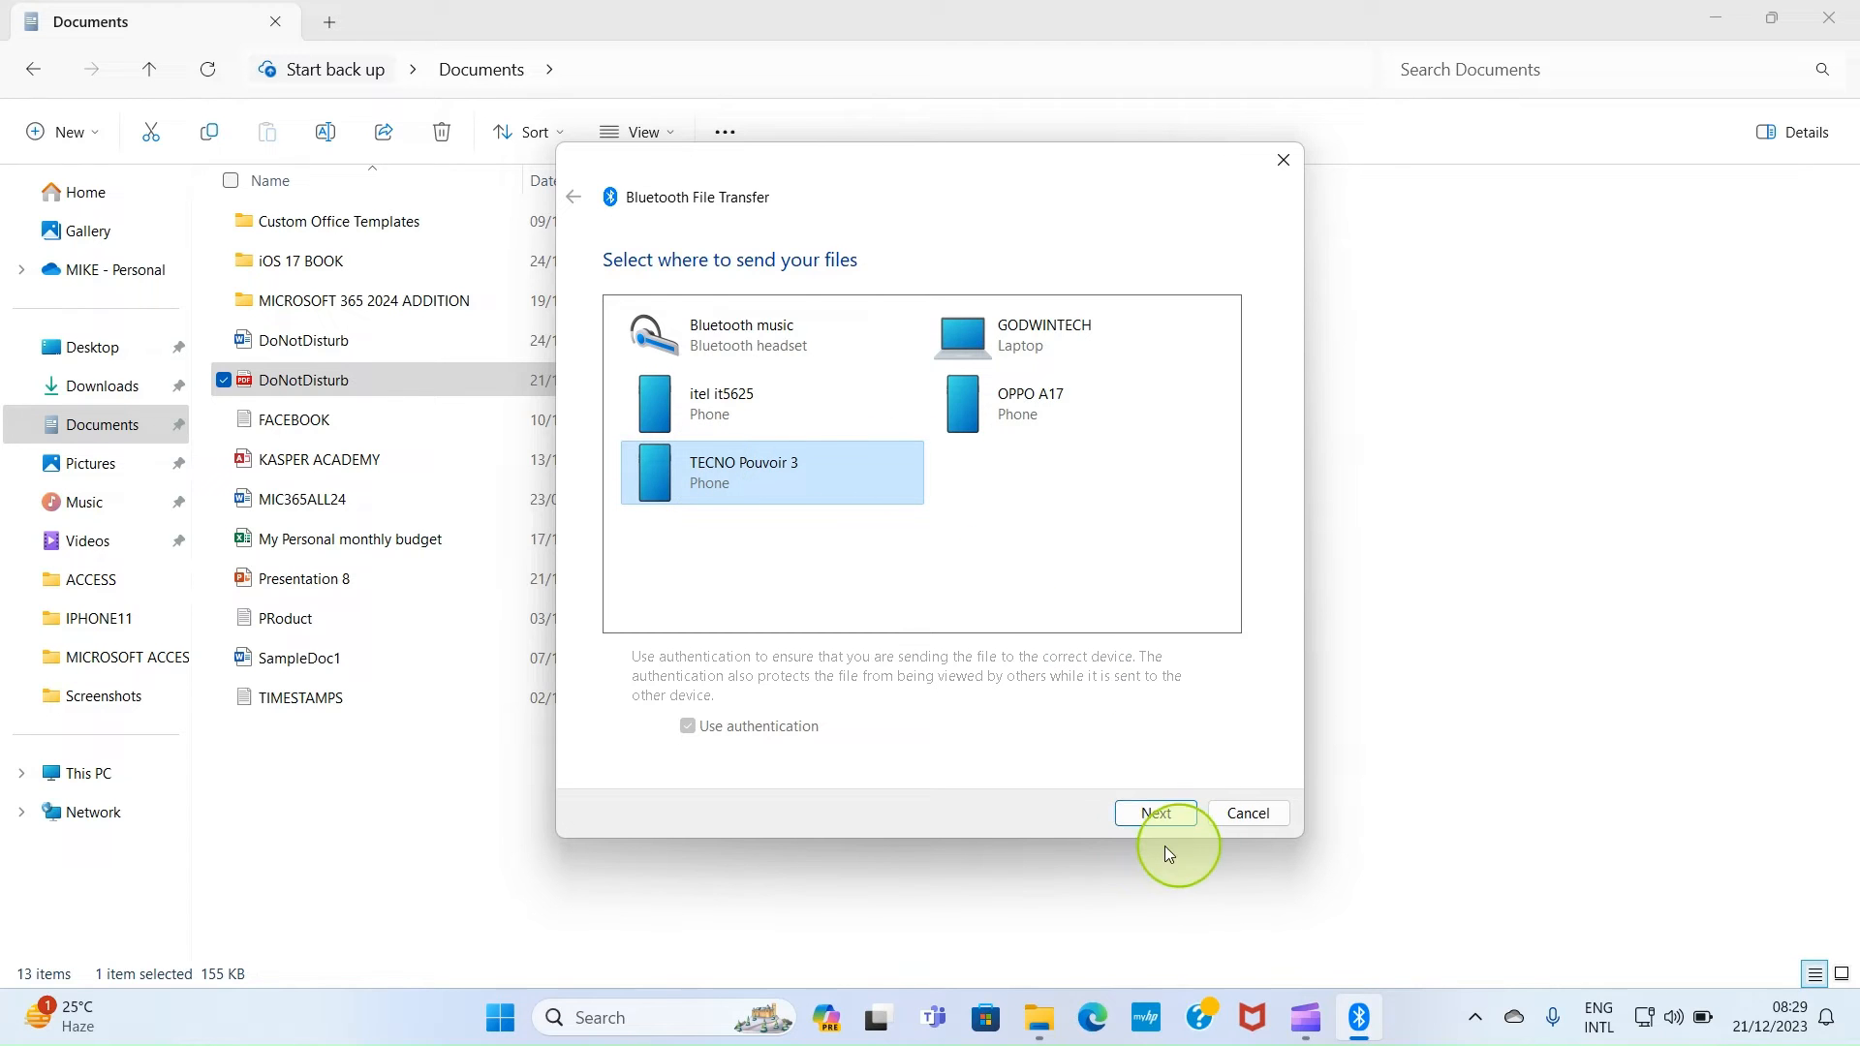
Send DoNotDisturb.pdf to the TECNO Pouvoir 3 phone and close the finished wizard.
click(1152, 813)
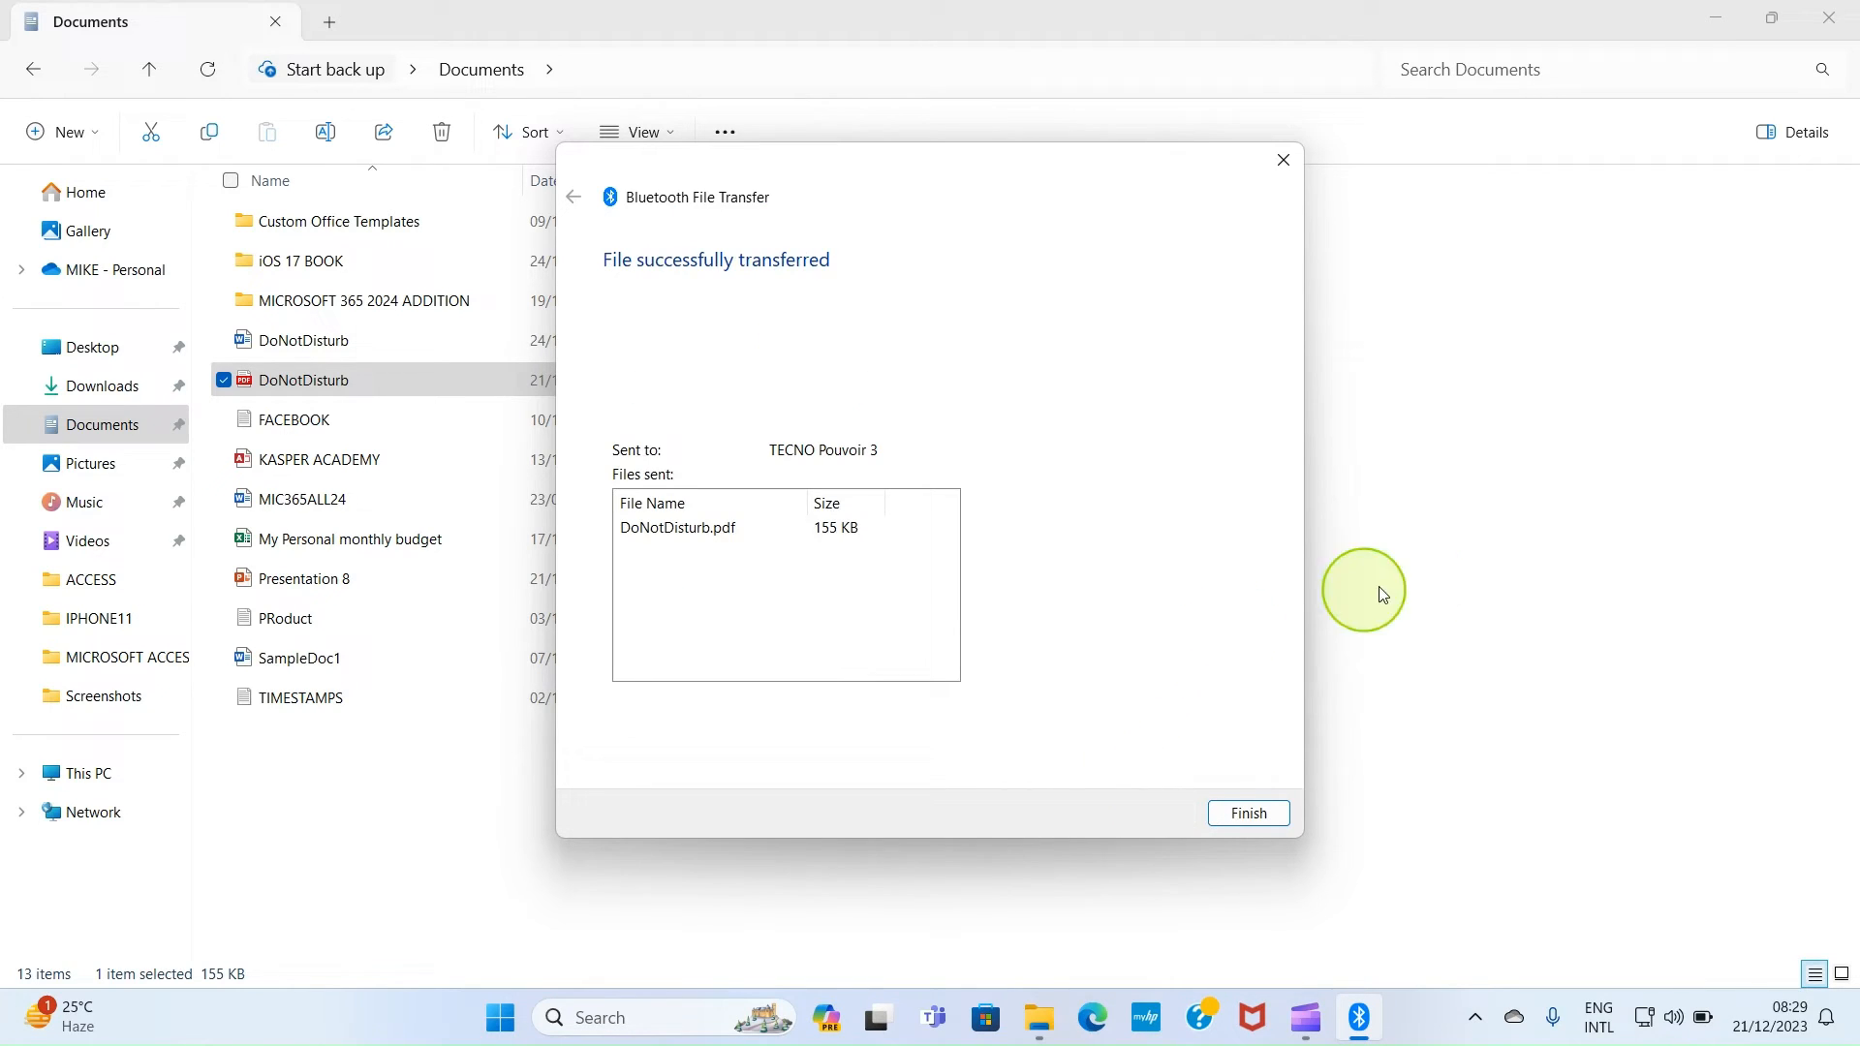
mouse_move(1321, 852)
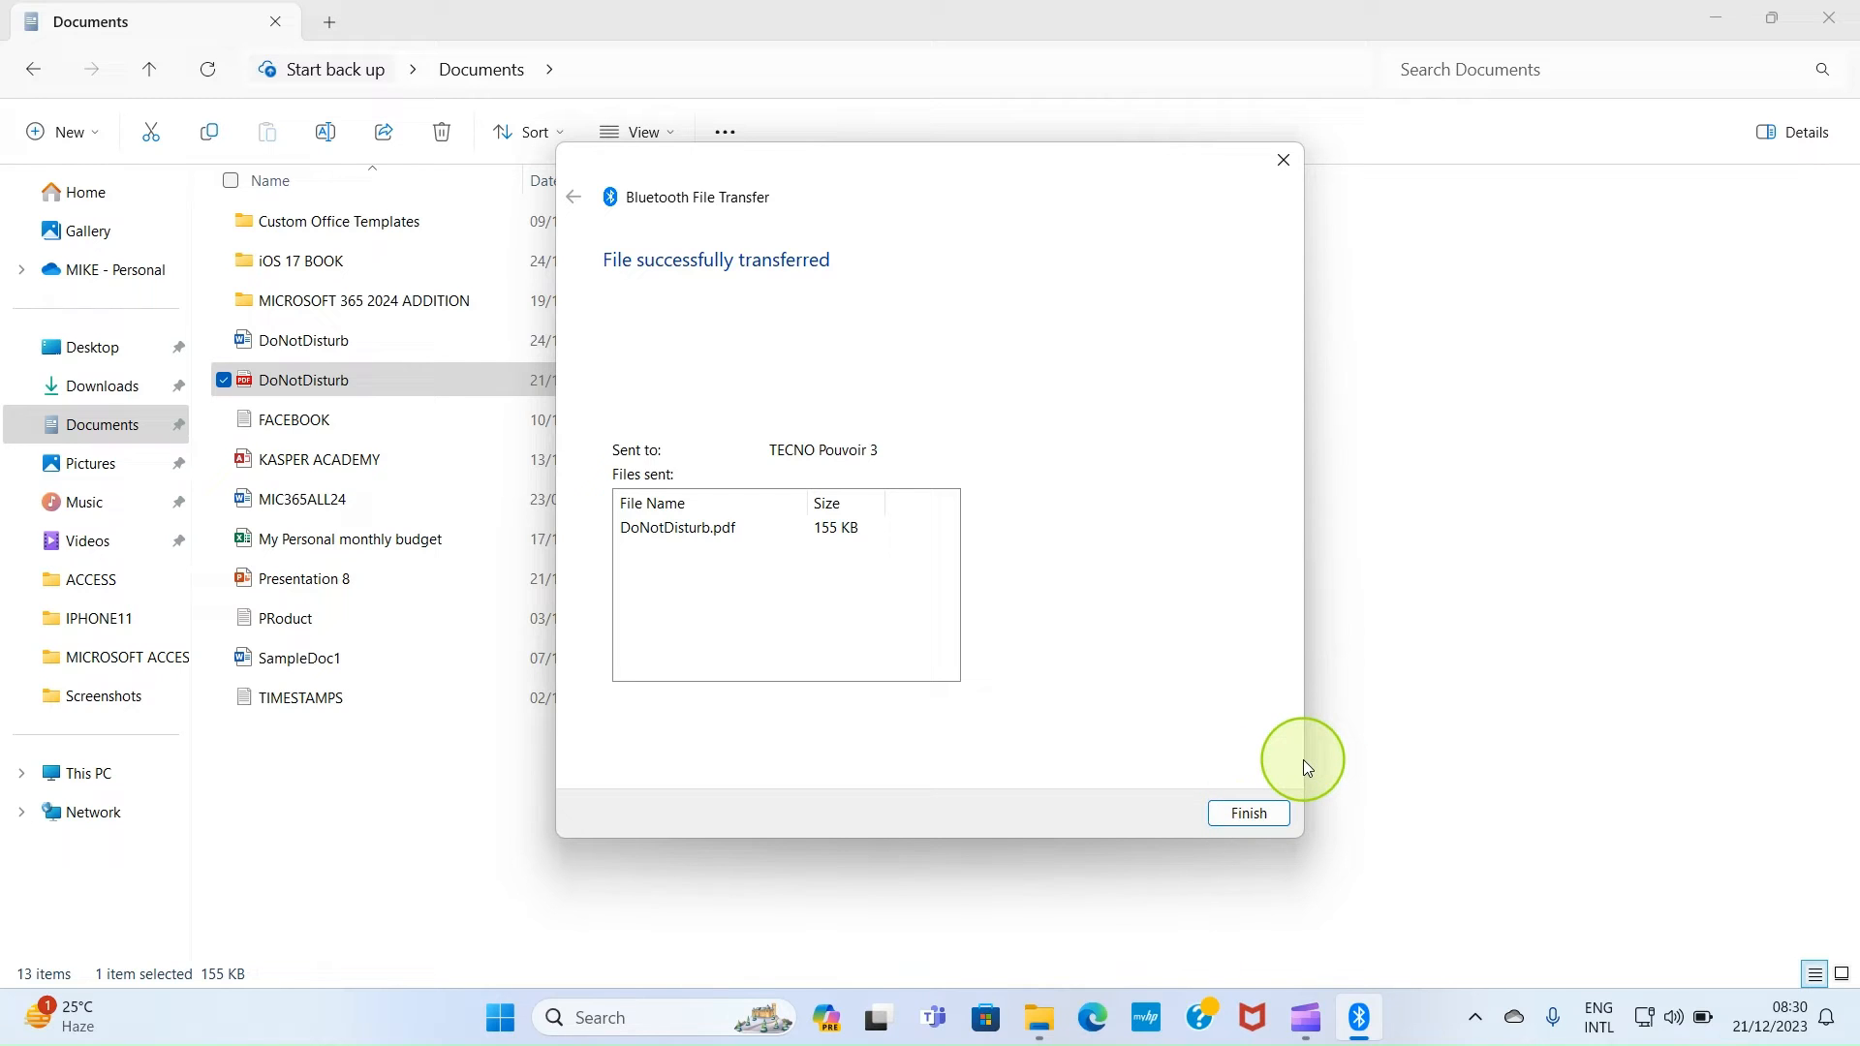
mouse_move(1331, 735)
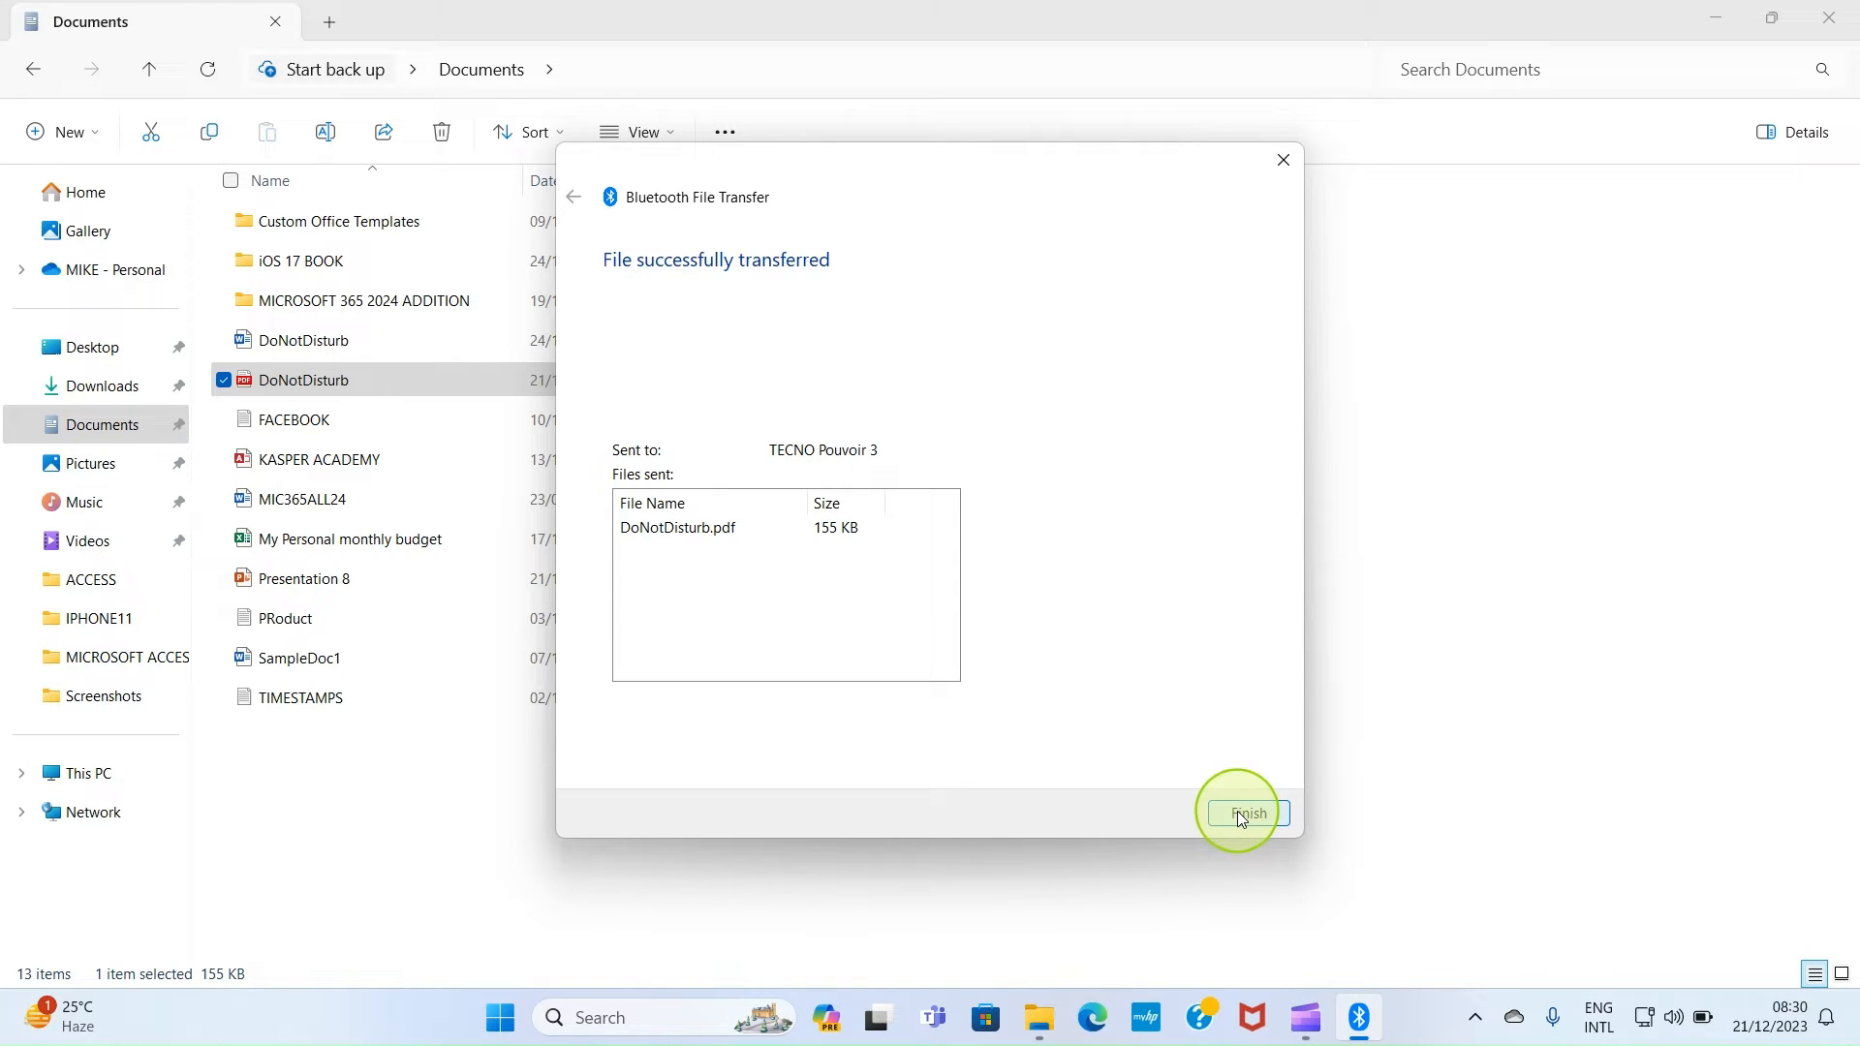
click(1238, 812)
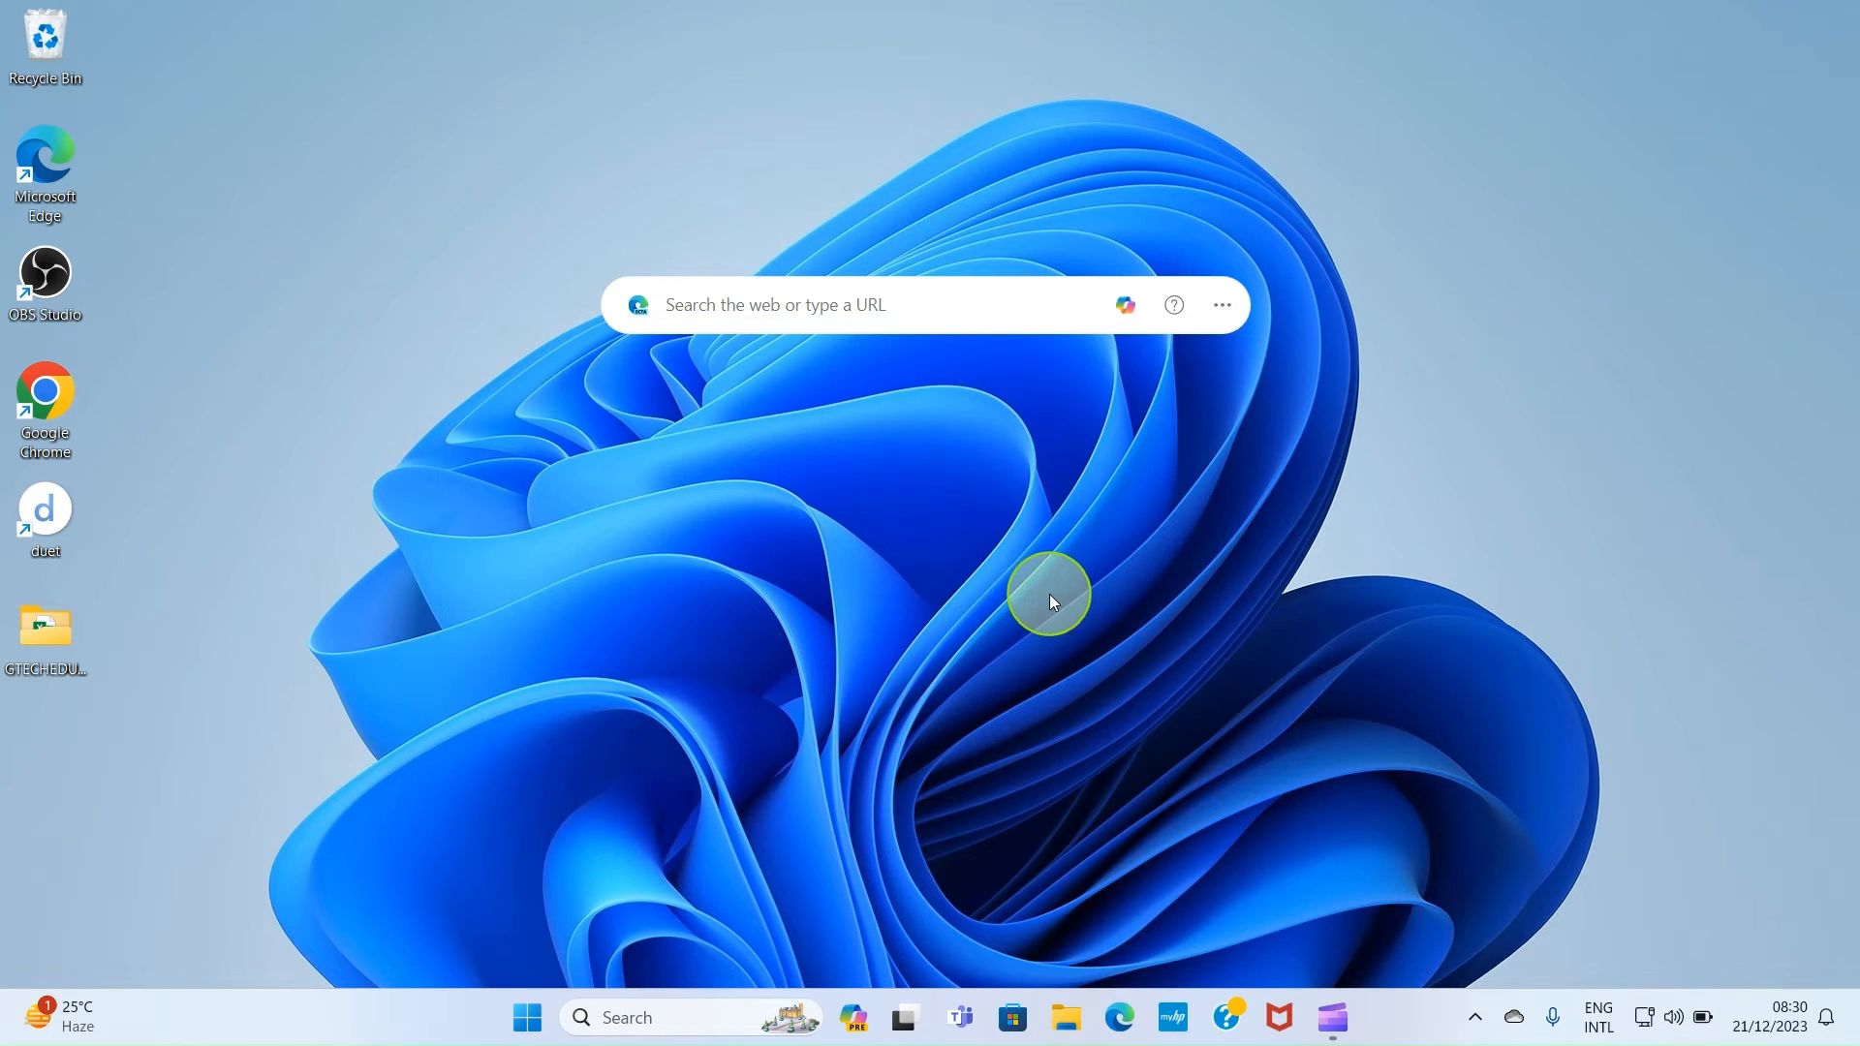
mouse_move(997, 659)
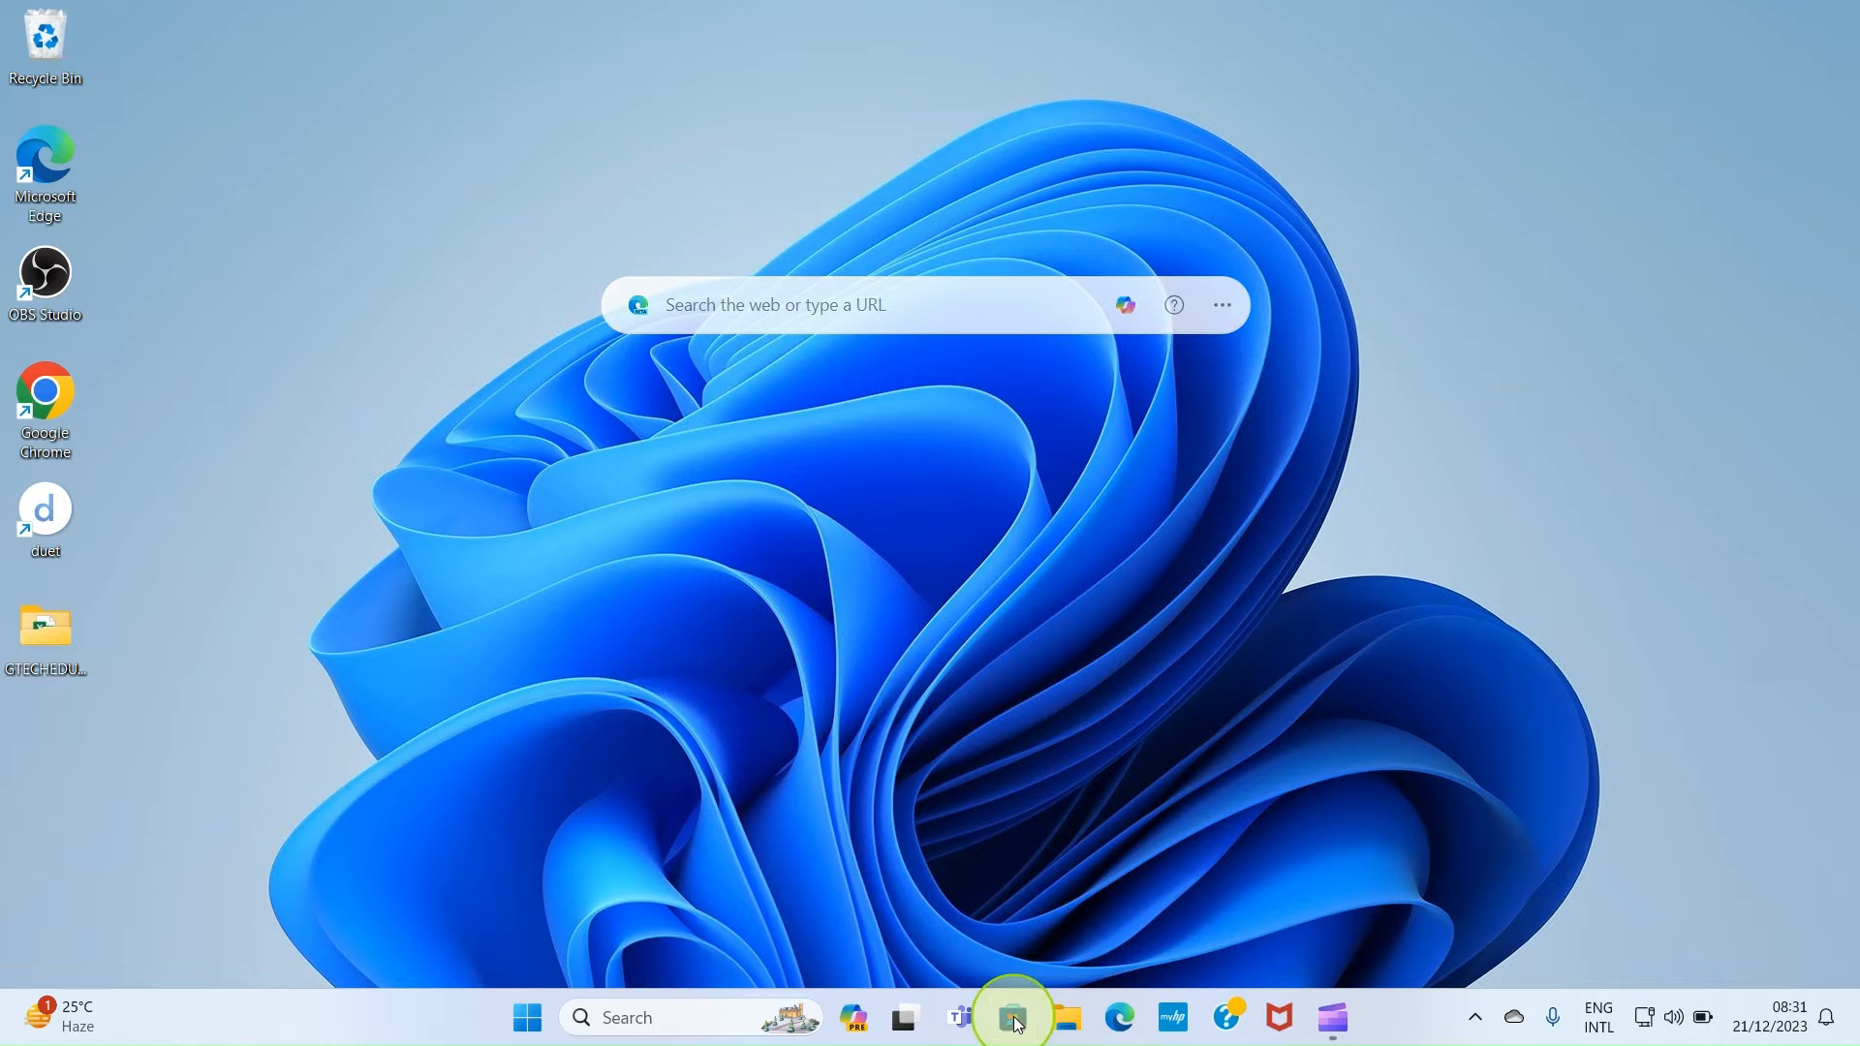
Search Microsoft Store for iTunes and open the installed iTunes app.
click(1011, 1016)
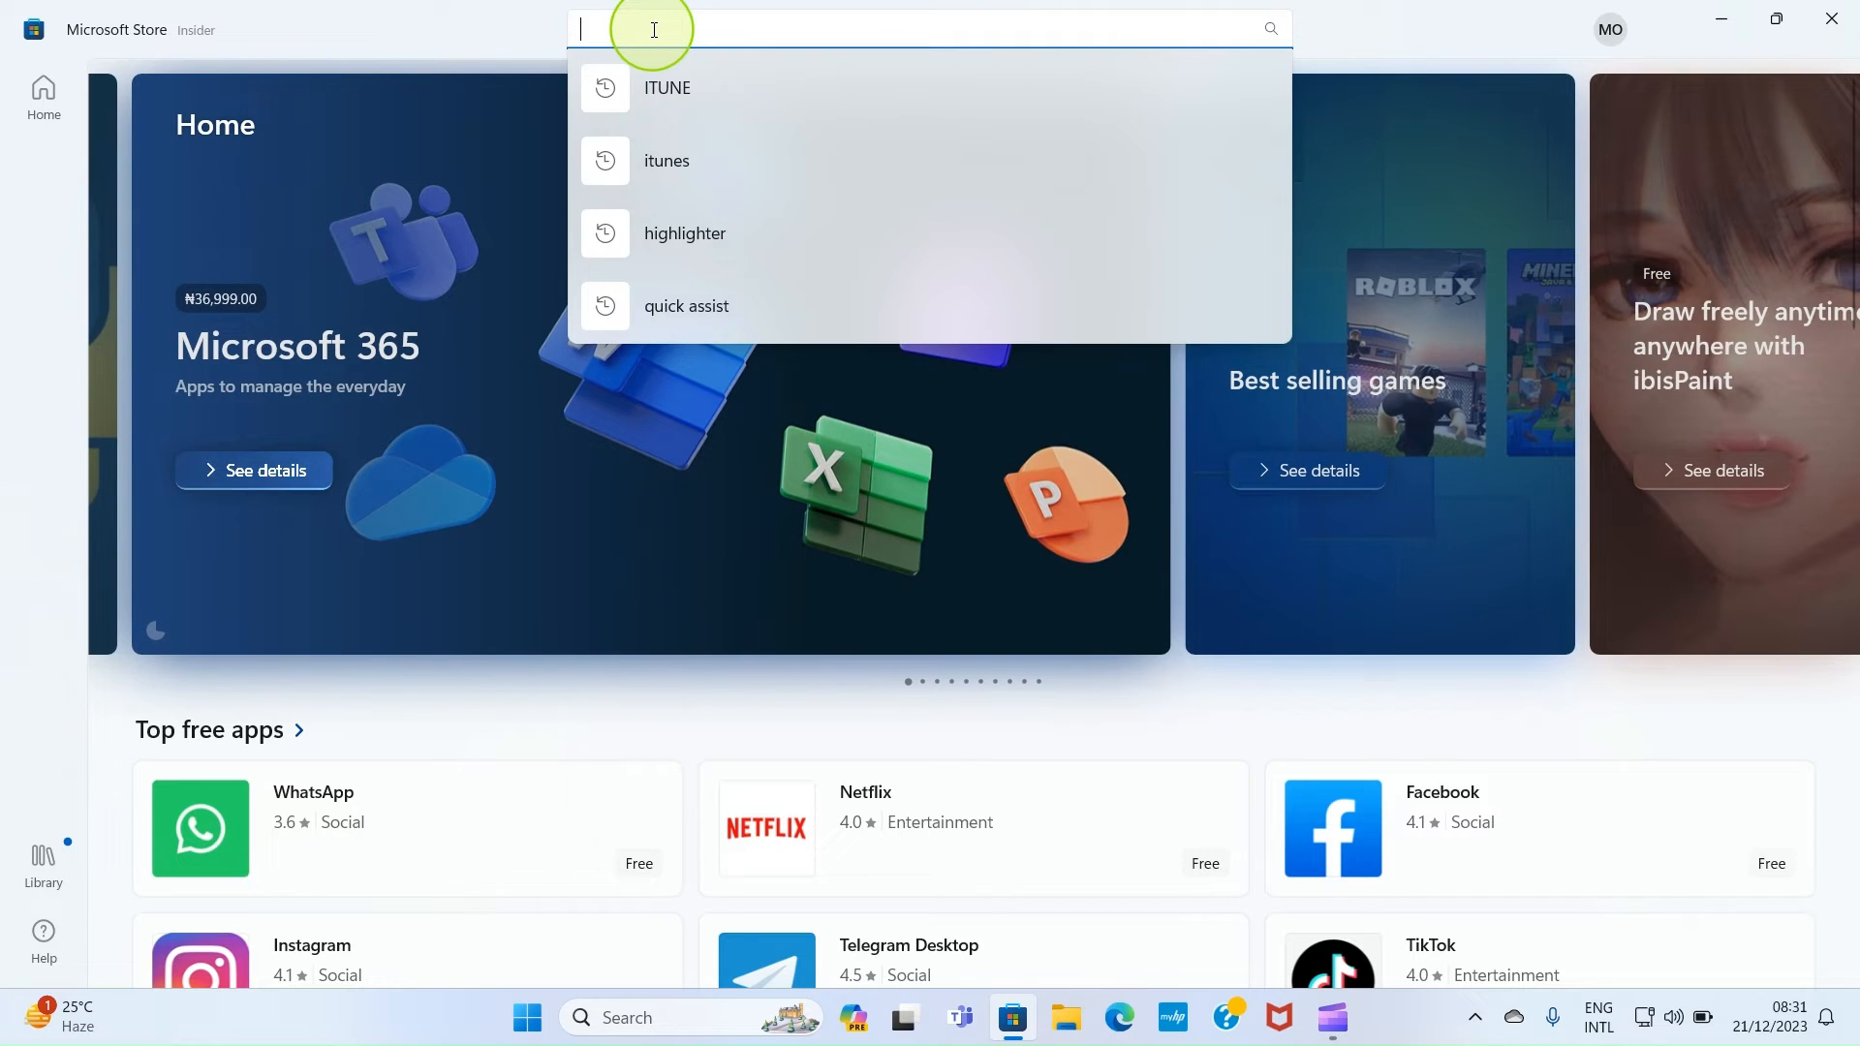
text(ITUN)
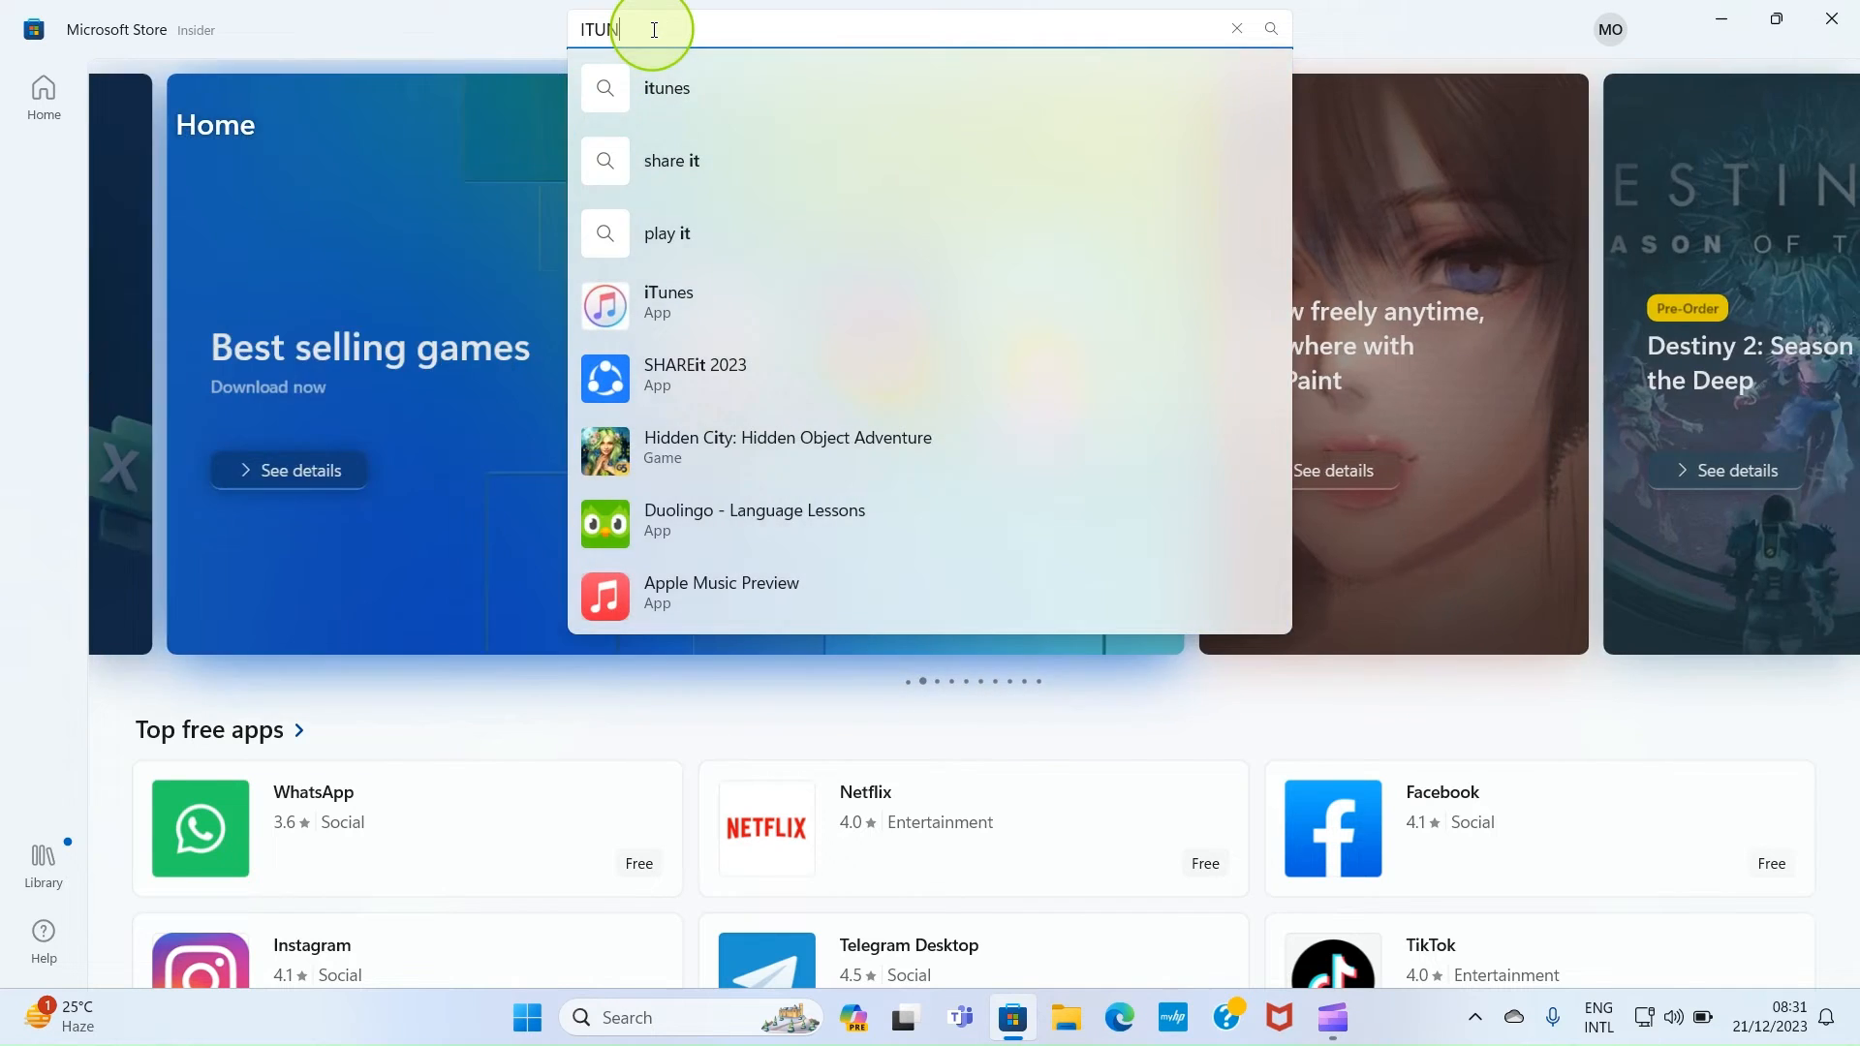
key(Enter)
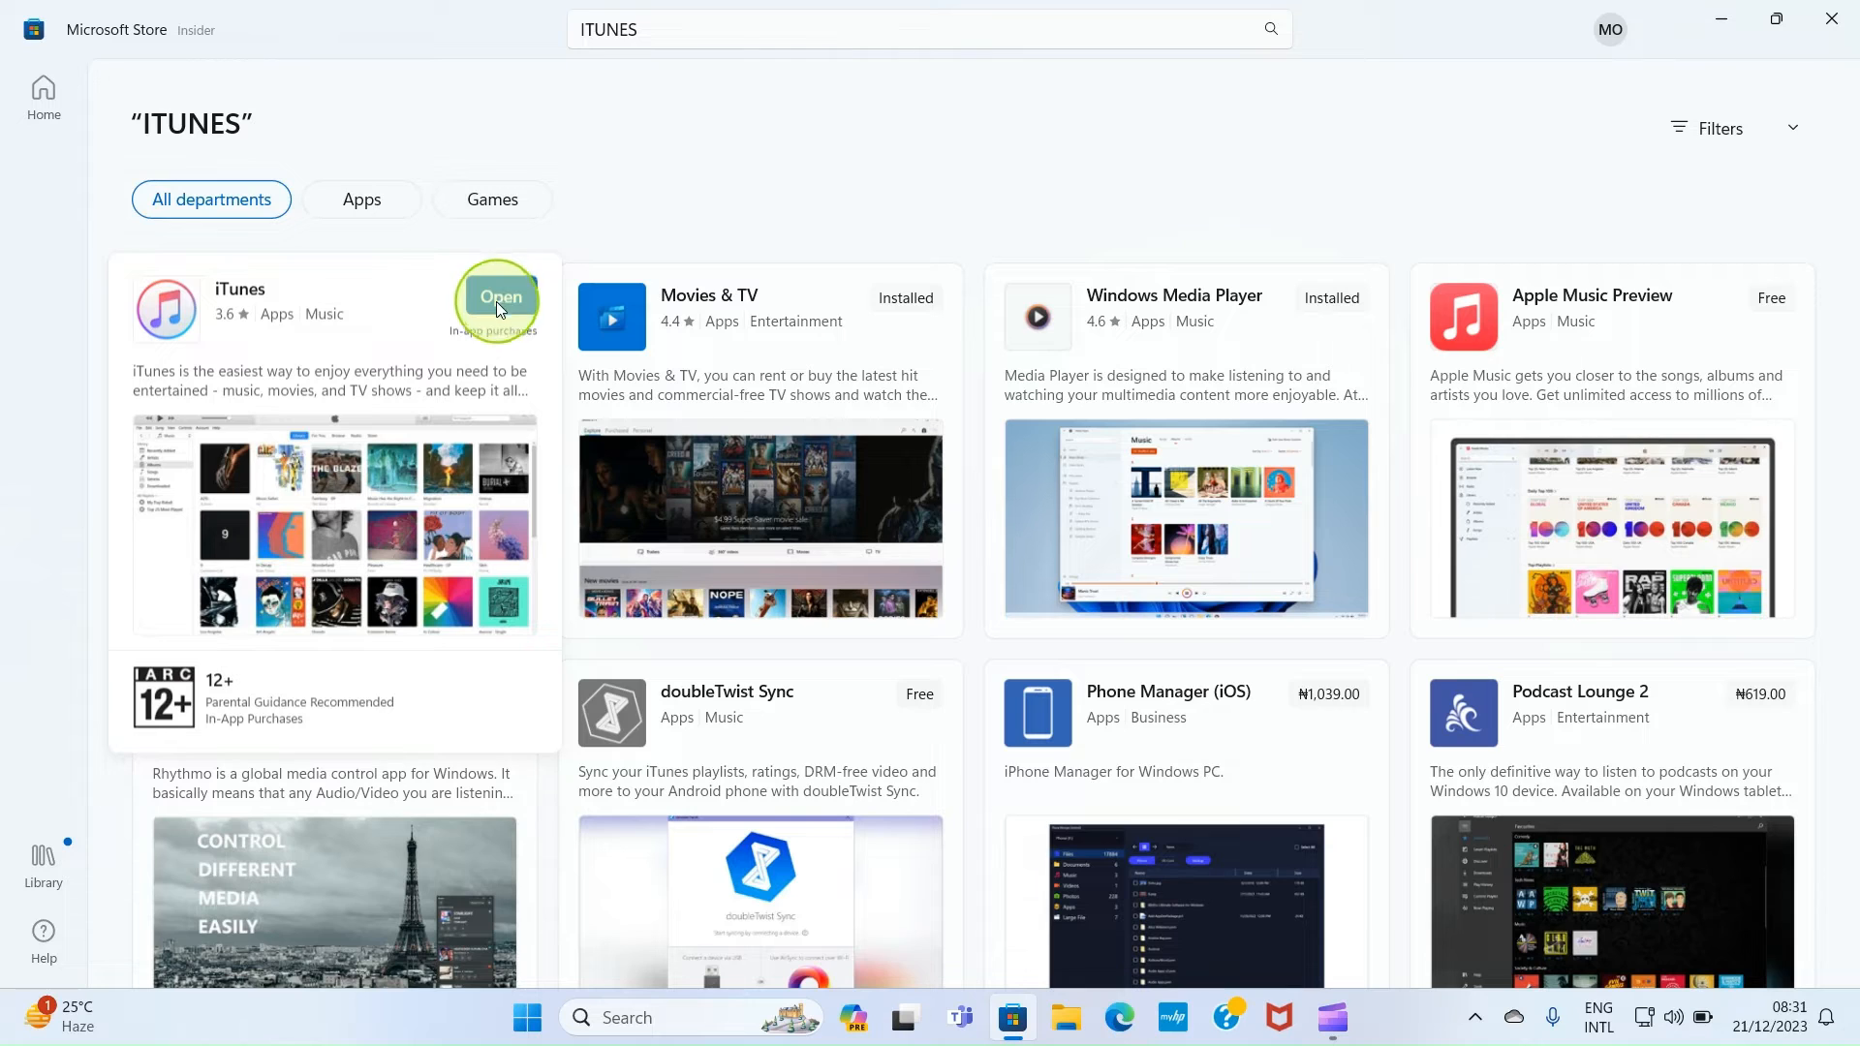
click(497, 296)
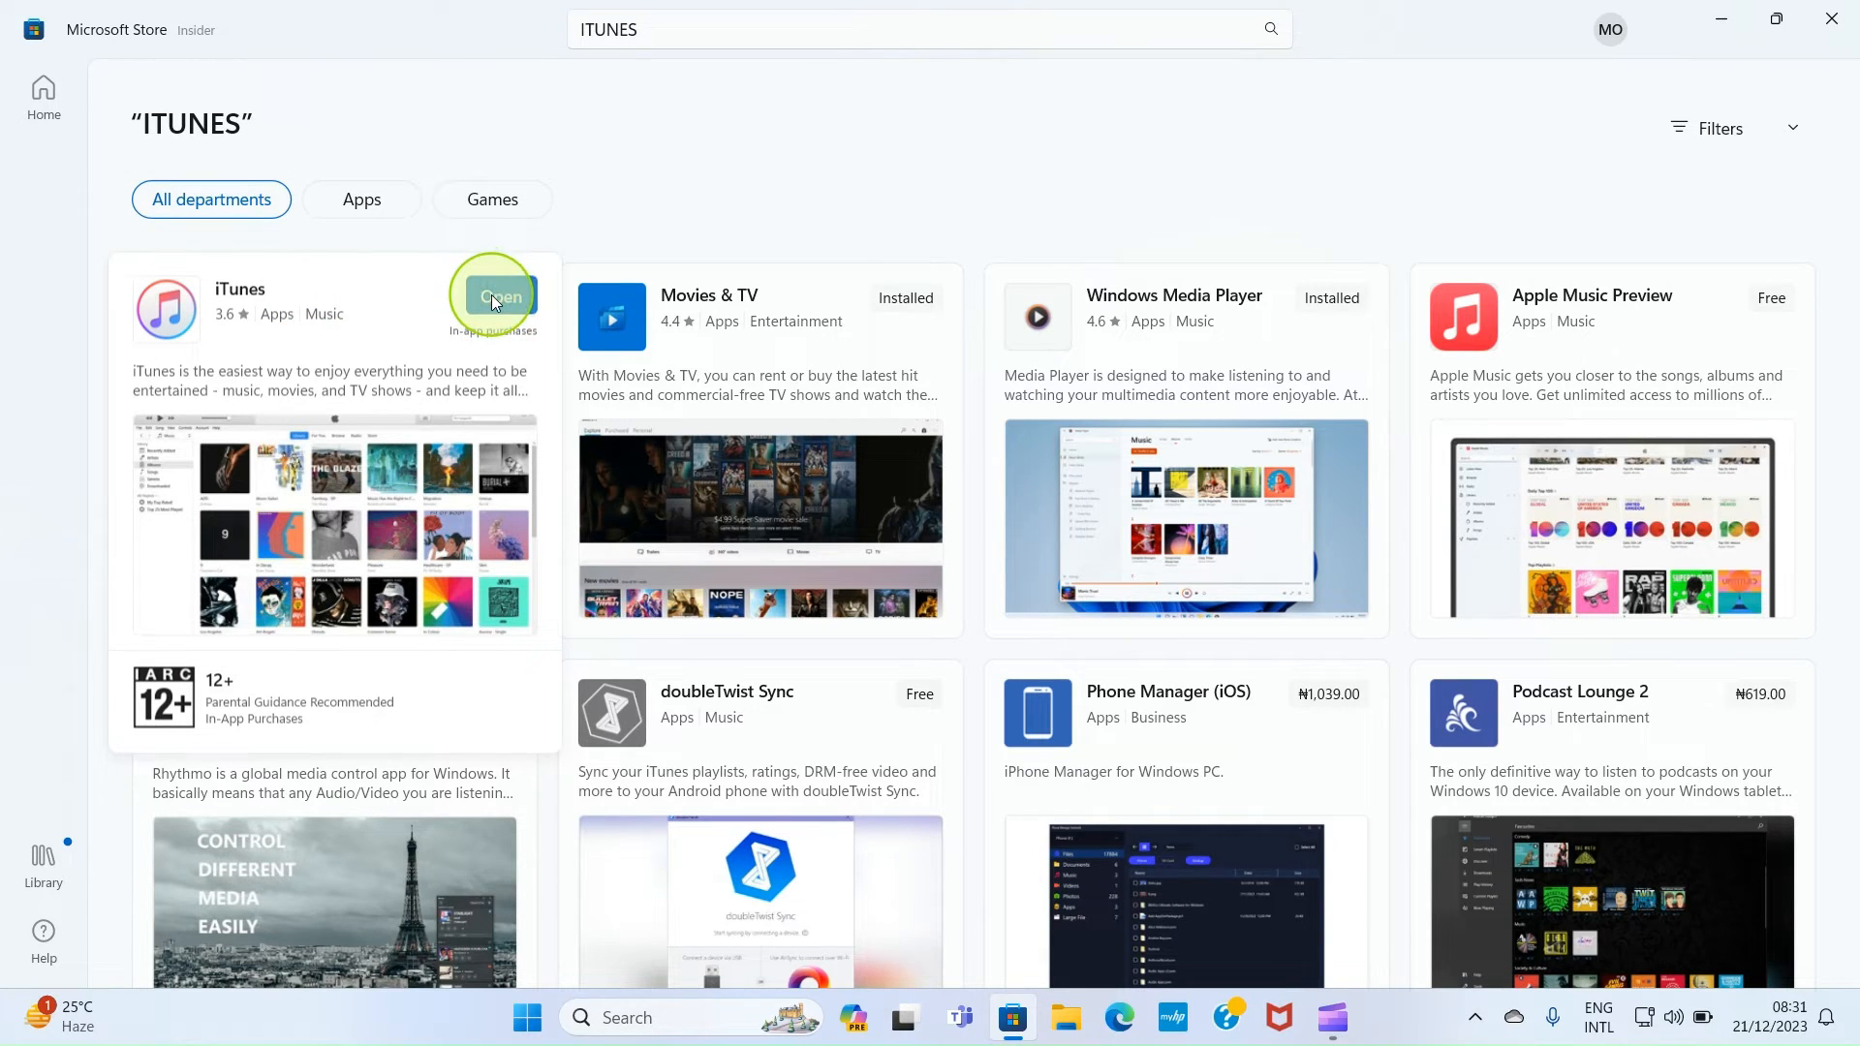
click(494, 296)
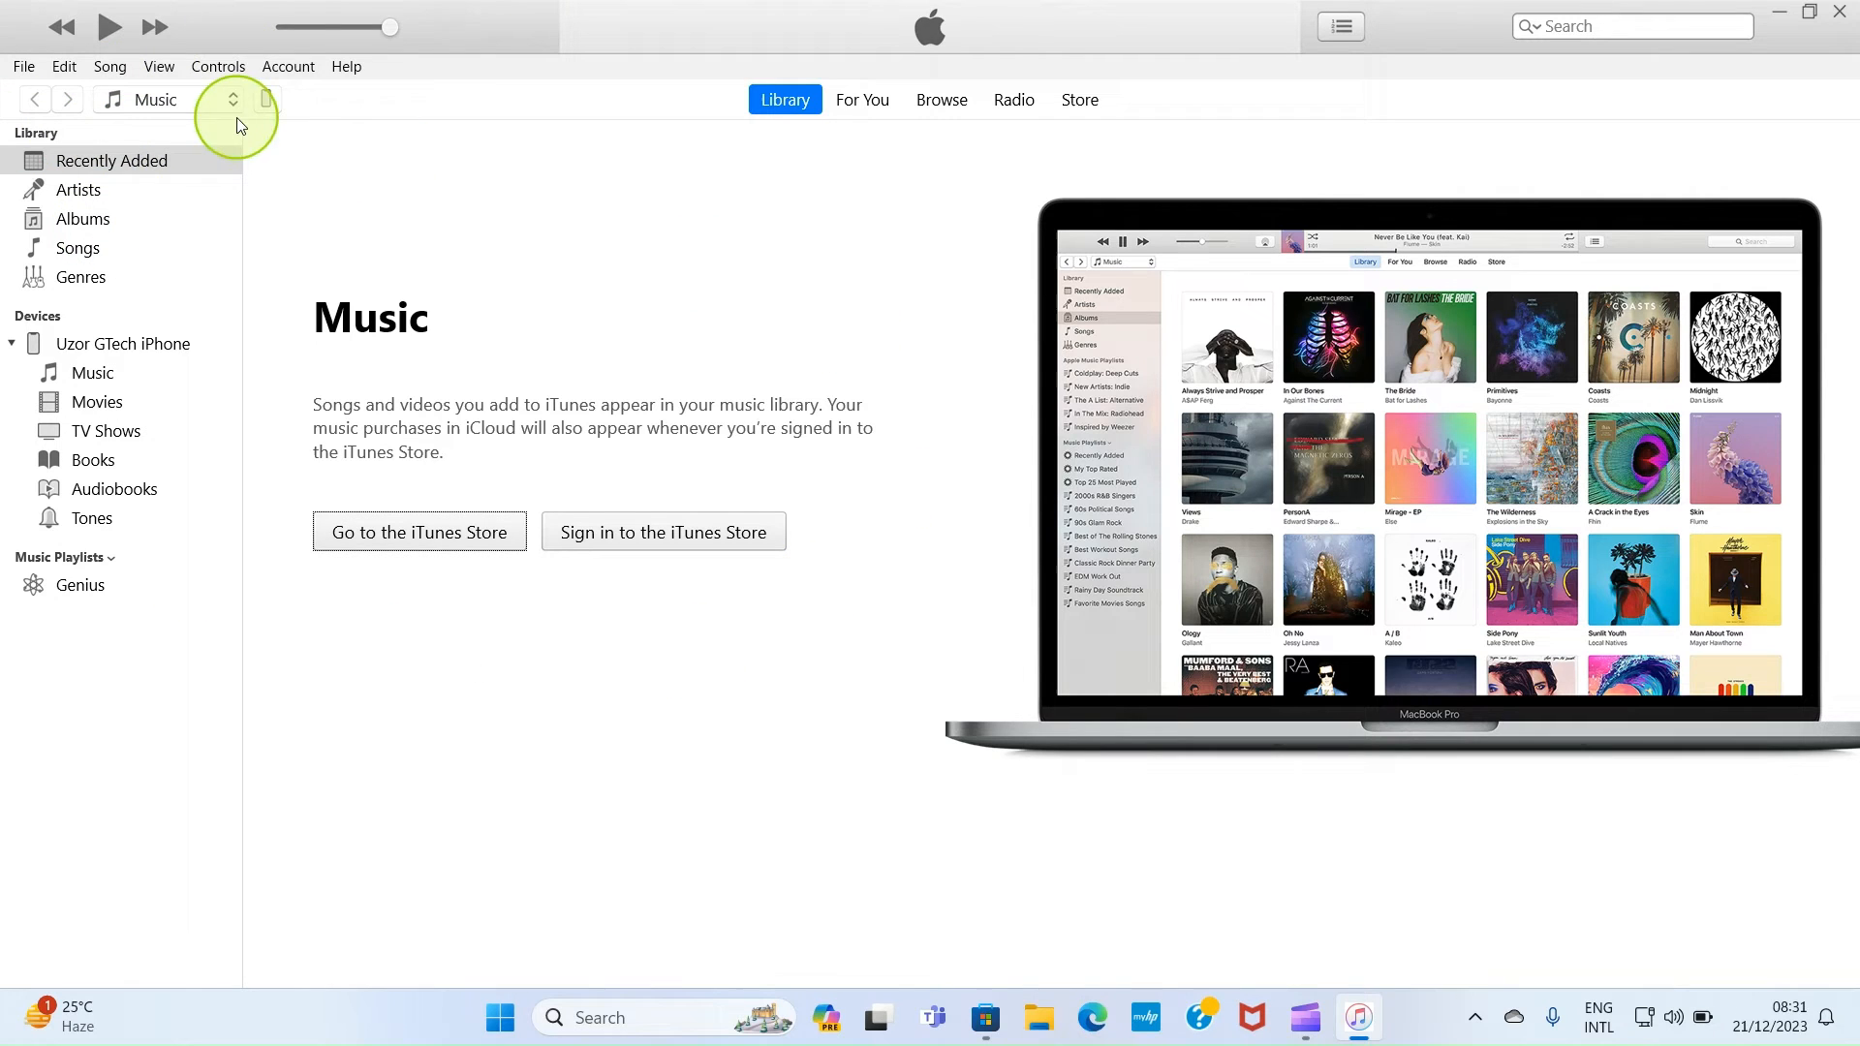
mouse_move(270, 106)
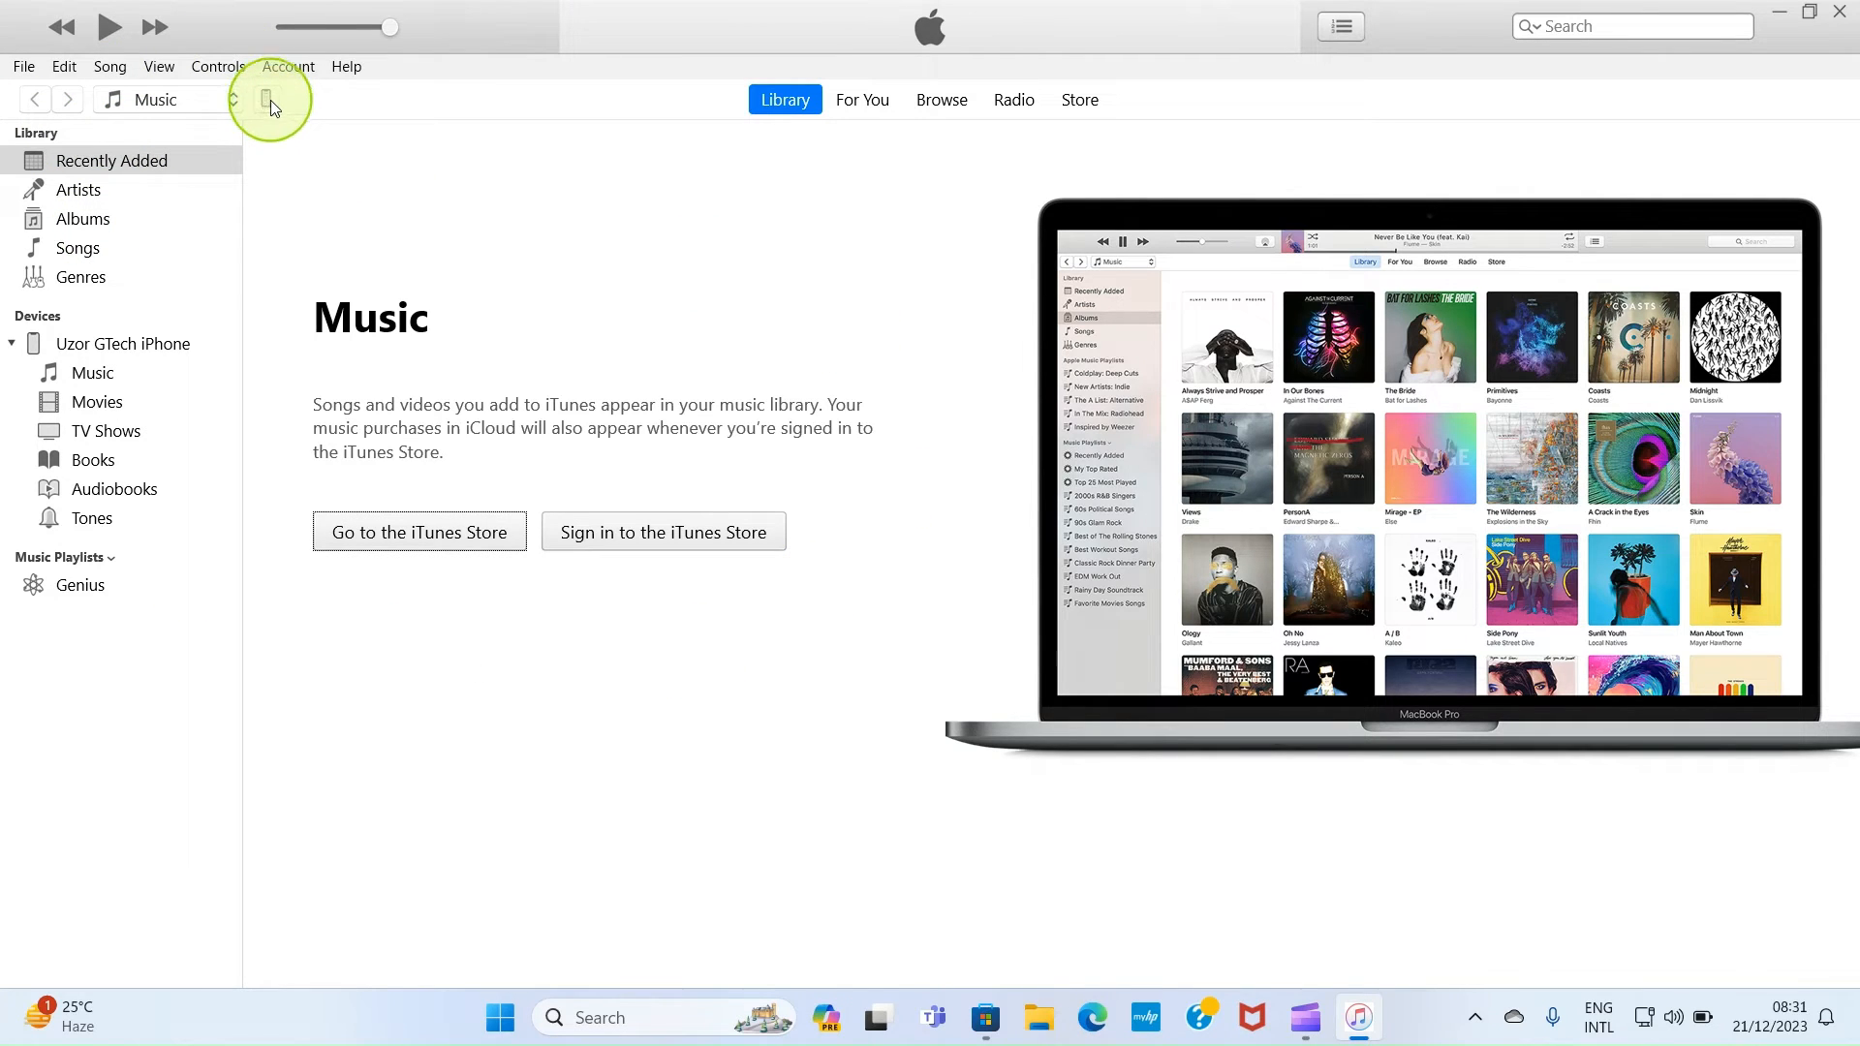
Open the iPhone's File Sharing settings in iTunes and select Word.
click(270, 100)
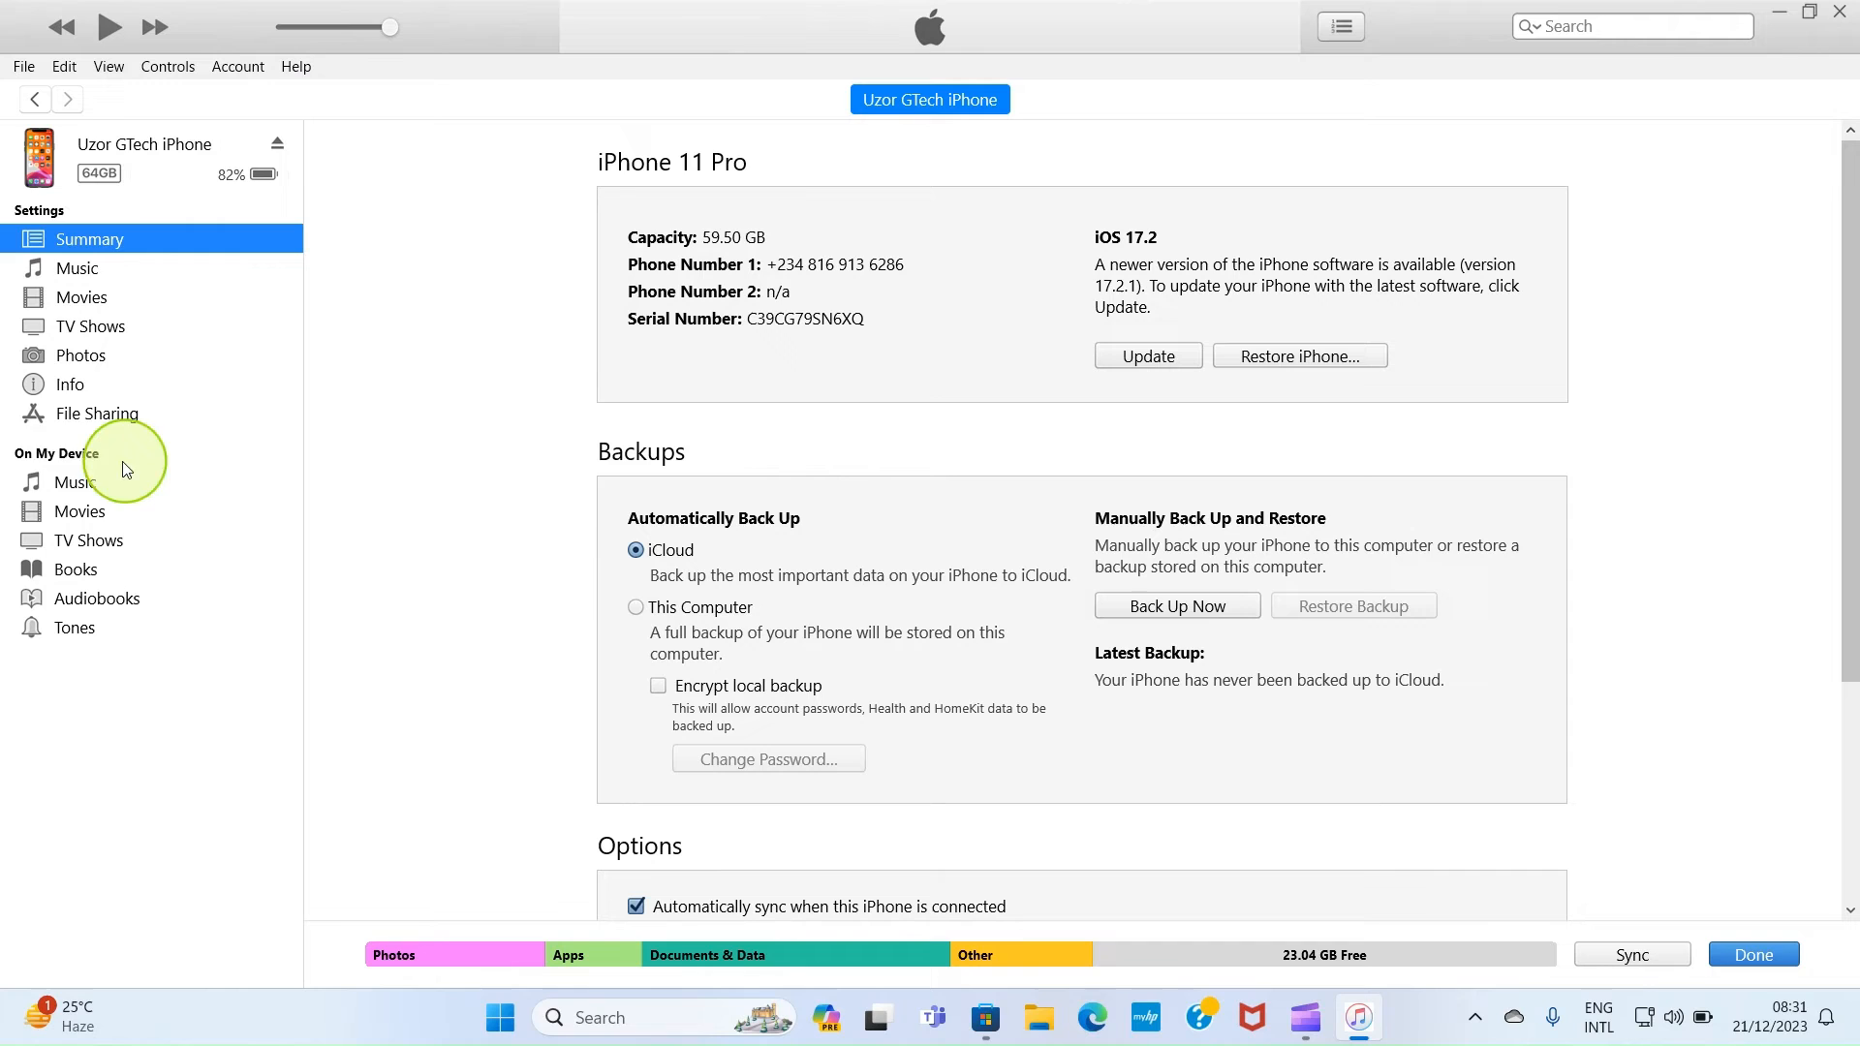
click(96, 413)
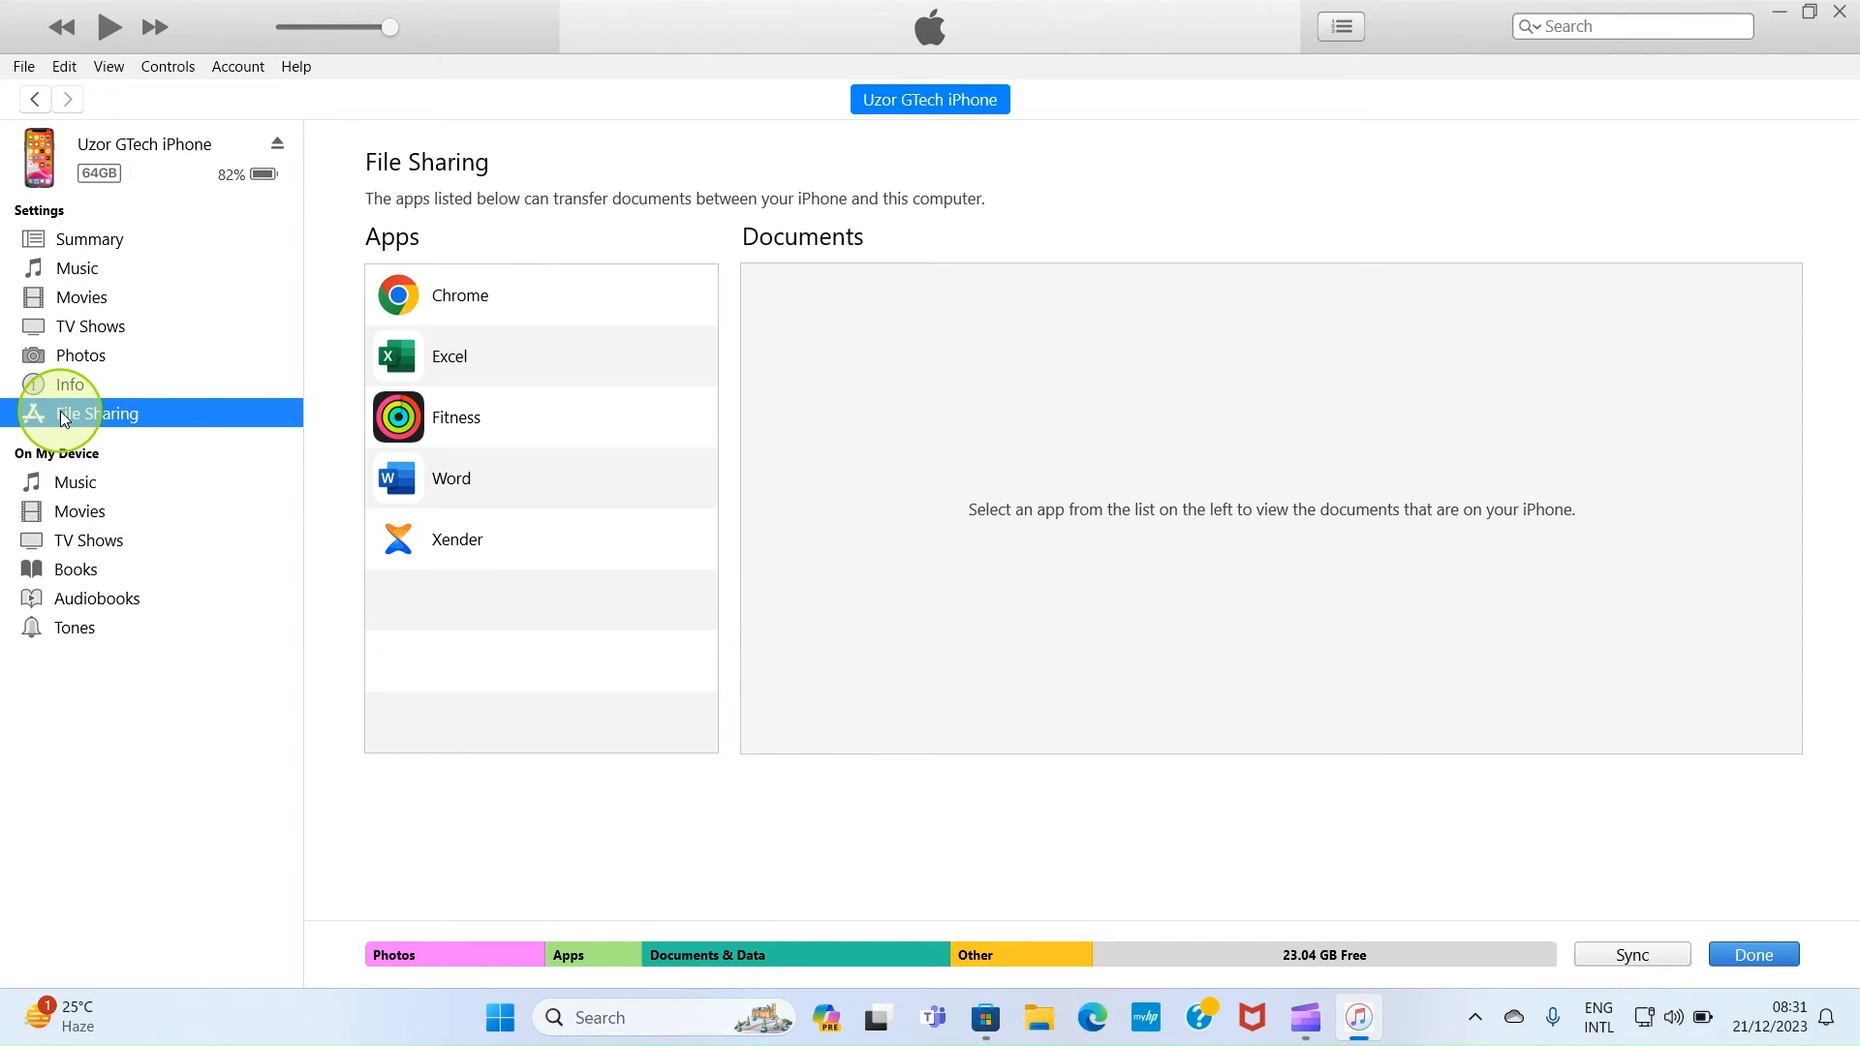
mouse_move(463, 661)
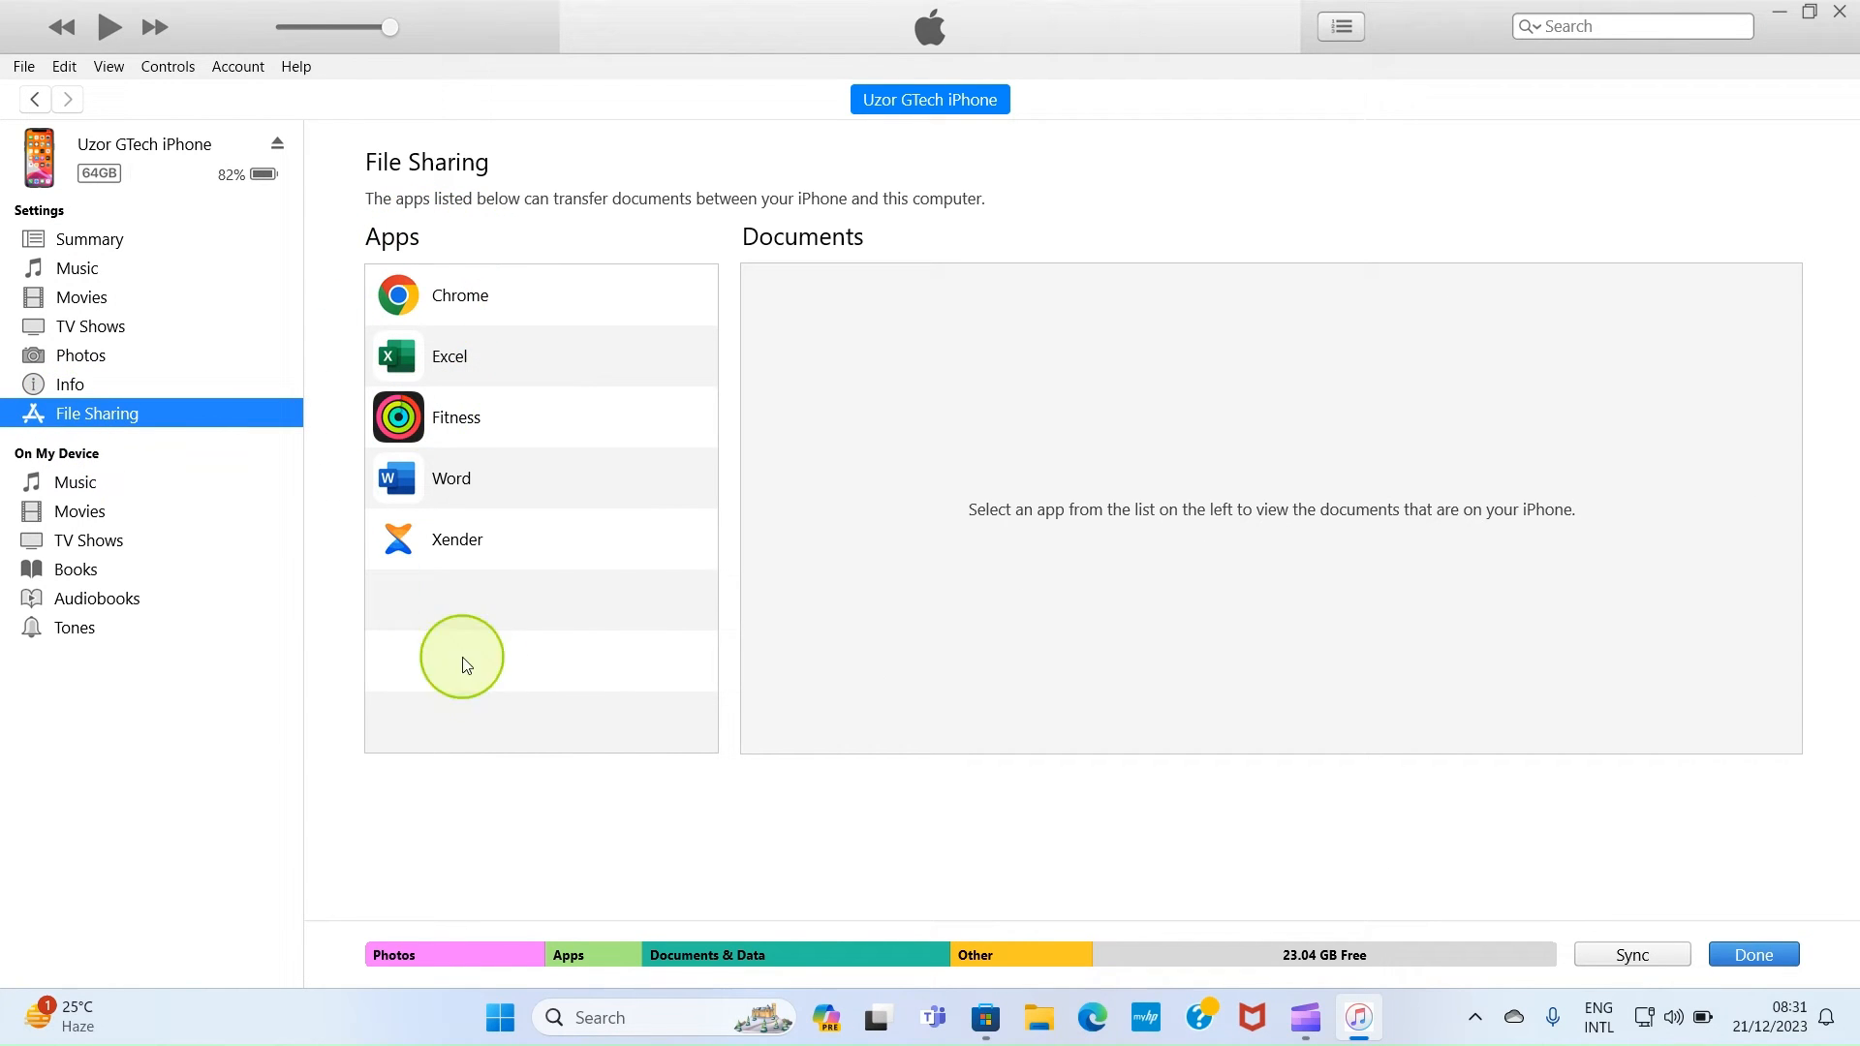
mouse_move(662, 508)
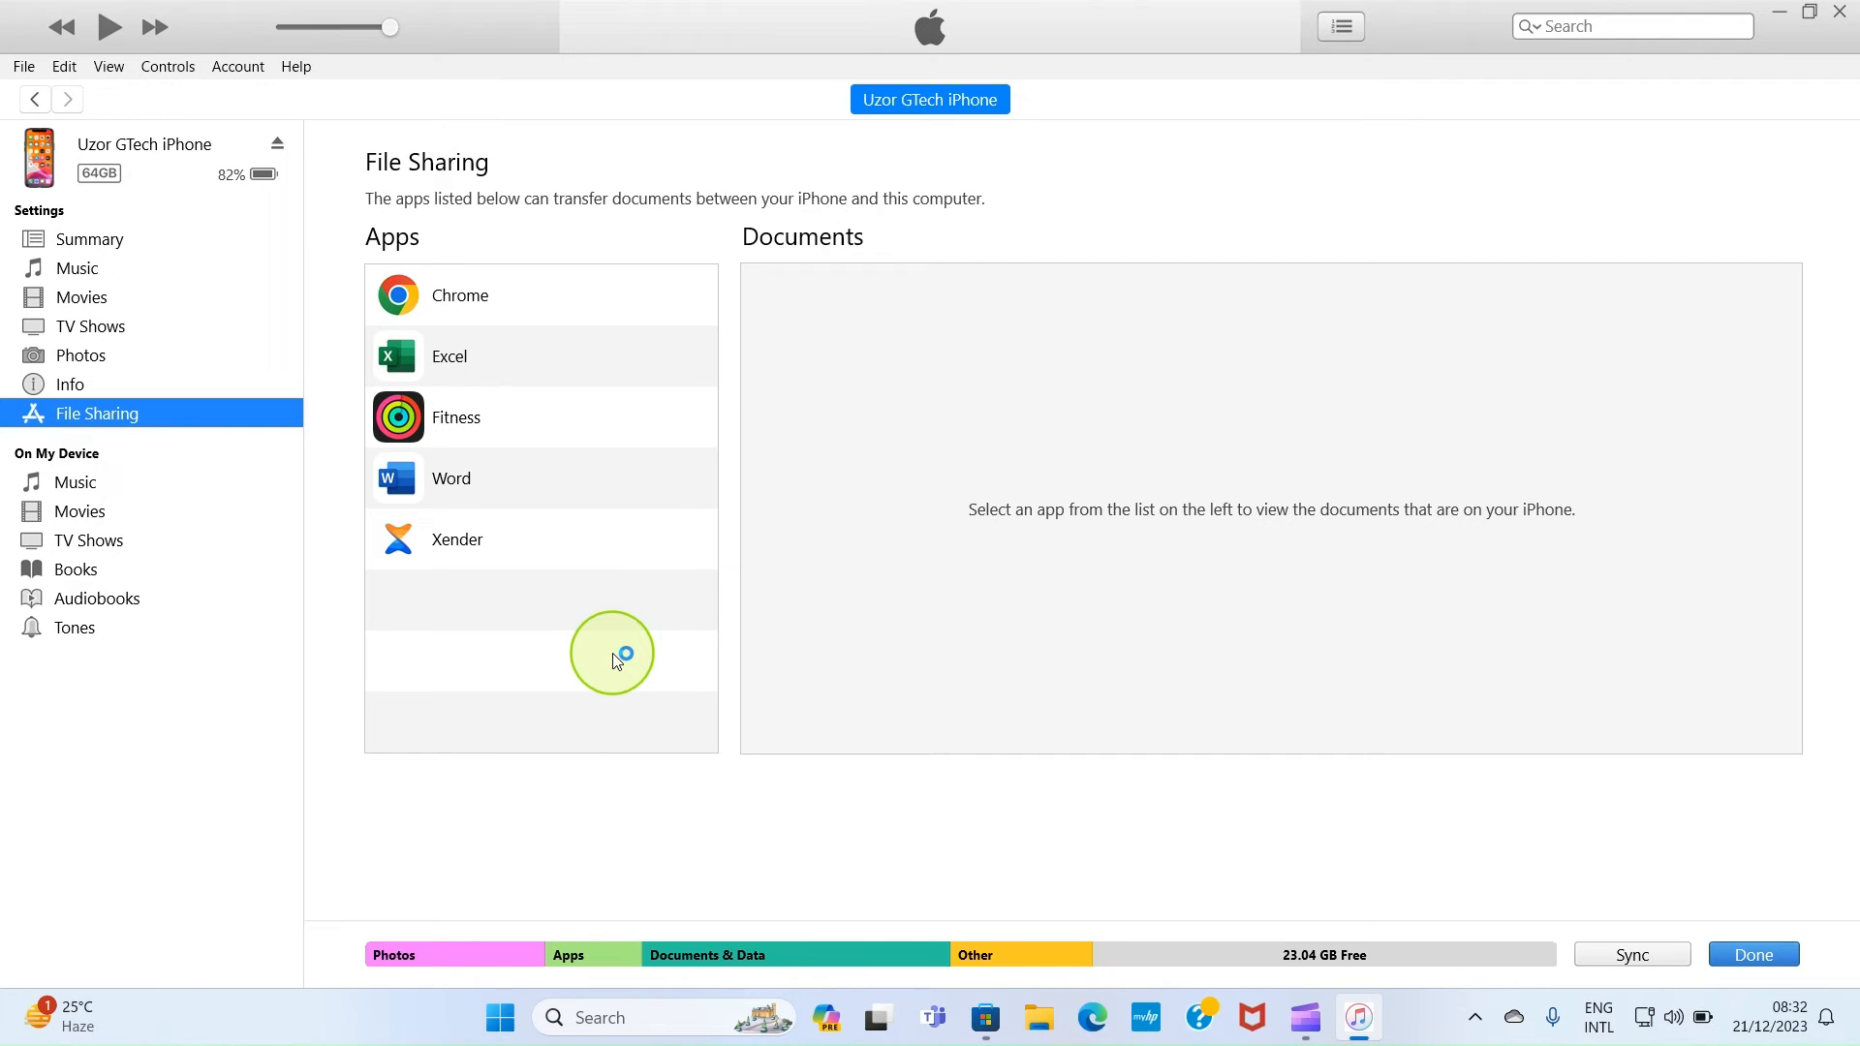
mouse_move(515, 498)
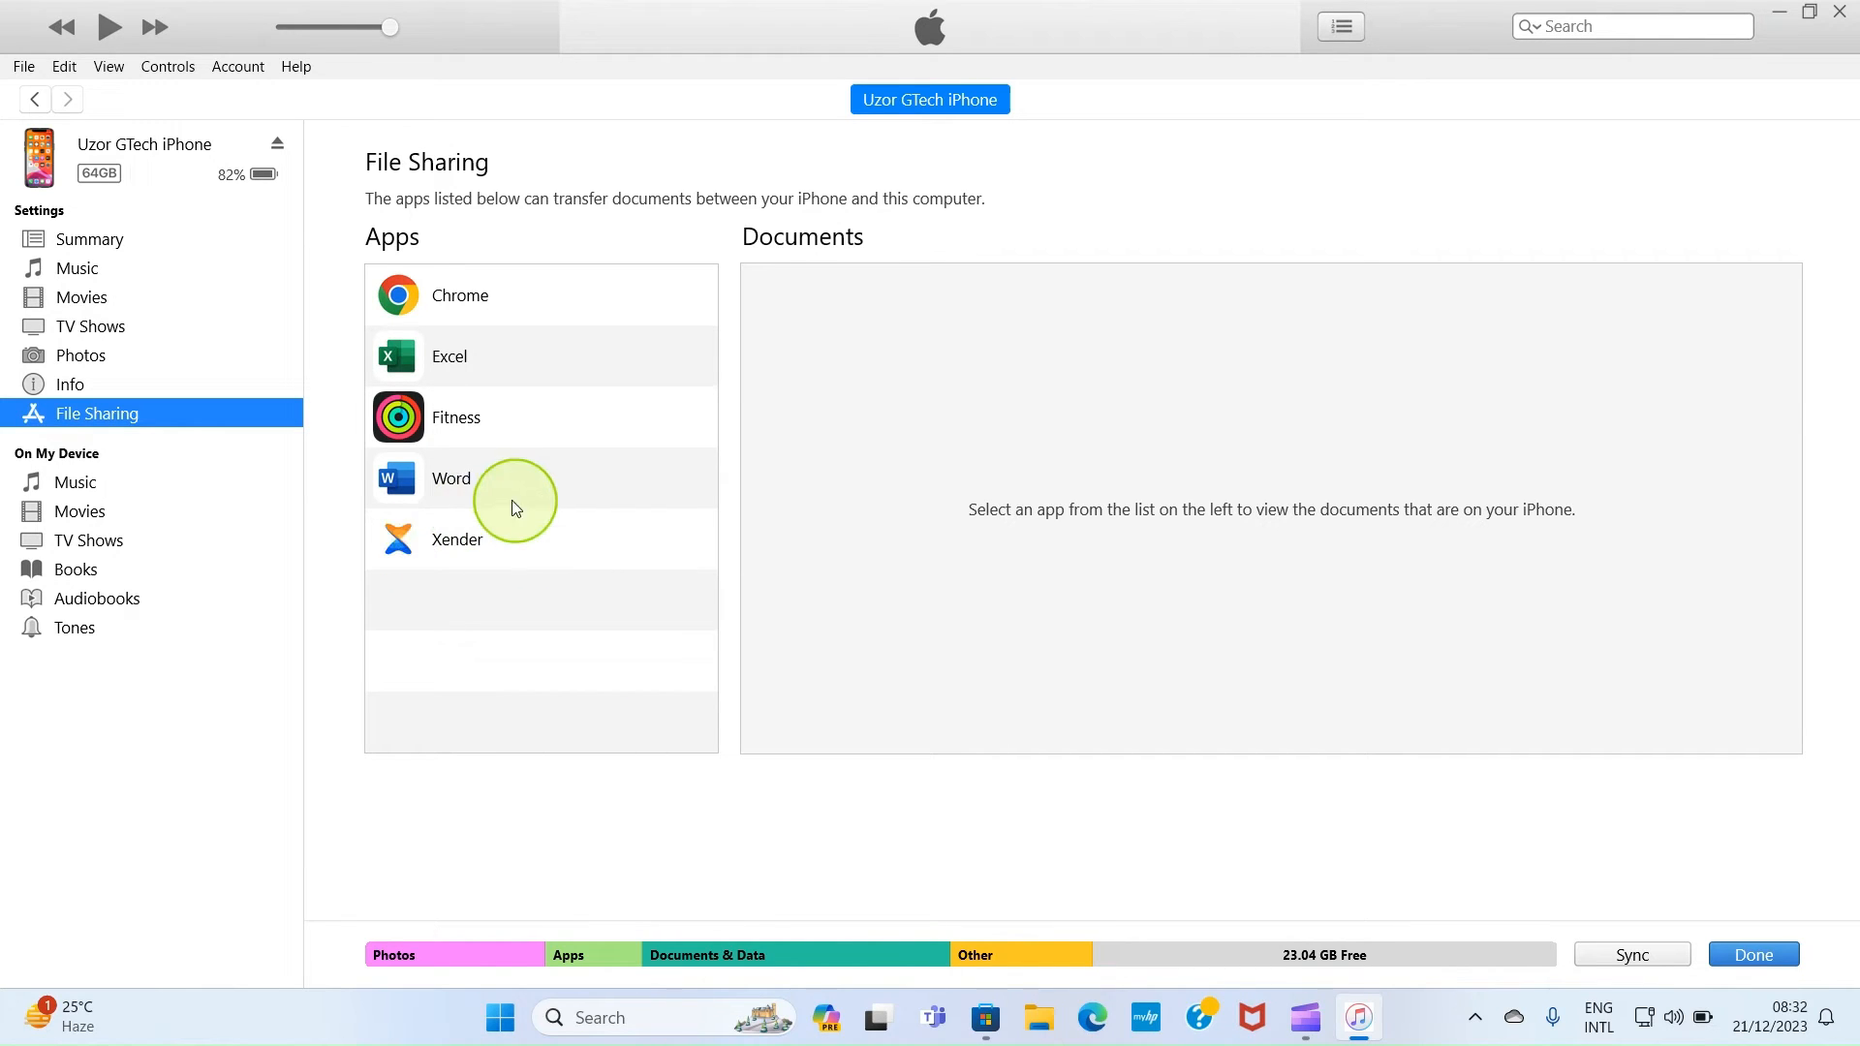
mouse_move(530, 523)
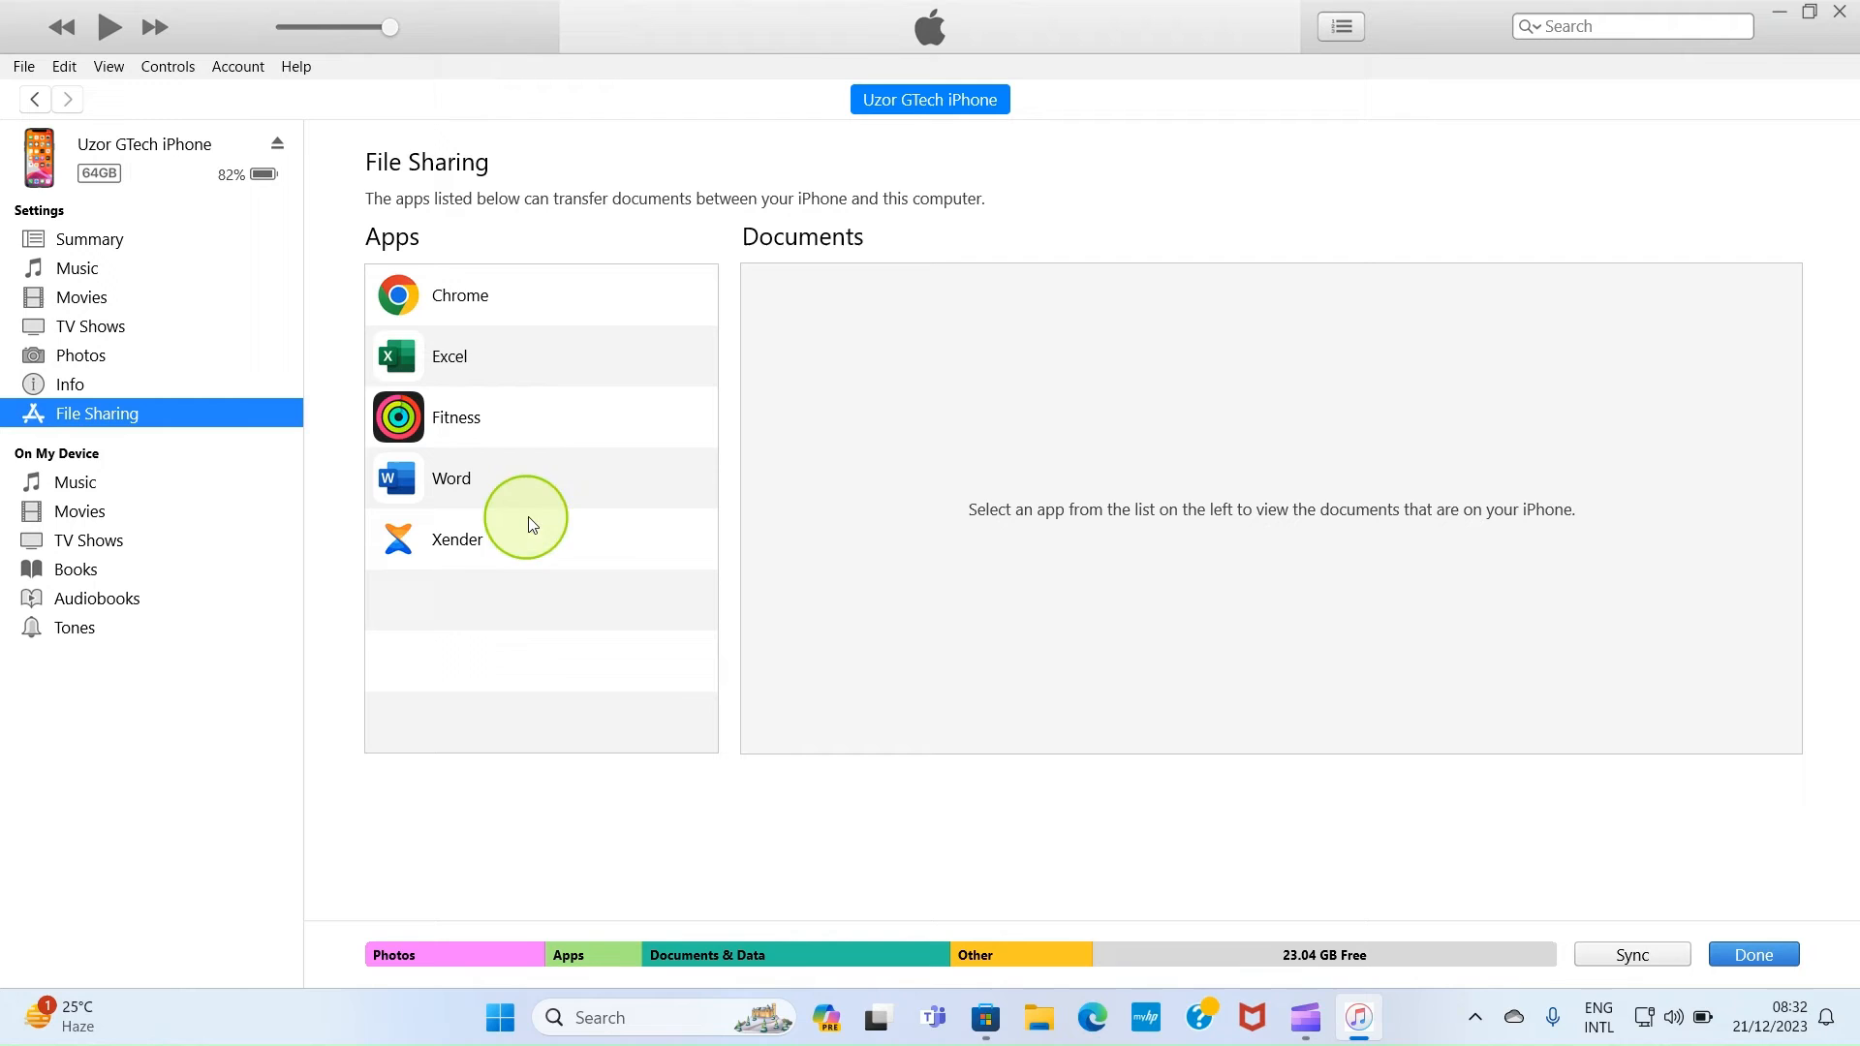
mouse_move(510, 676)
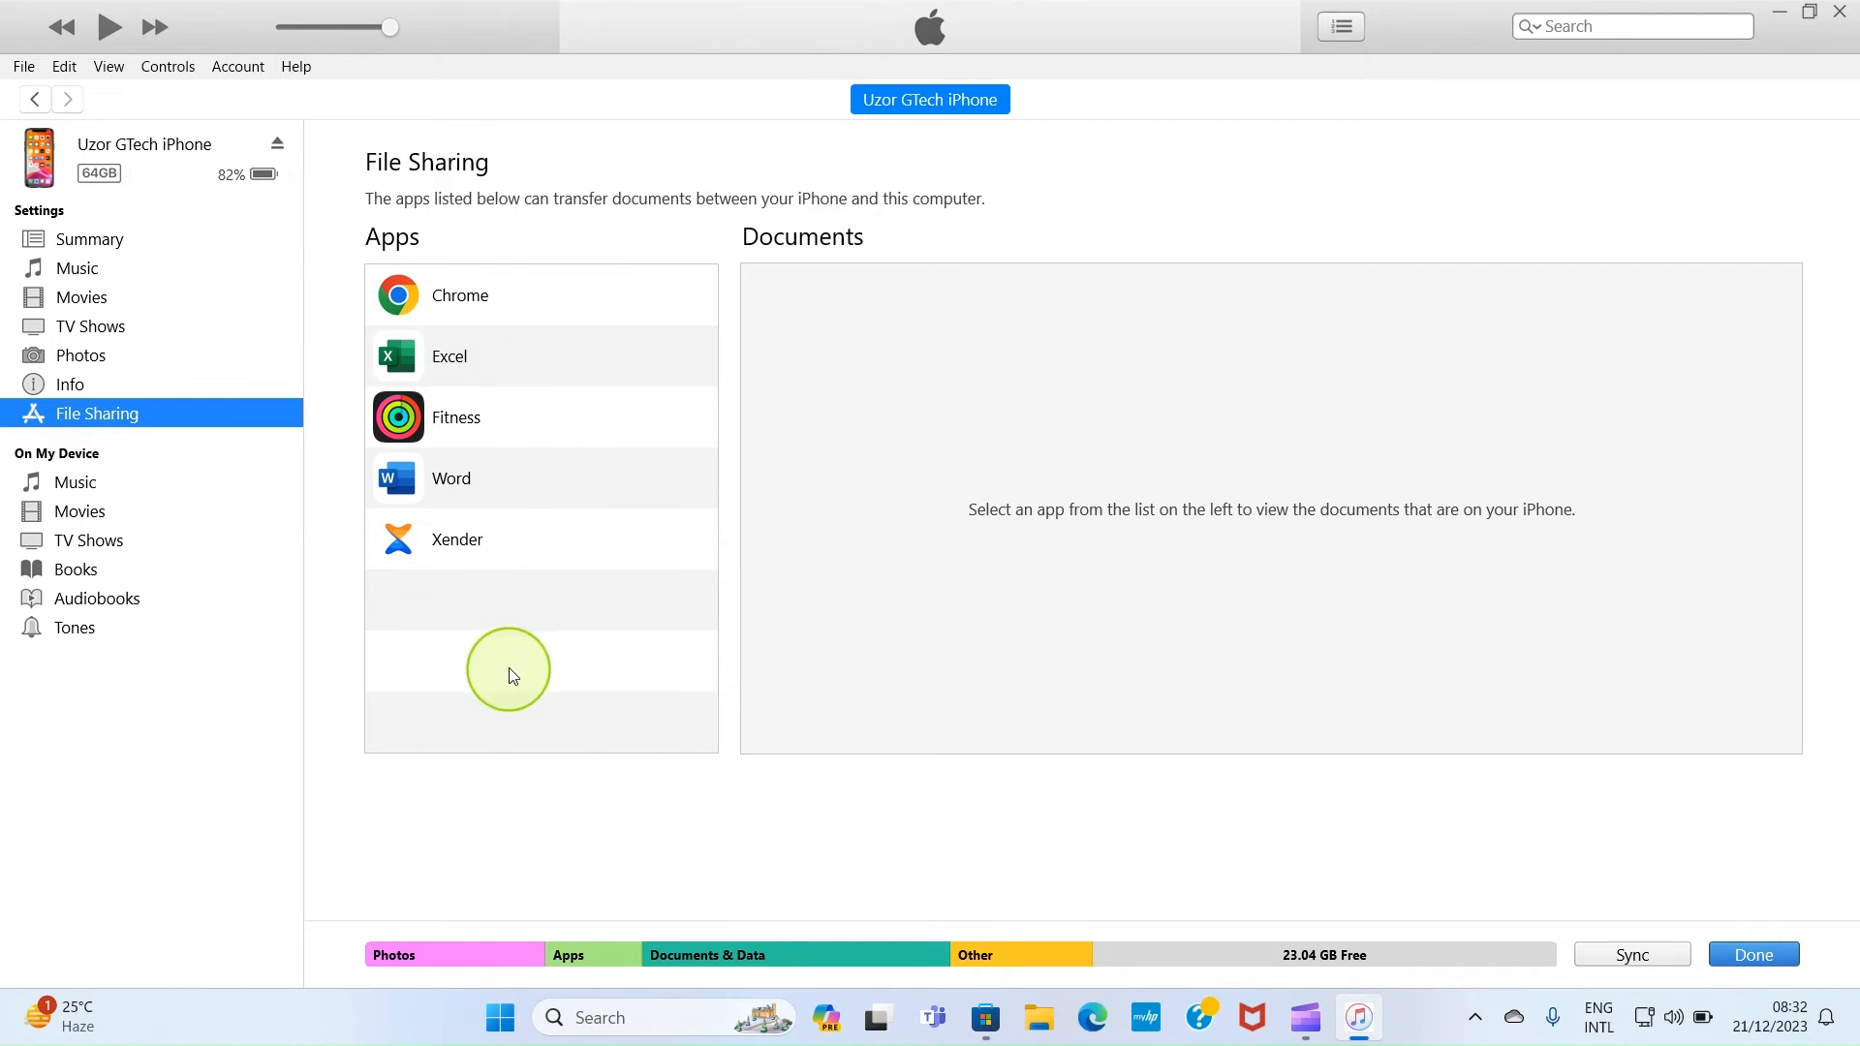
mouse_move(514, 650)
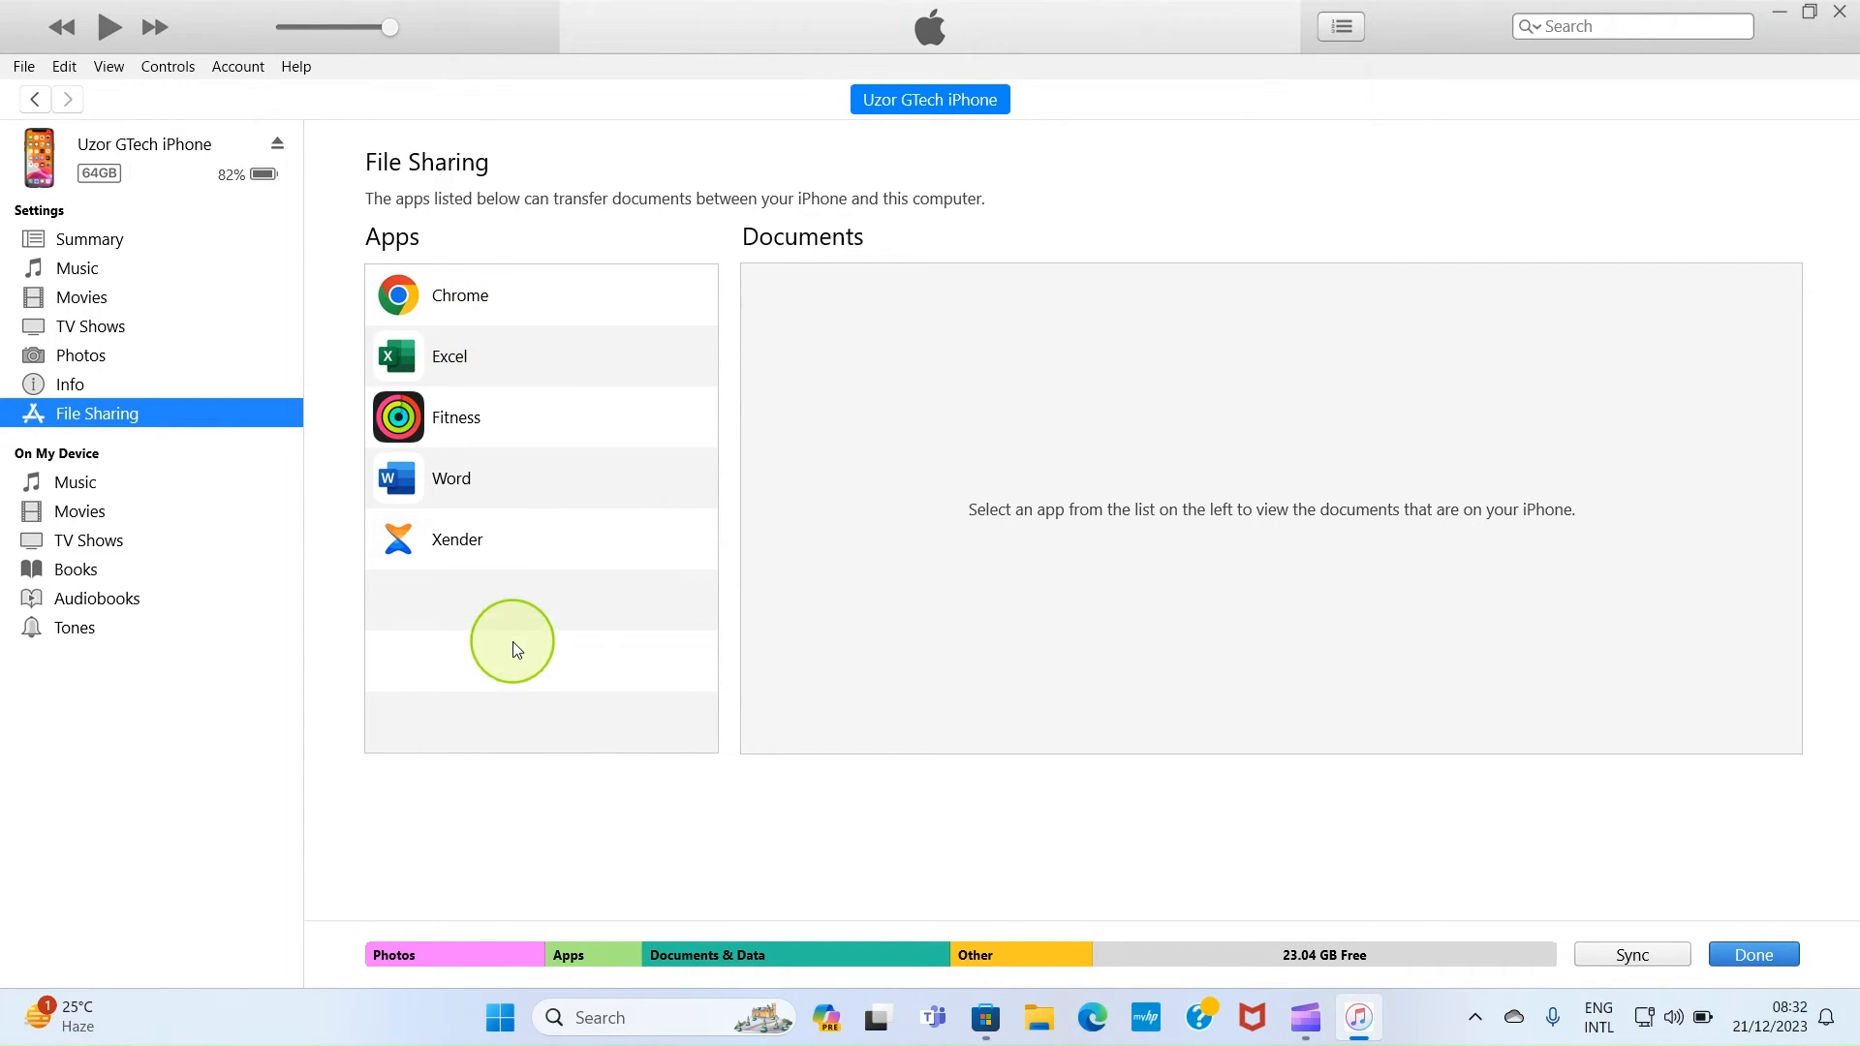
mouse_move(493, 680)
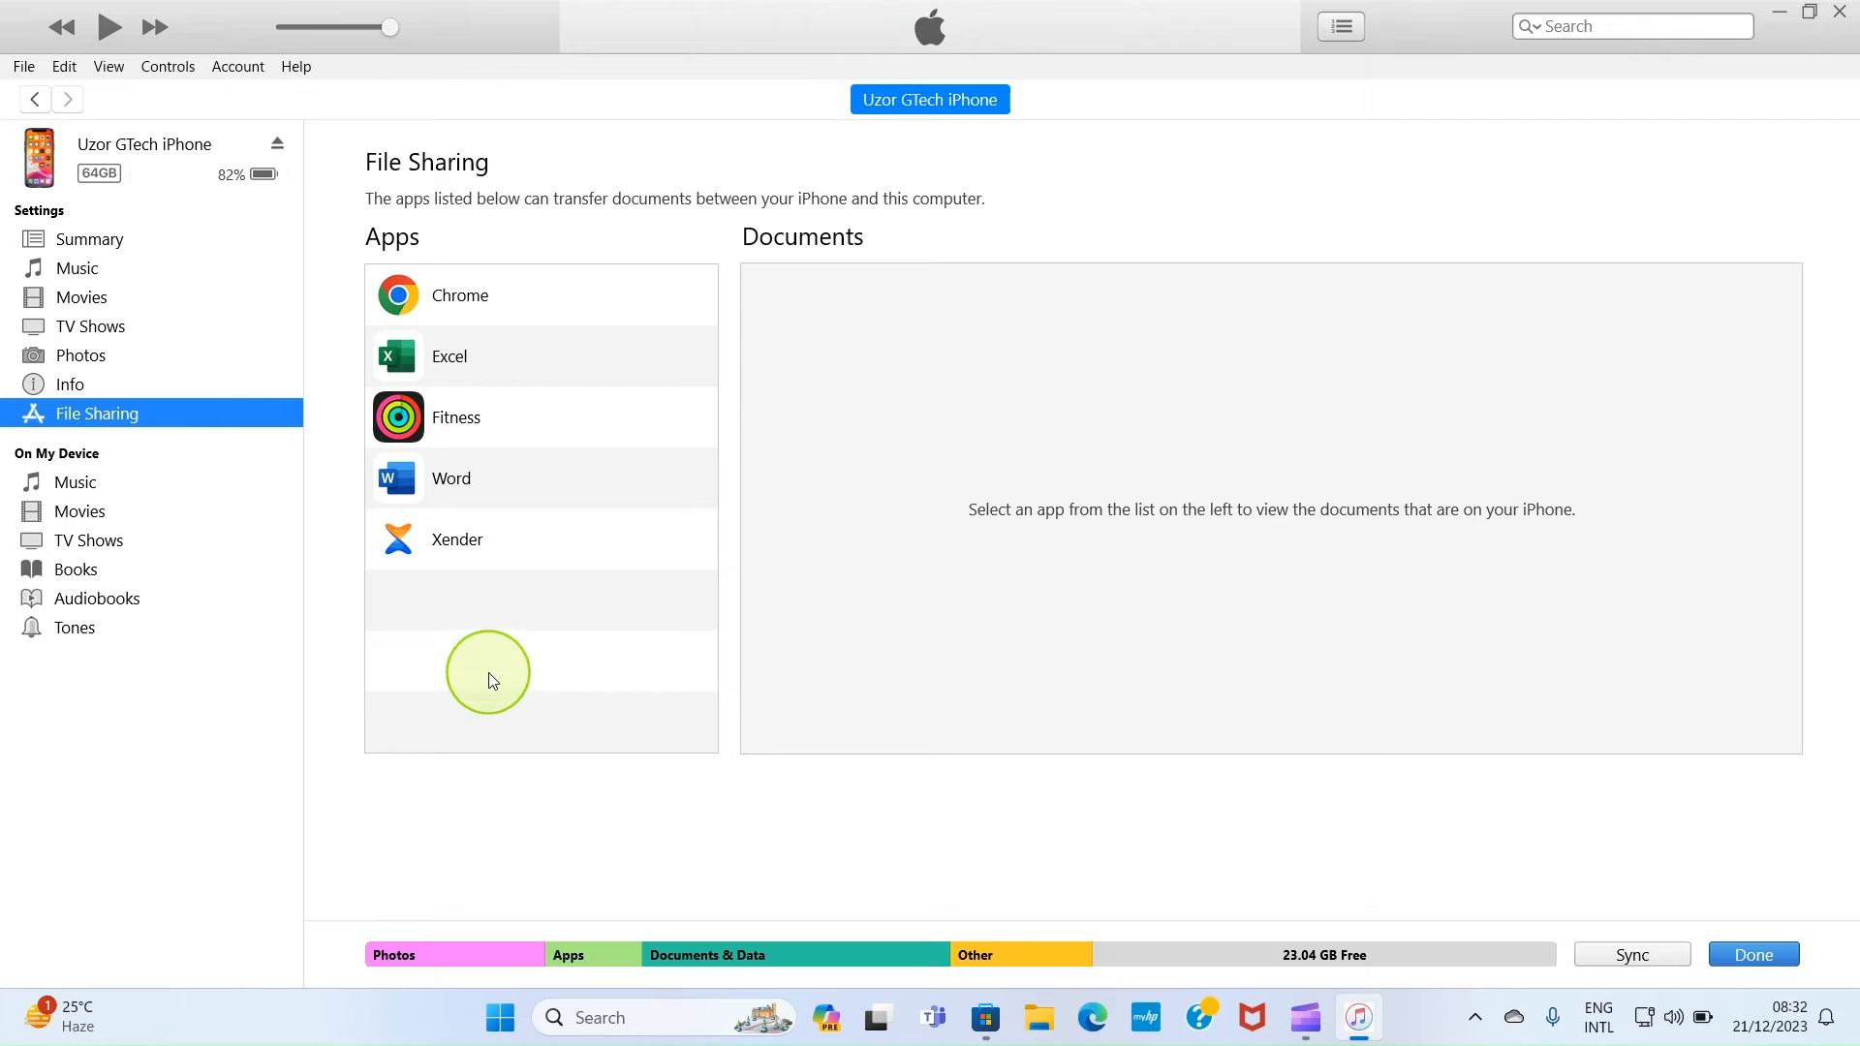
mouse_move(461, 686)
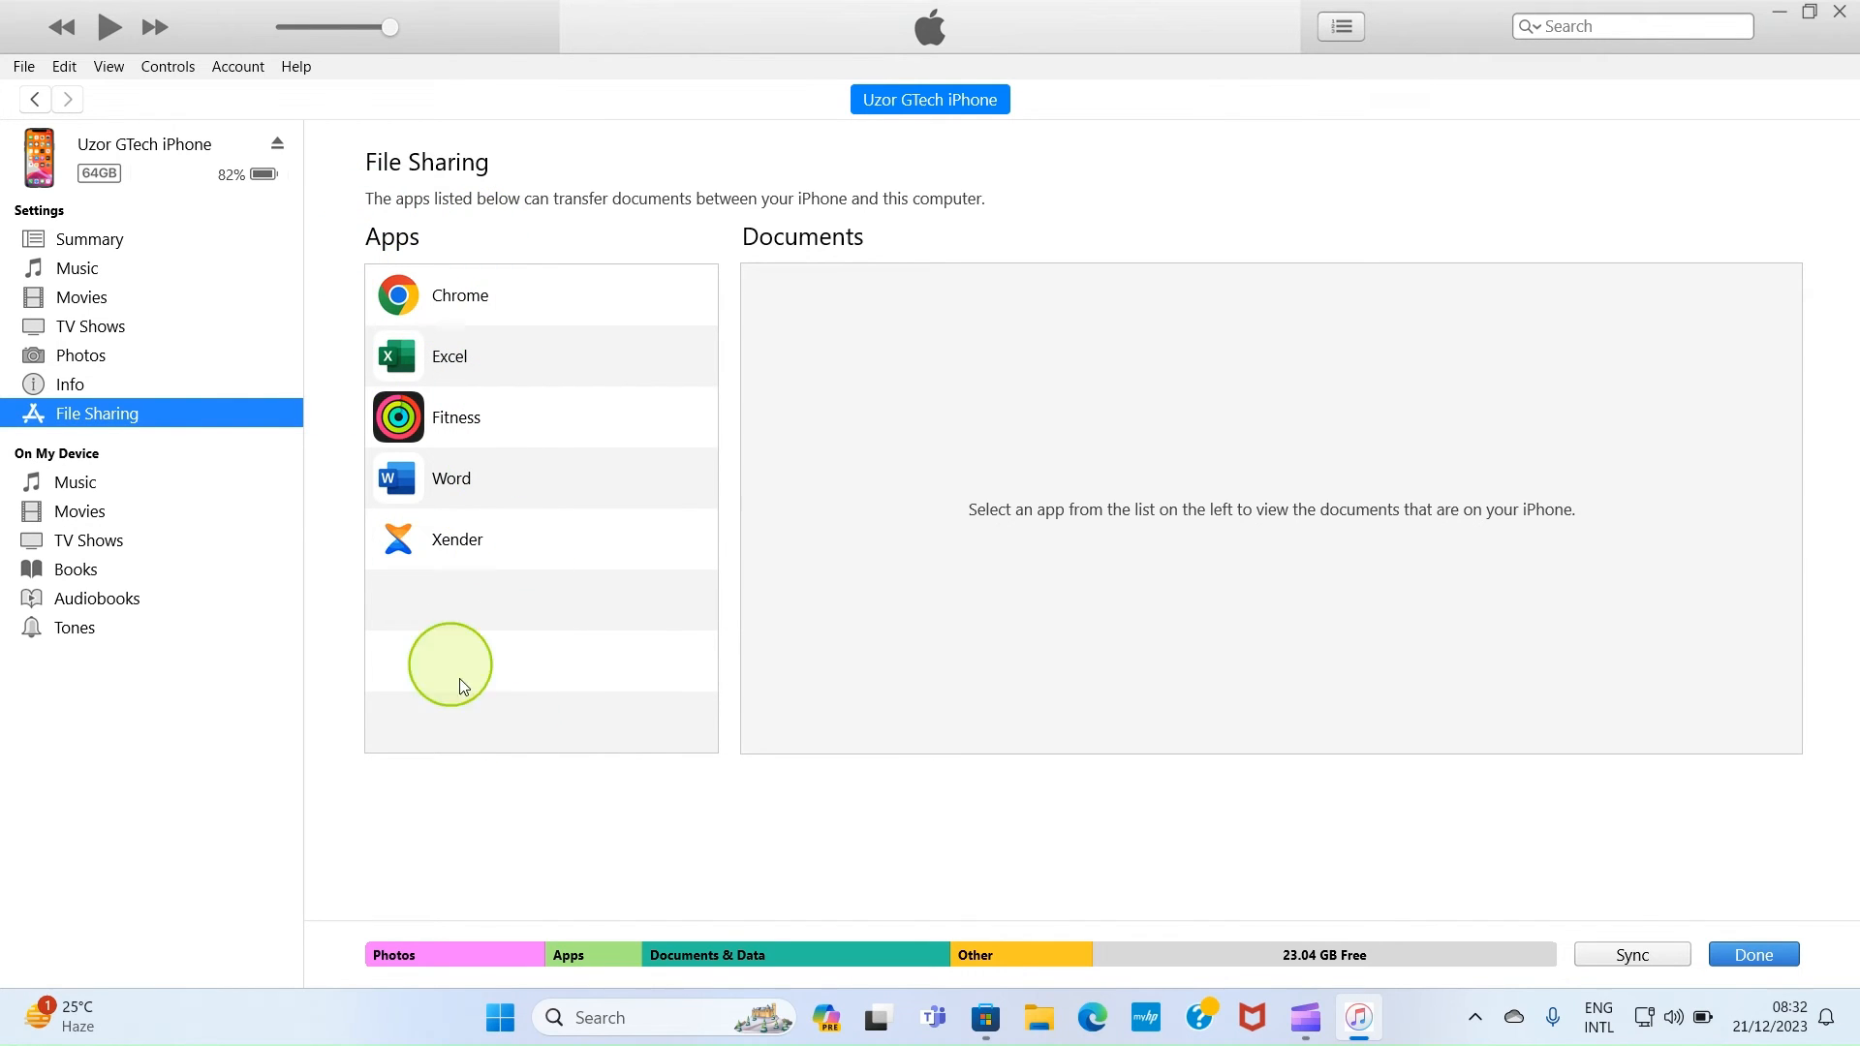
mouse_move(542, 686)
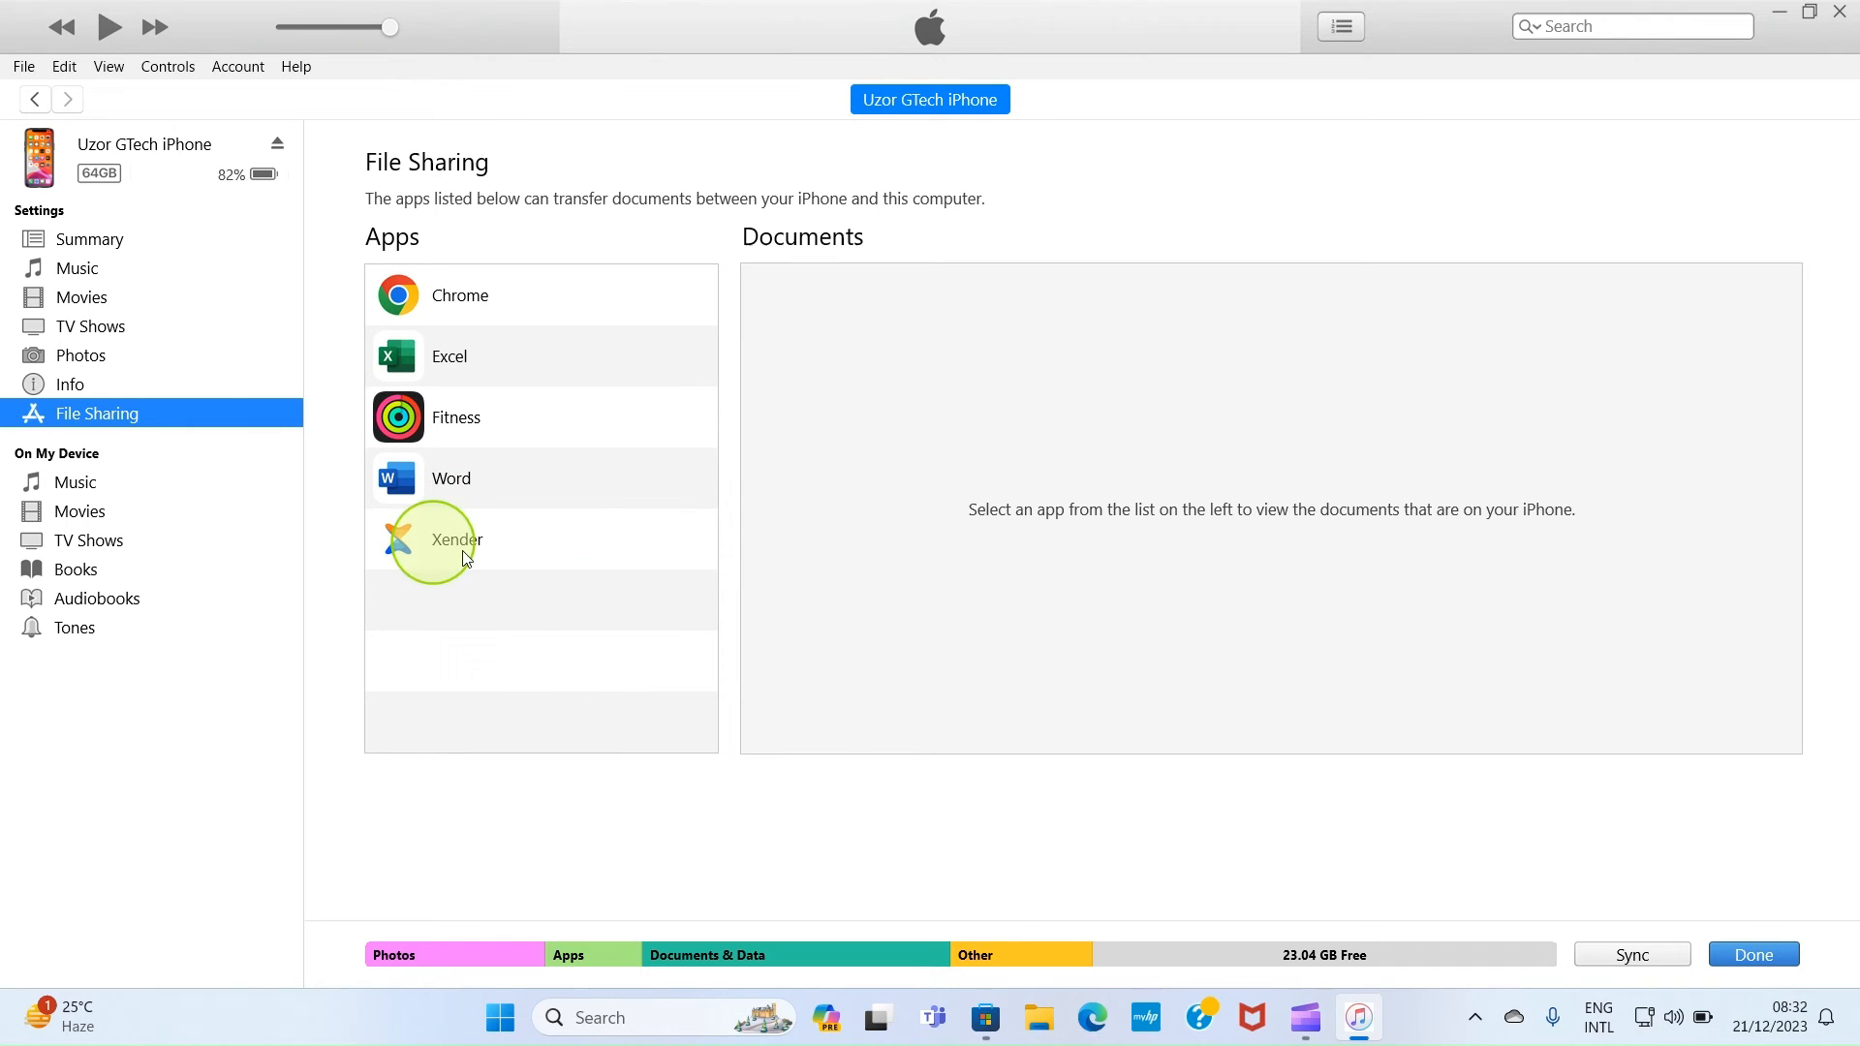
mouse_move(859, 562)
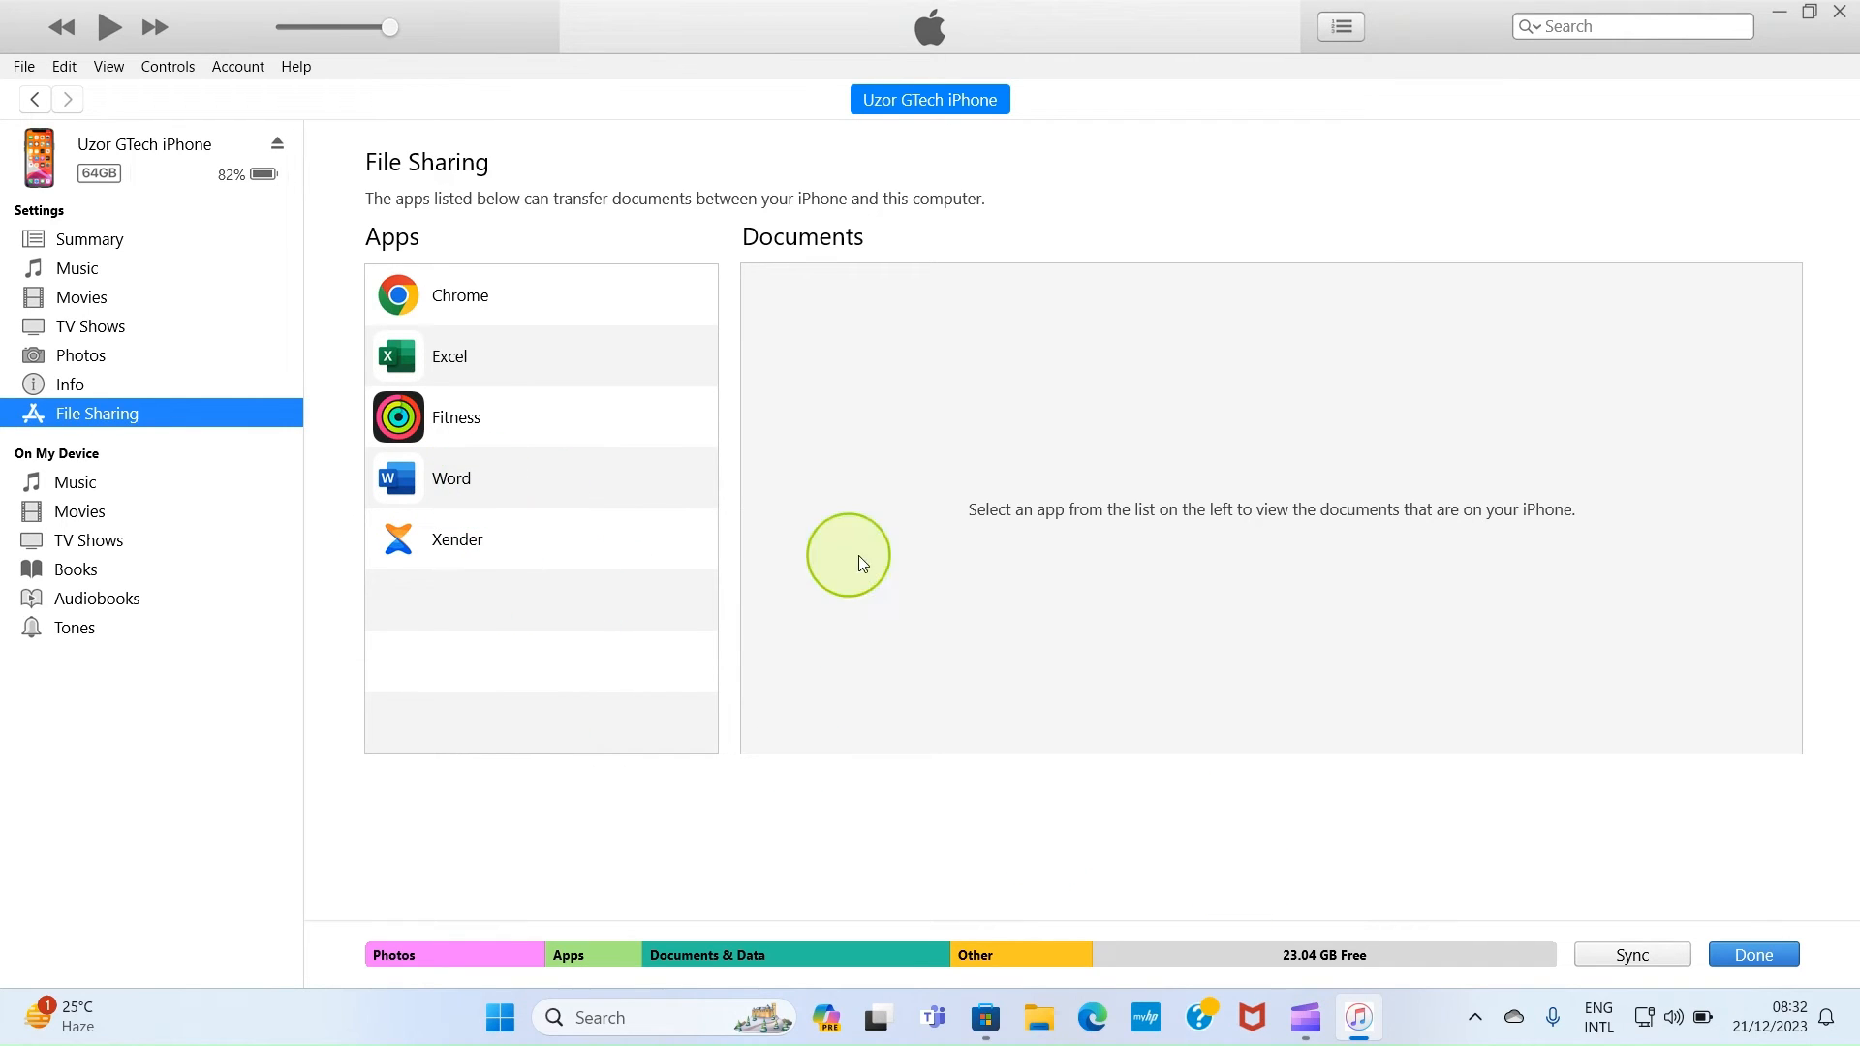
click(451, 477)
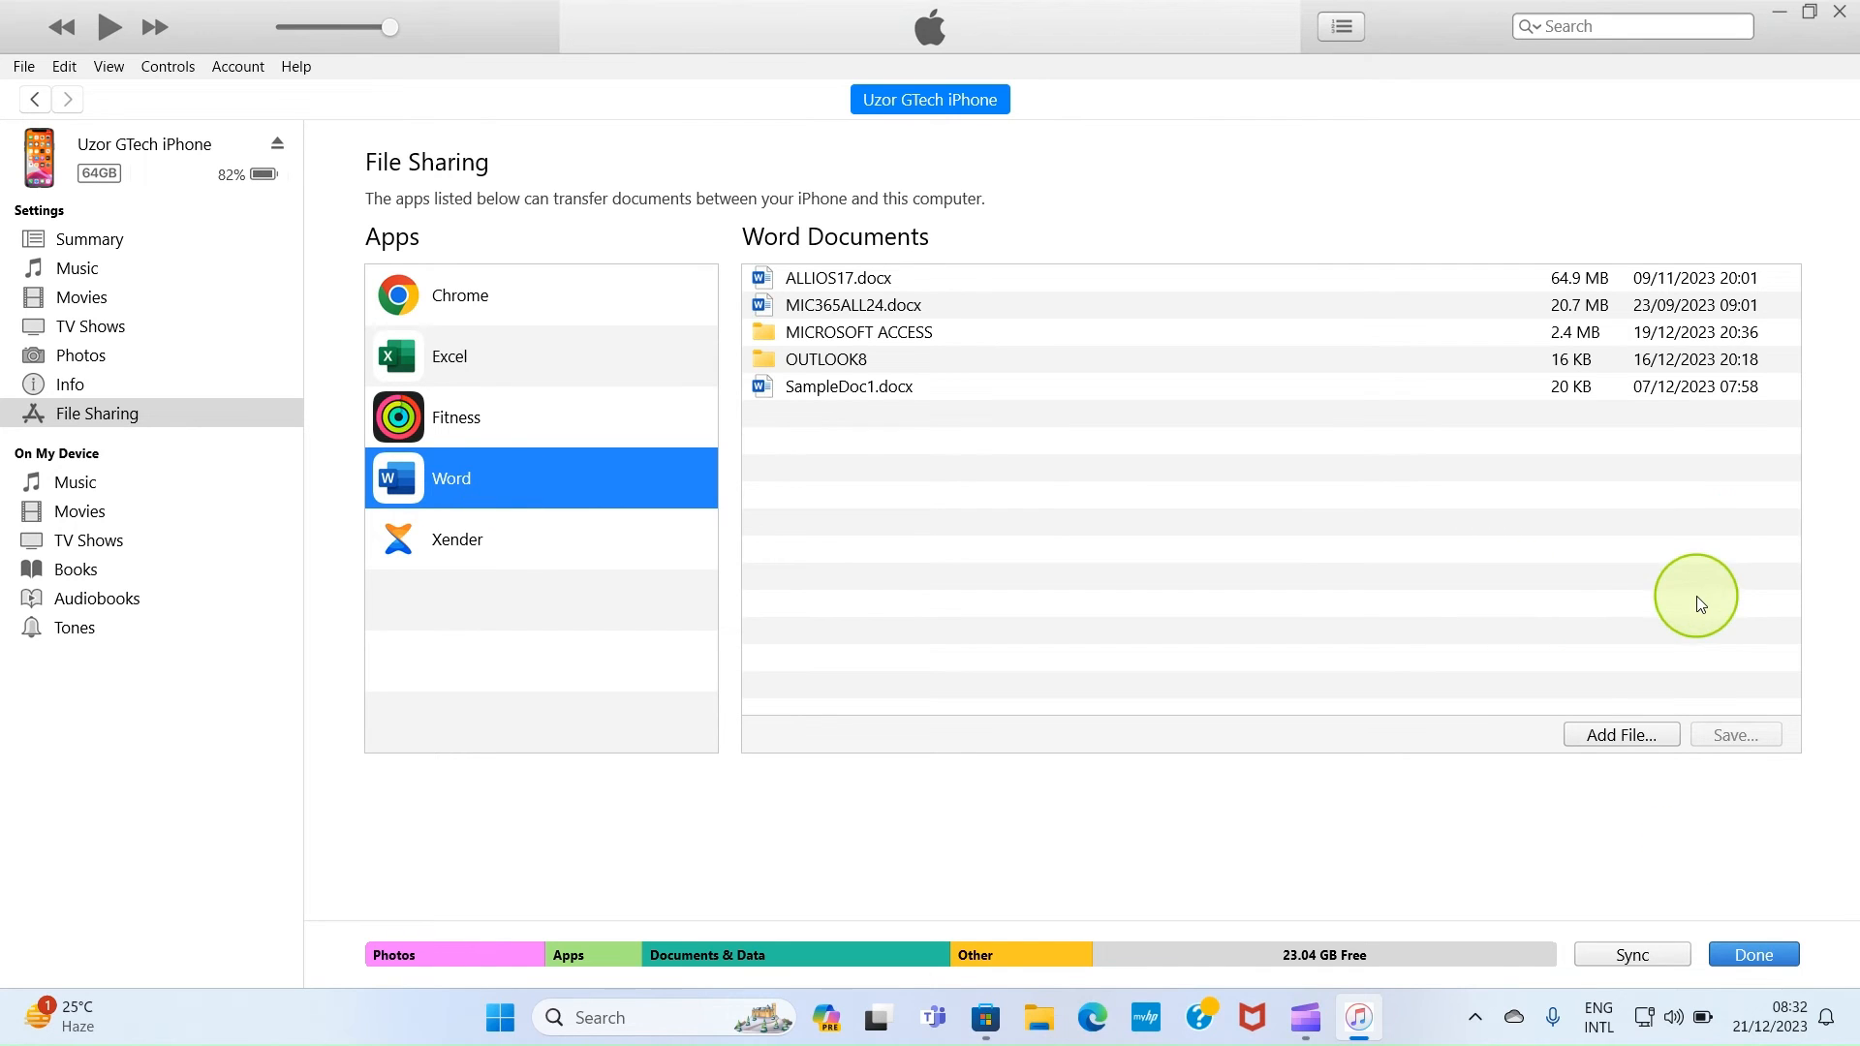
Open the Add File dialog for Word's documents on the iPhone.
click(1620, 735)
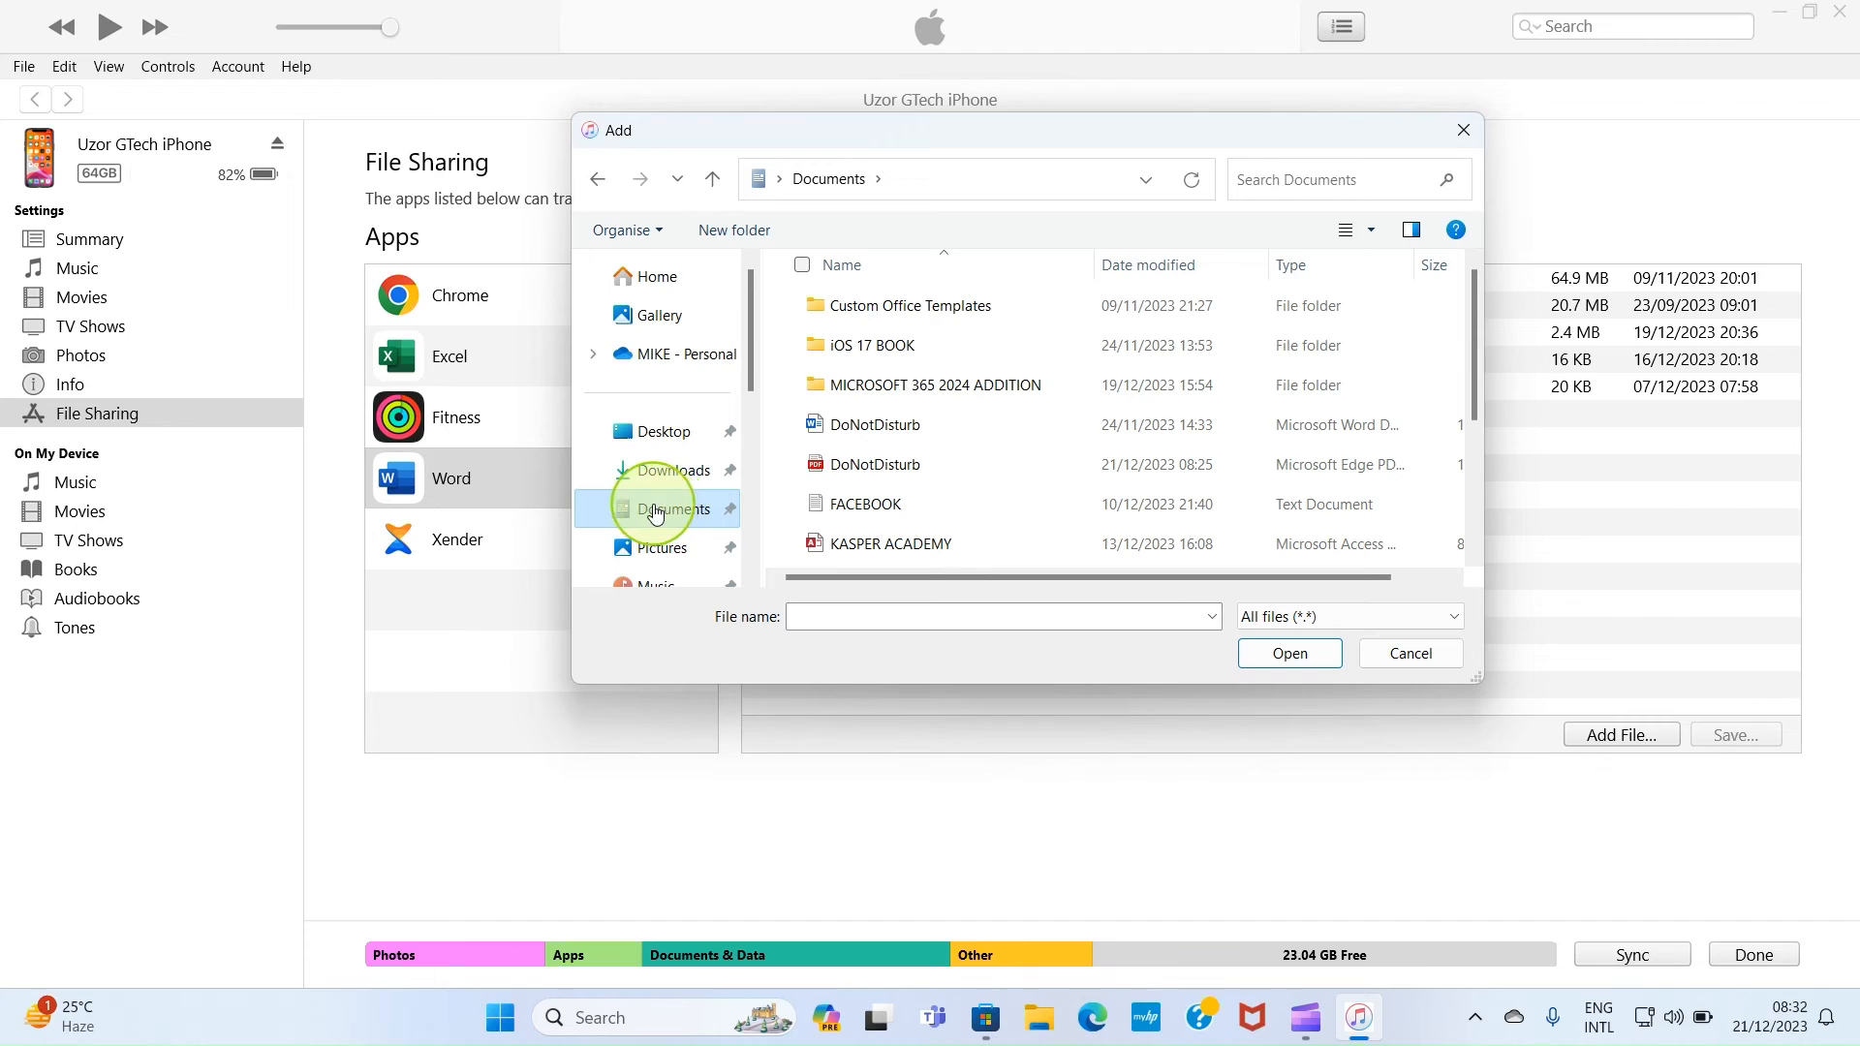
Add DoNotDisturb.pdf from the Documents folder to the iPhone's Word documents.
click(873, 464)
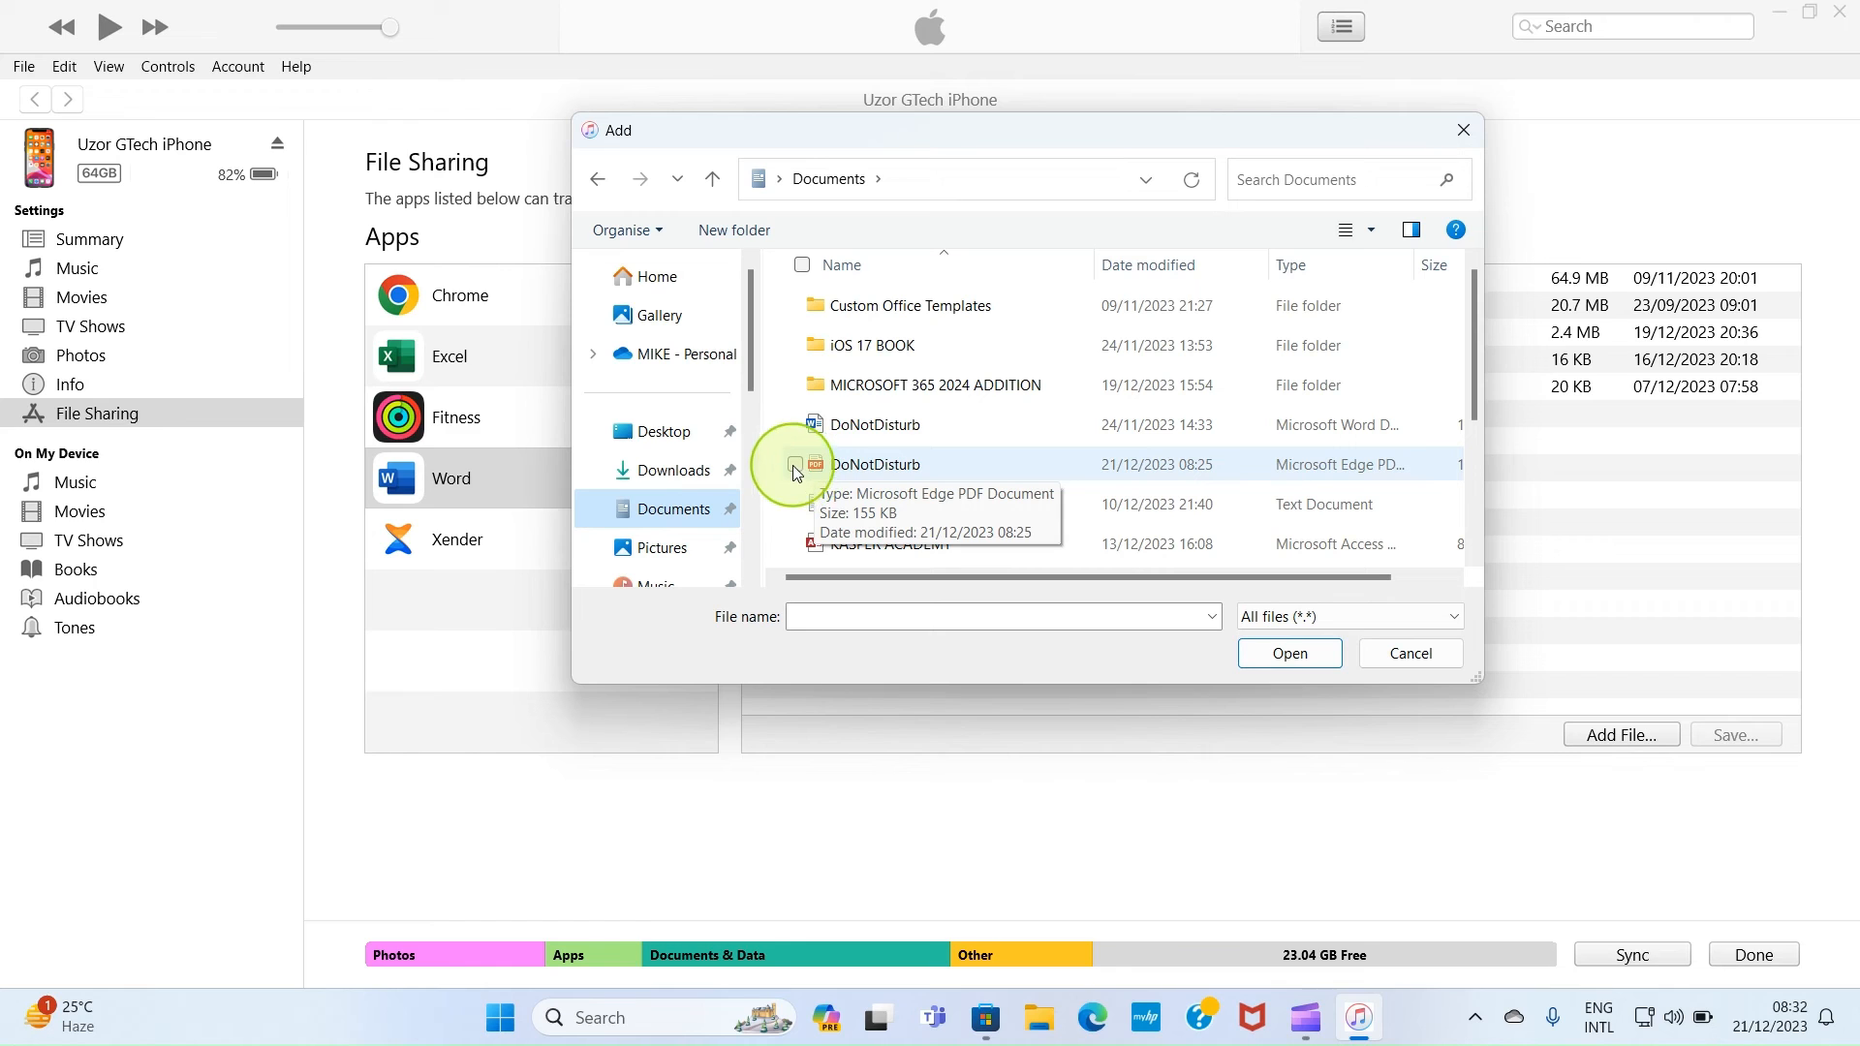
click(874, 464)
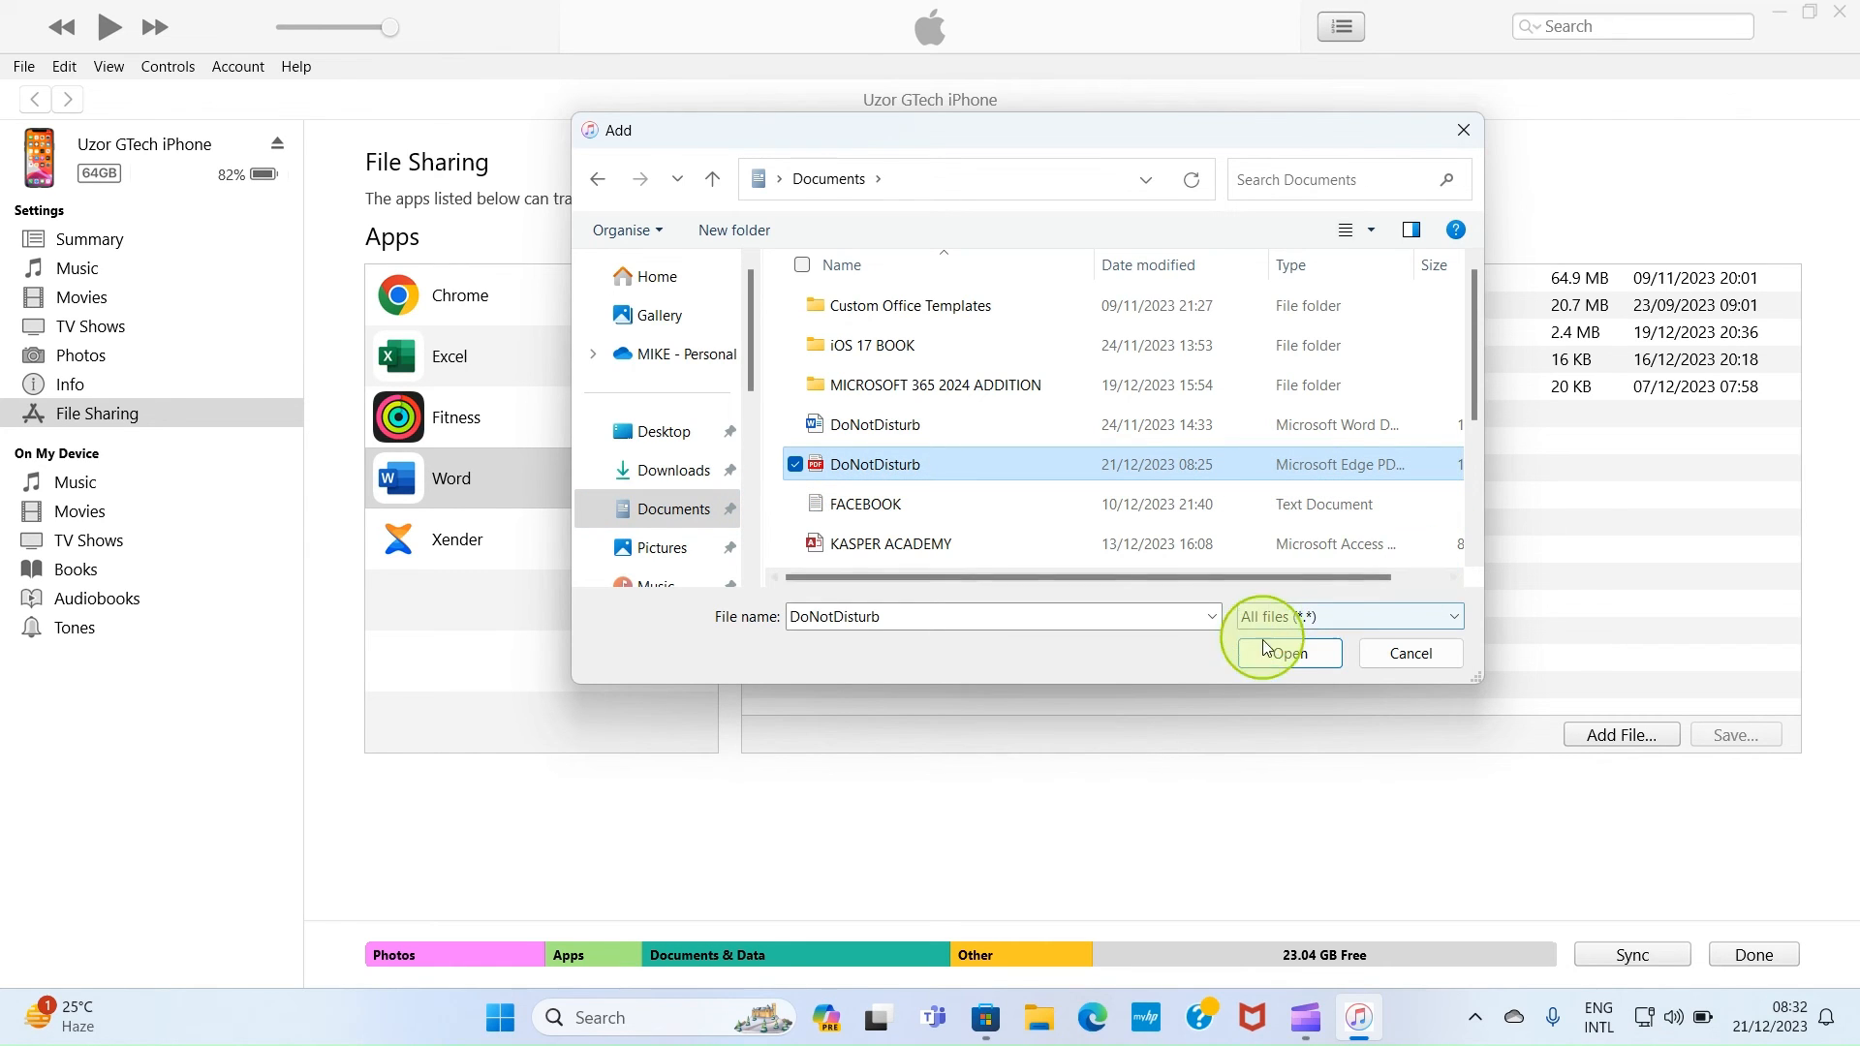
click(1287, 651)
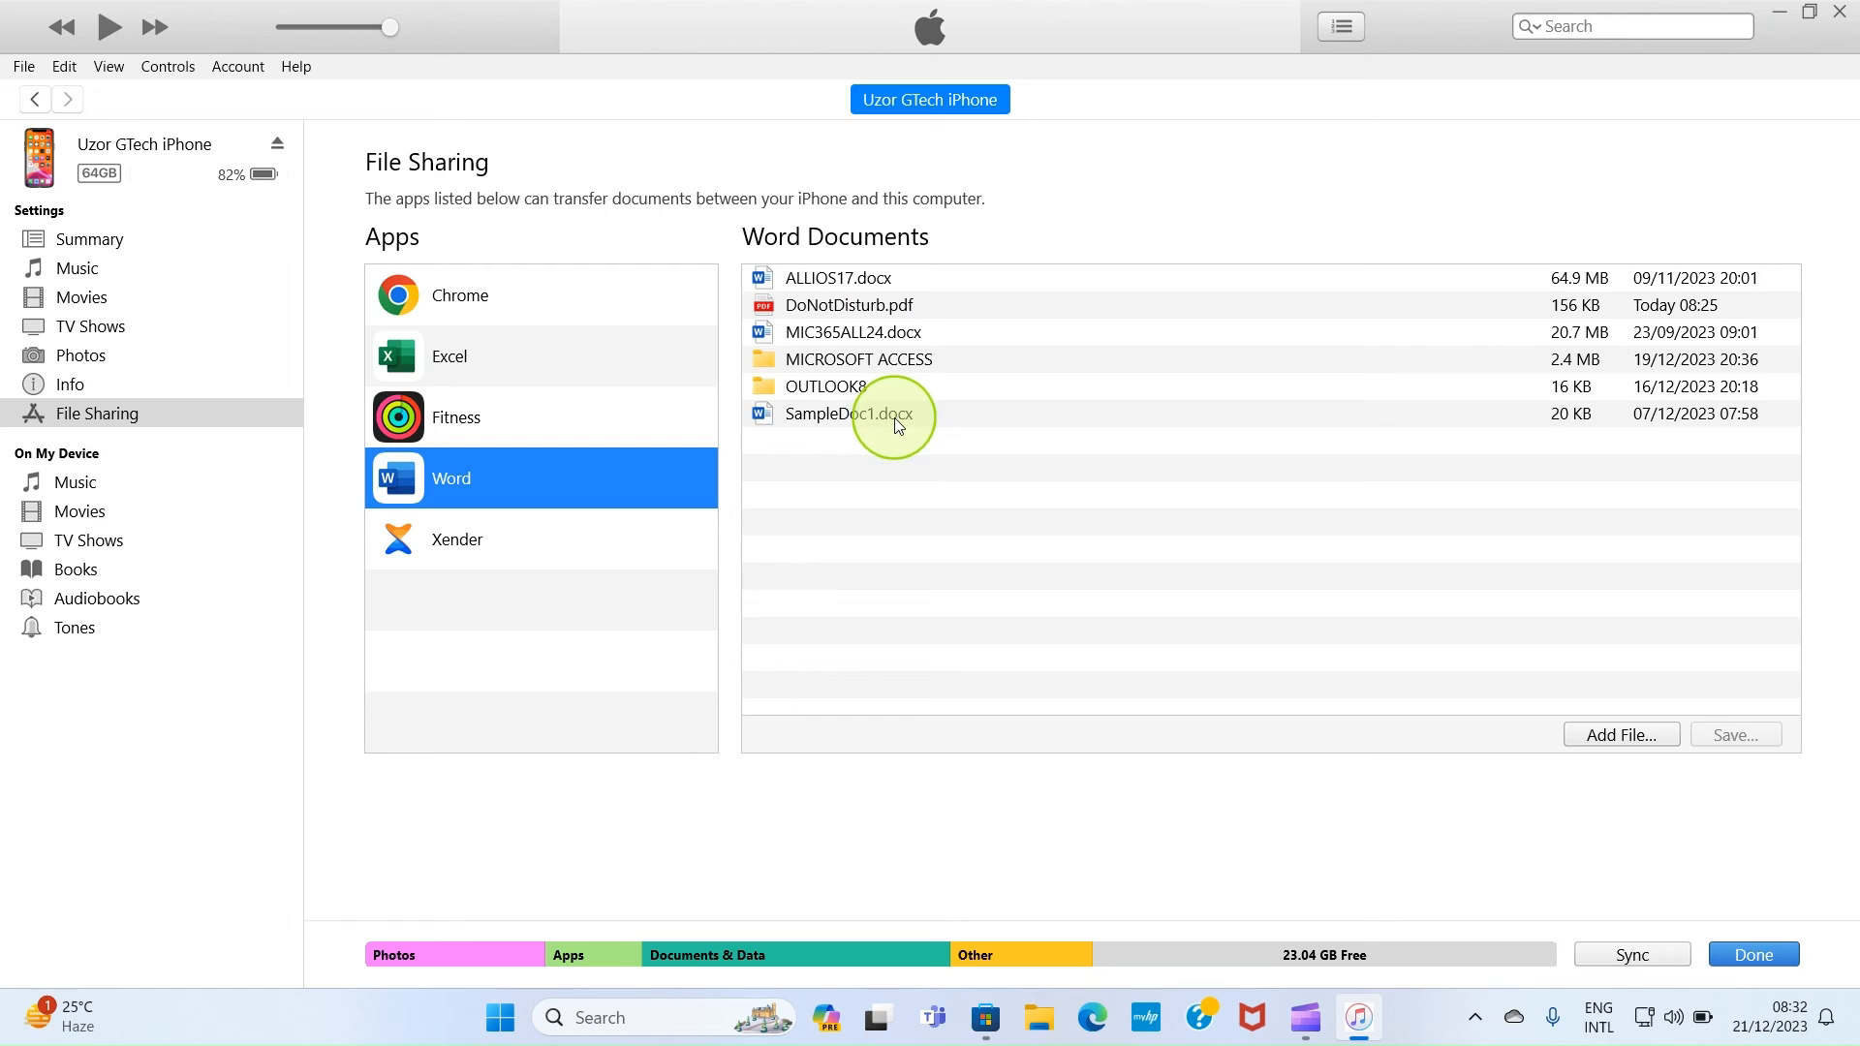
mouse_move(876, 446)
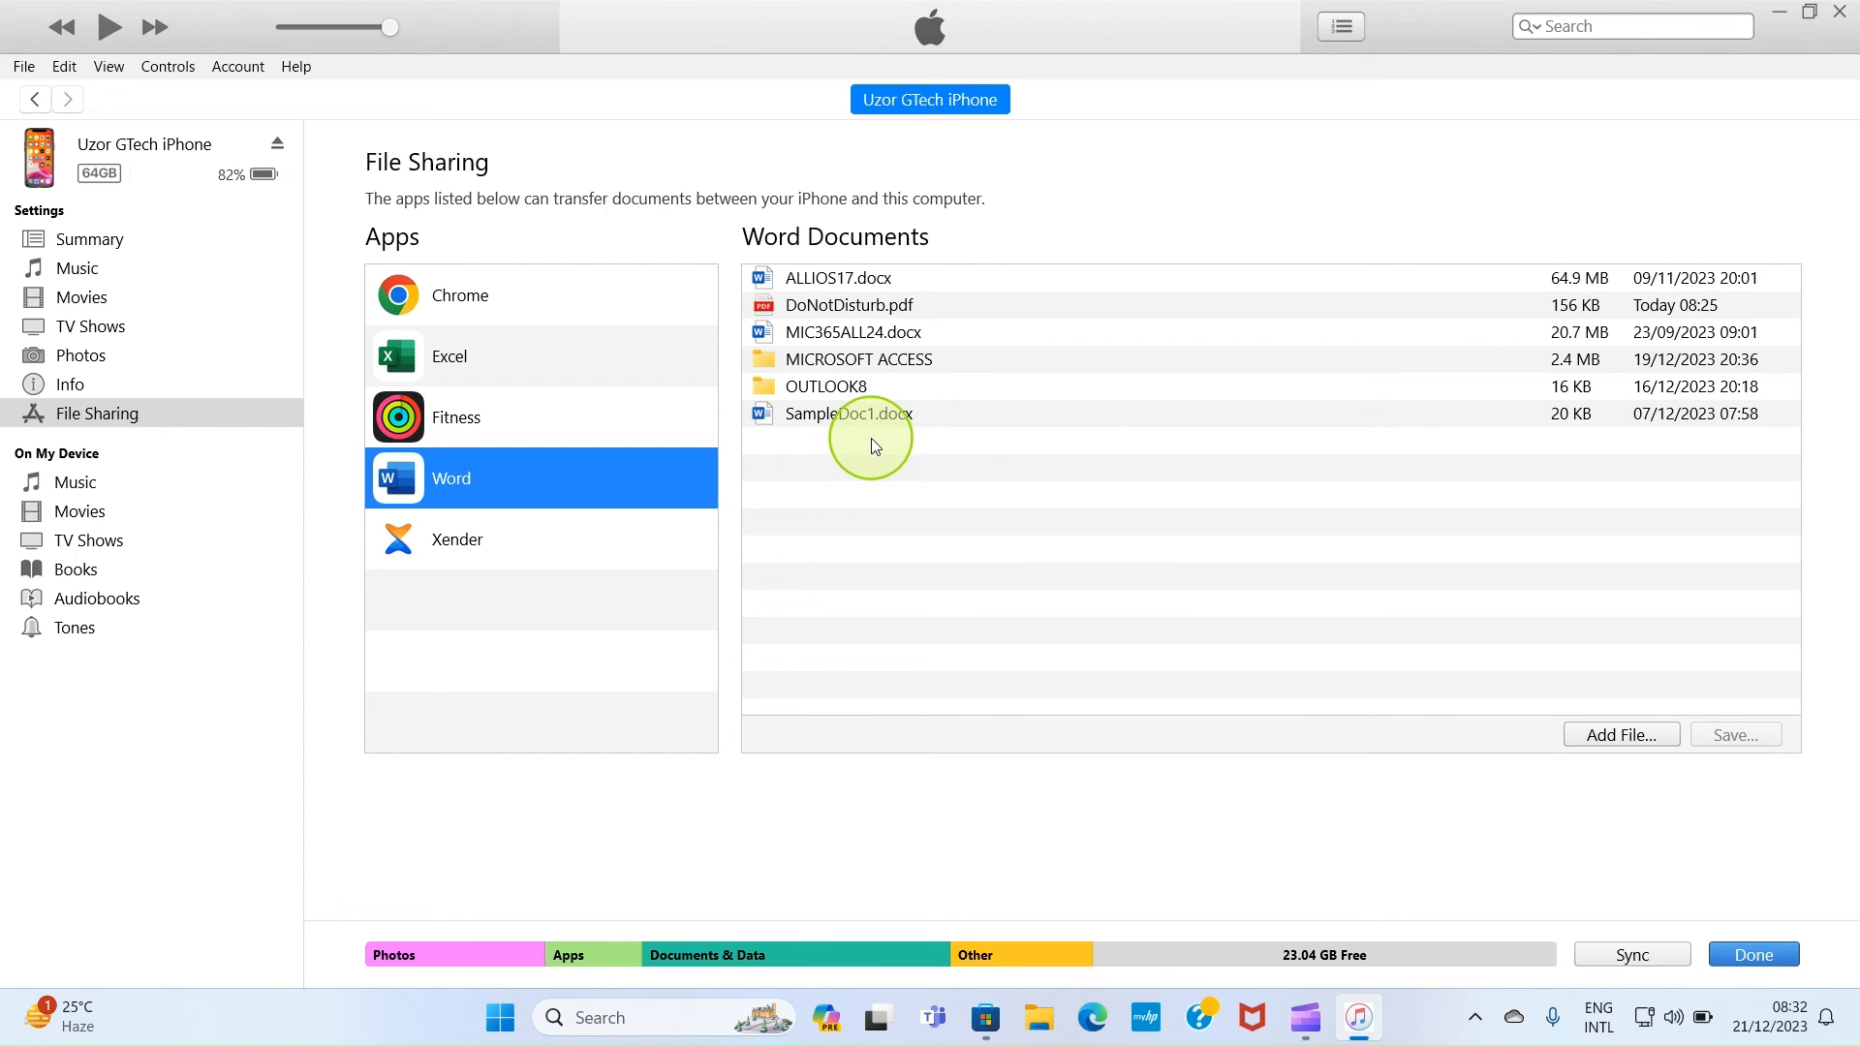